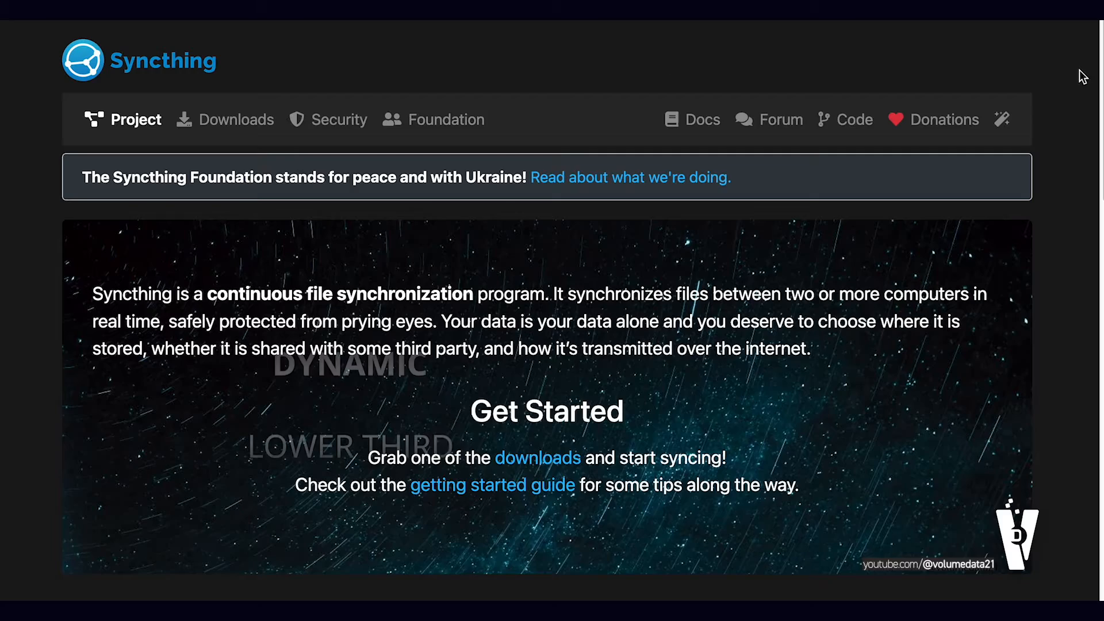
# Browse the Syncthing homepage, reach the Downloads page and dismiss the browser's find bar
pyautogui.scroll(-3)
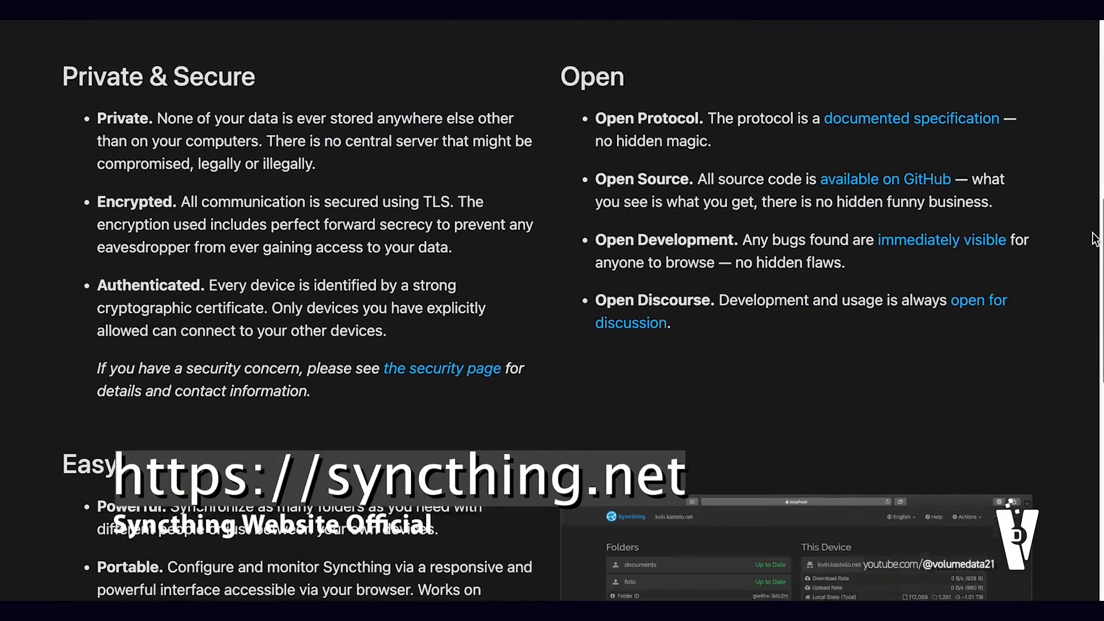
pyautogui.scroll(-3)
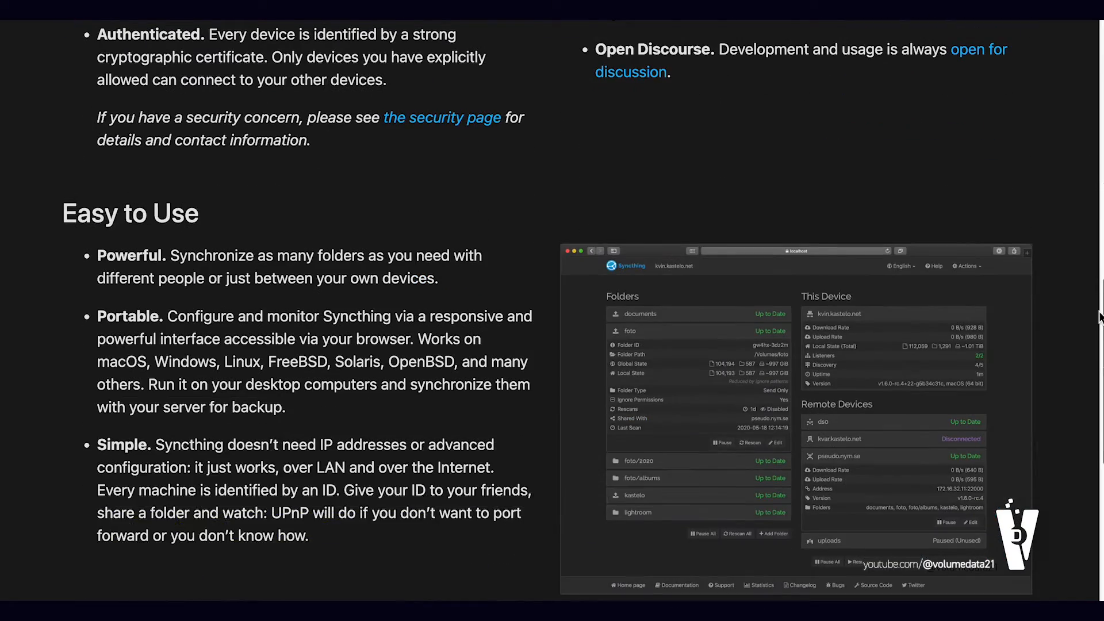
pyautogui.scroll(3)
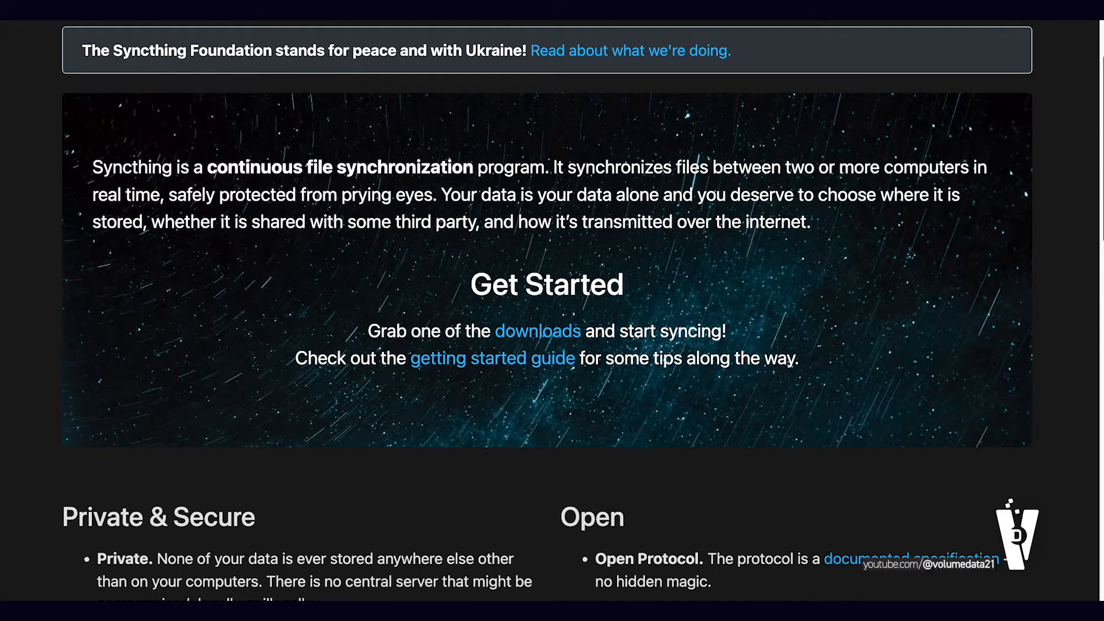
pyautogui.scroll(3)
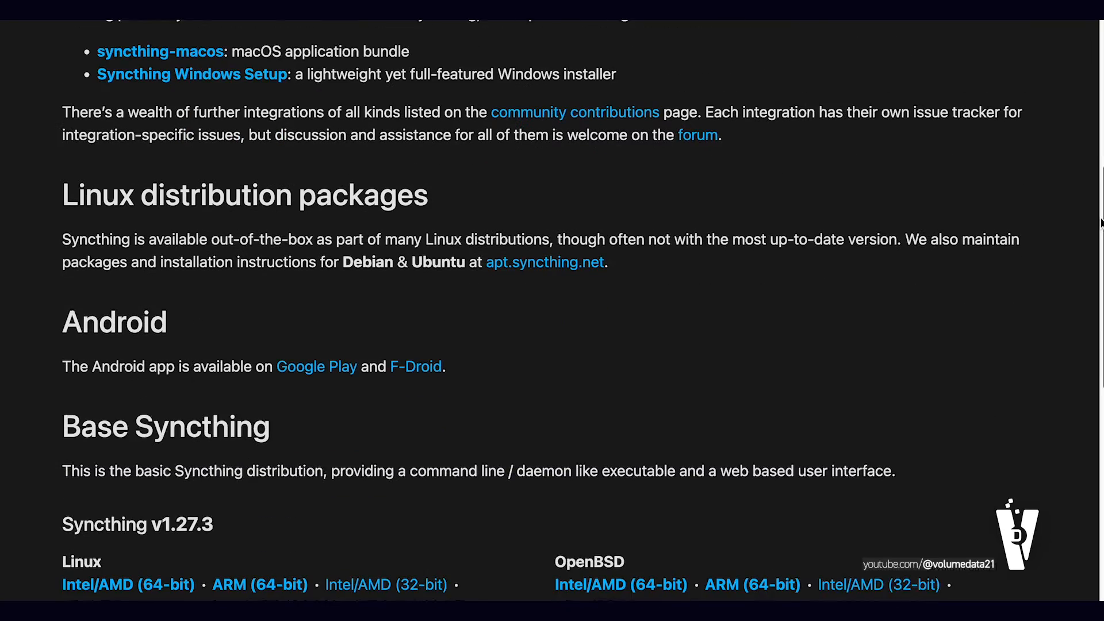
pyautogui.scroll(-3)
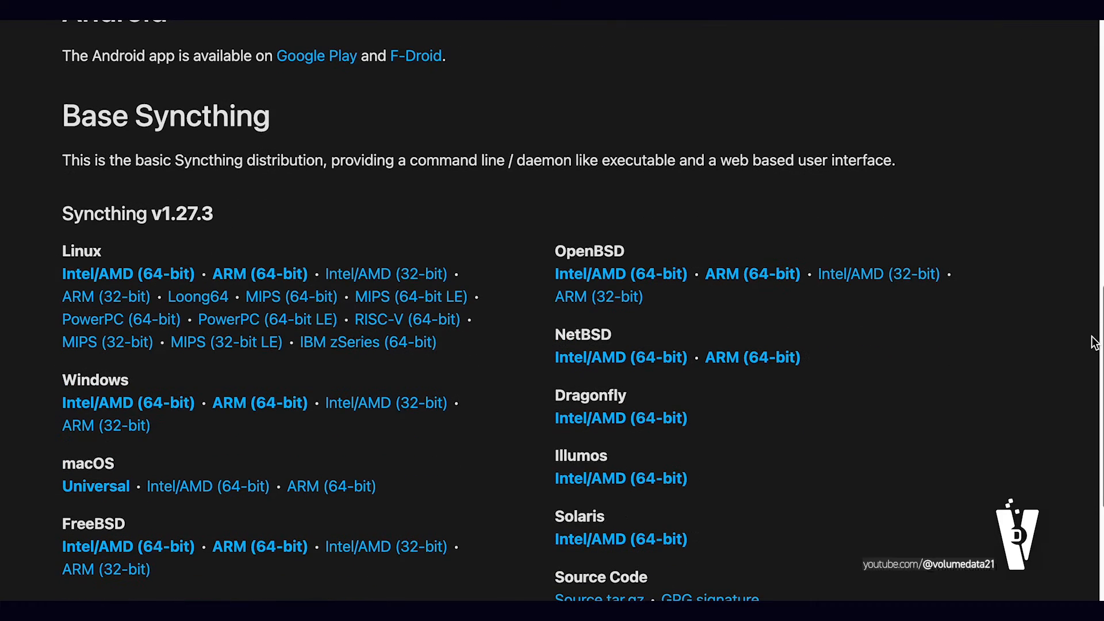
pyautogui.scroll(3)
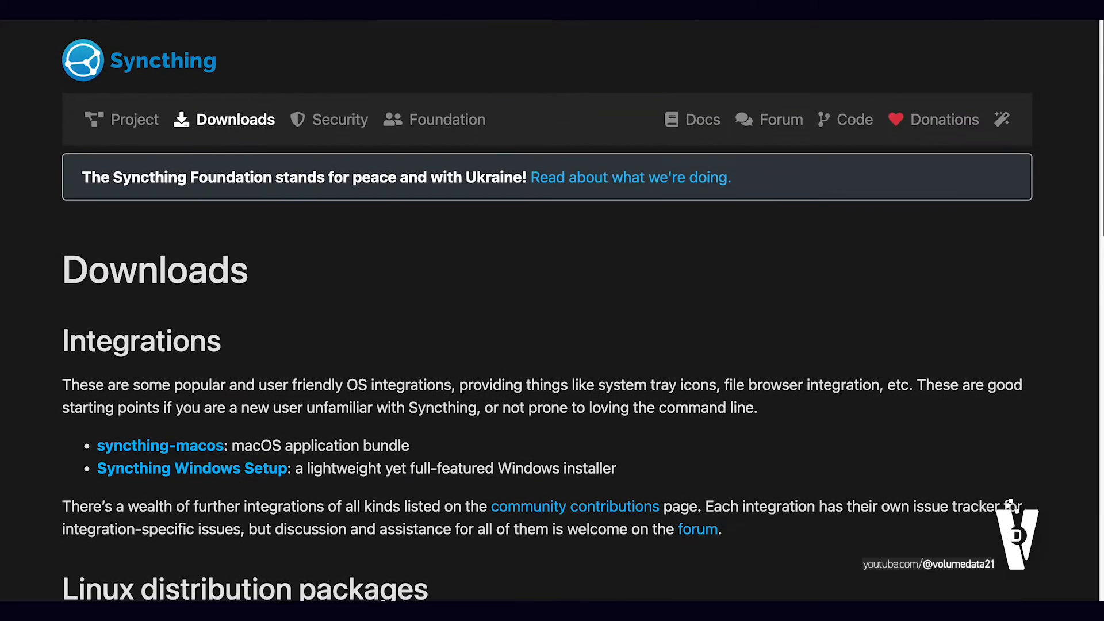
pyautogui.moveTo(647, 46)
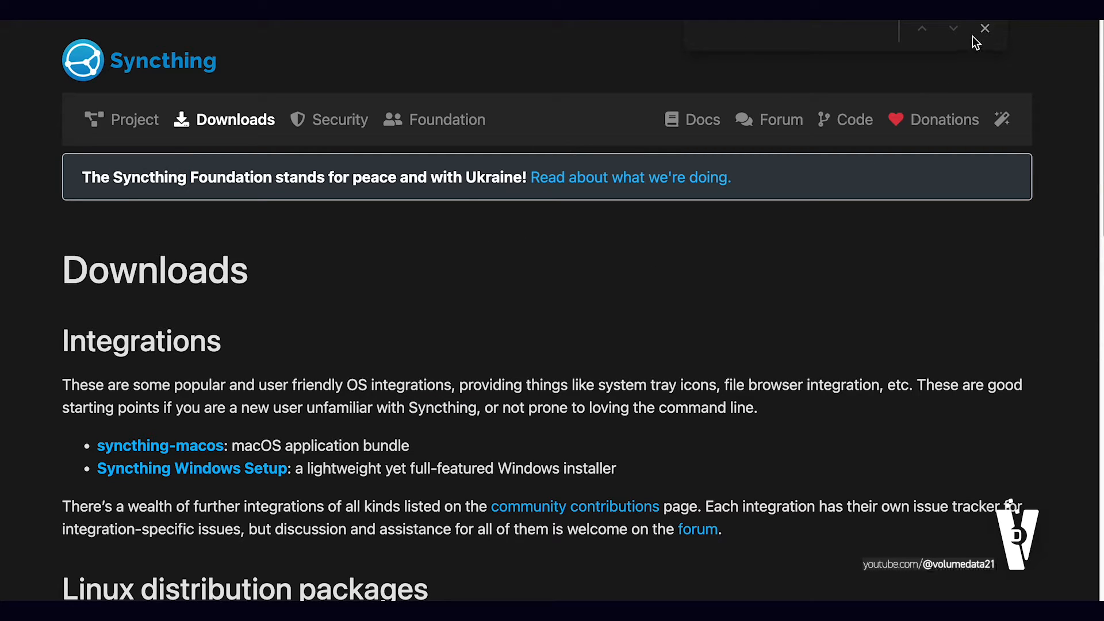
pyautogui.click(984, 28)
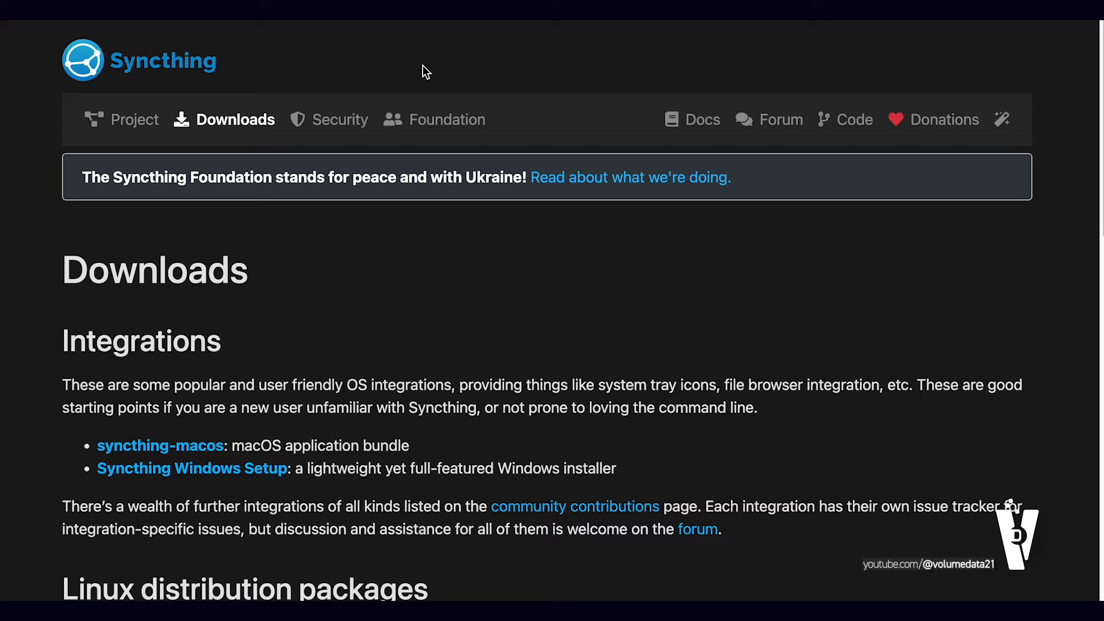
pyautogui.moveTo(433, 30)
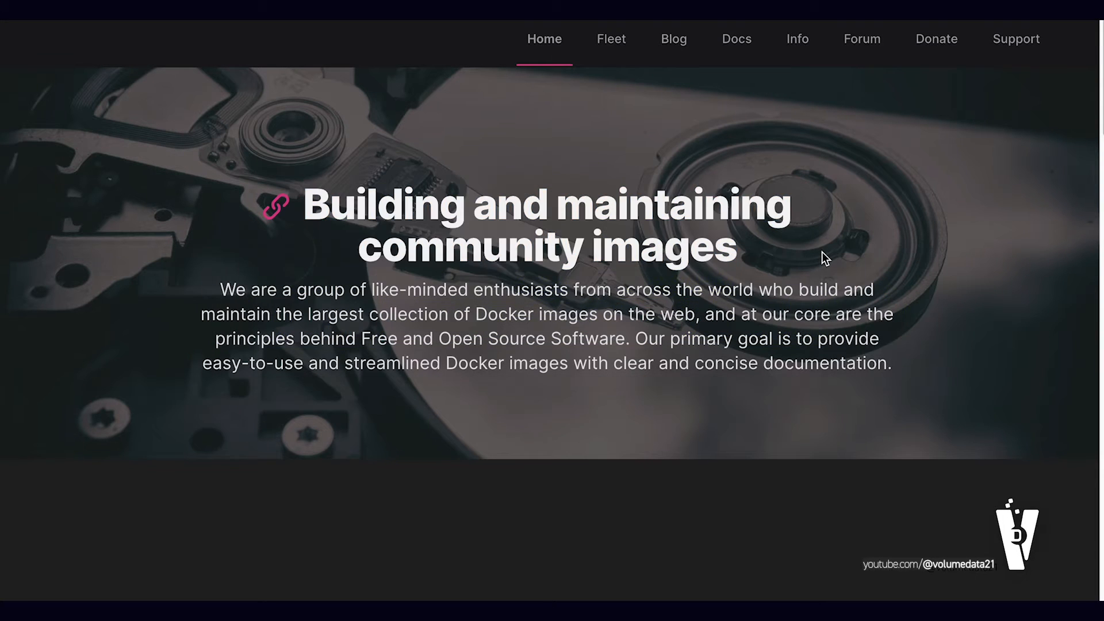
pyautogui.moveTo(611, 39)
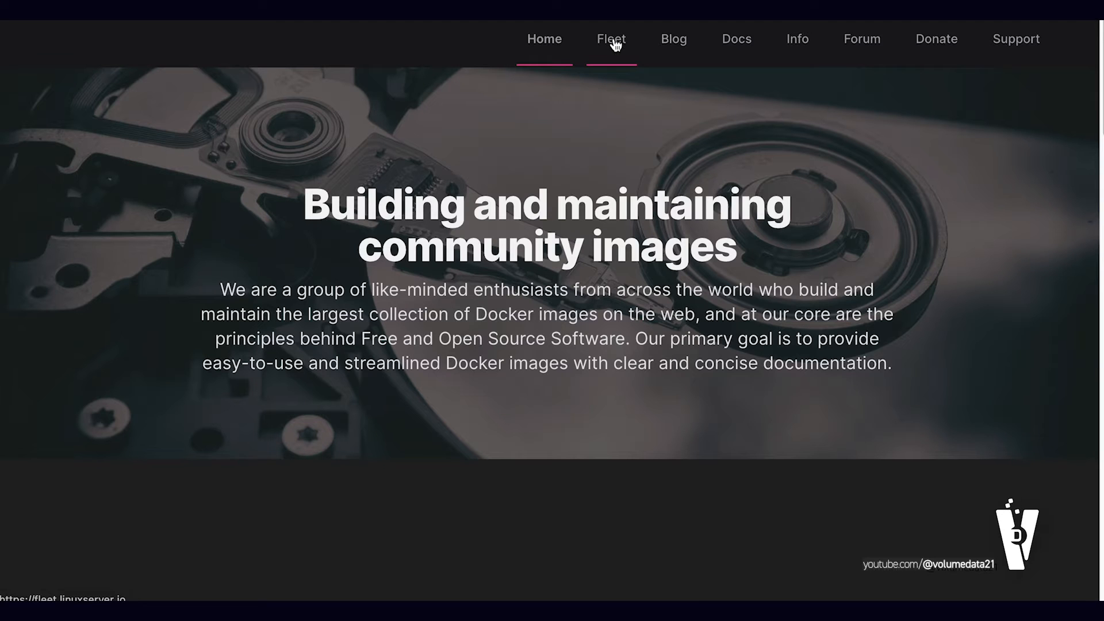
# Search the LinuxServer Fleet for 'syncthing' and reach its Docker Hub page with the pull command
pyautogui.click(611, 39)
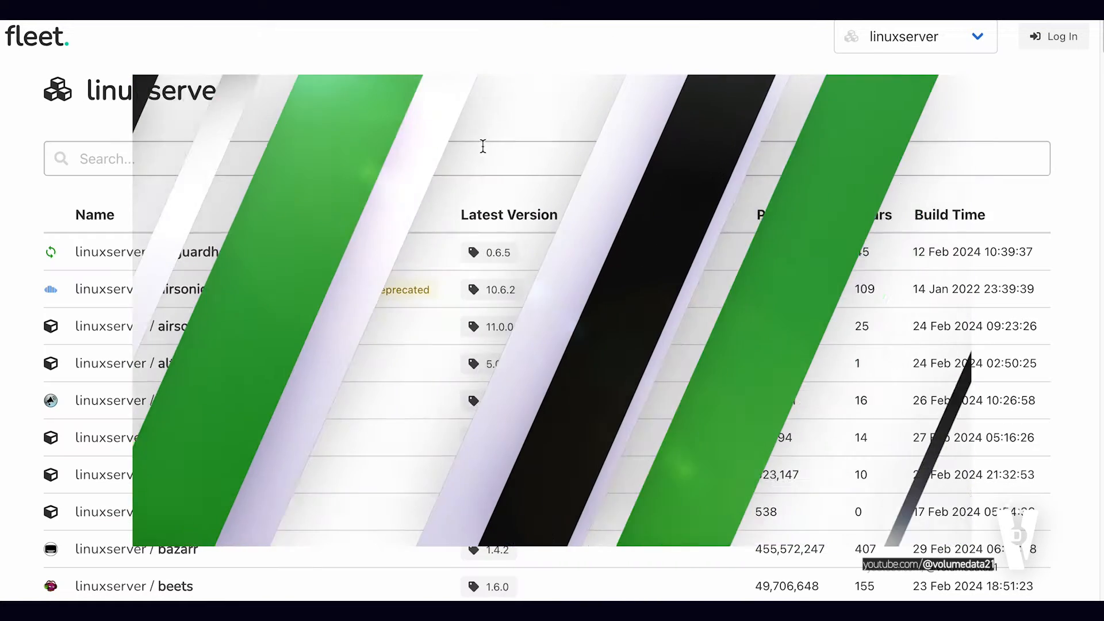
pyautogui.write('syncthing')
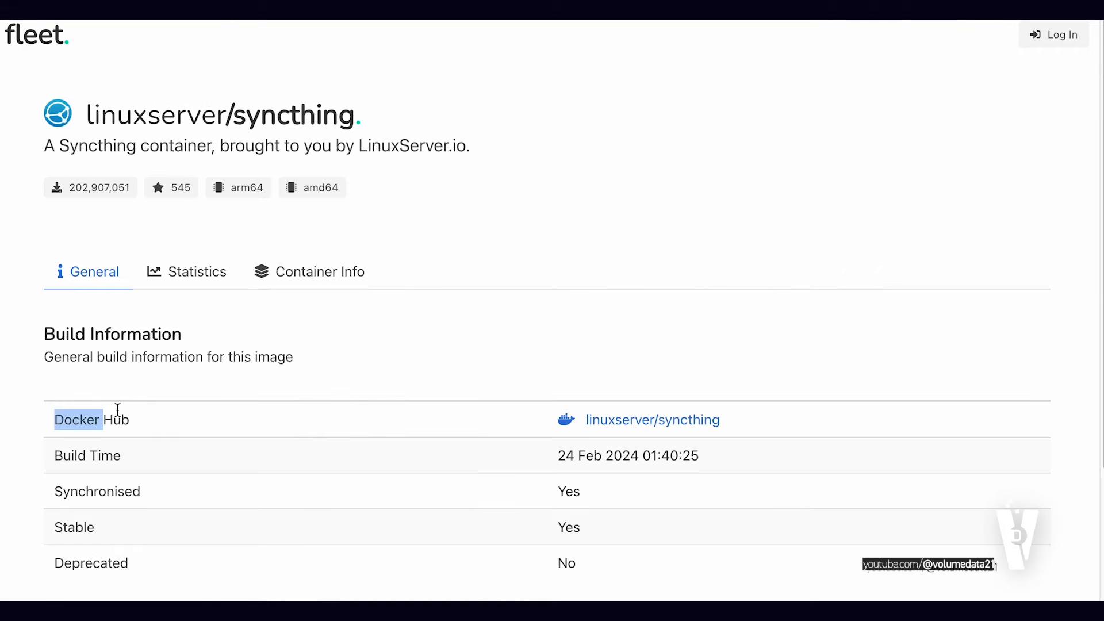
pyautogui.click(651, 420)
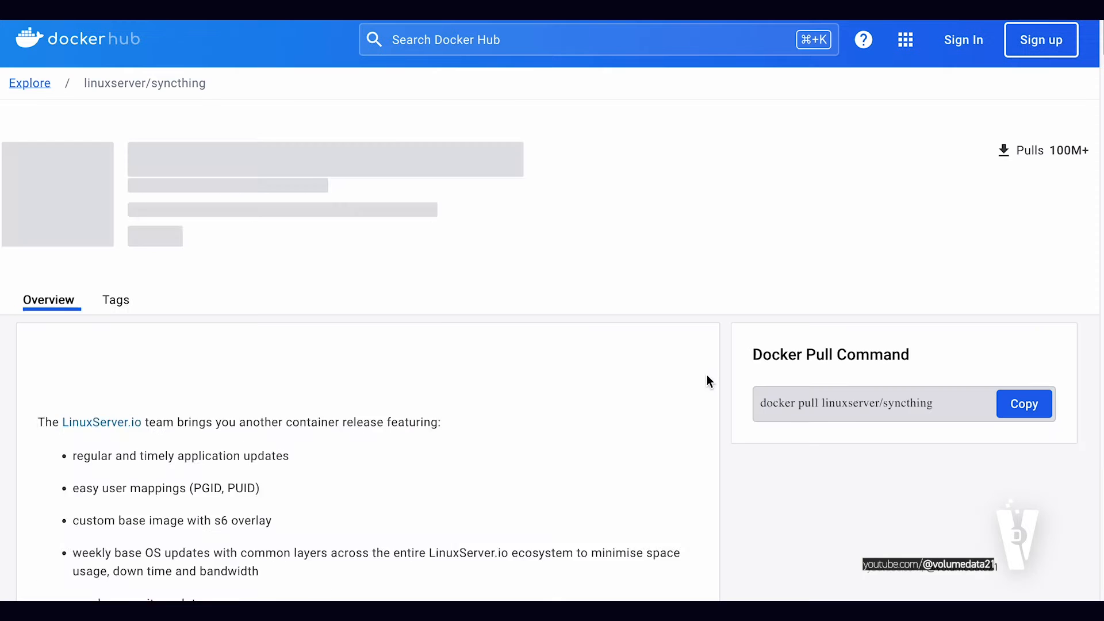
pyautogui.scroll(-3)
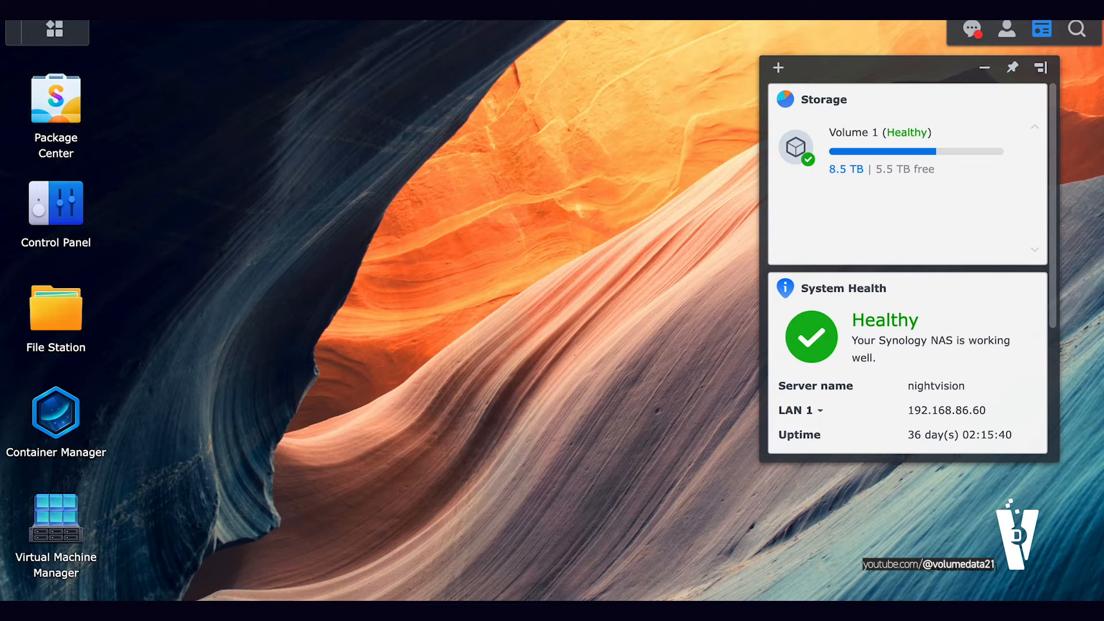
pyautogui.moveTo(284, 269)
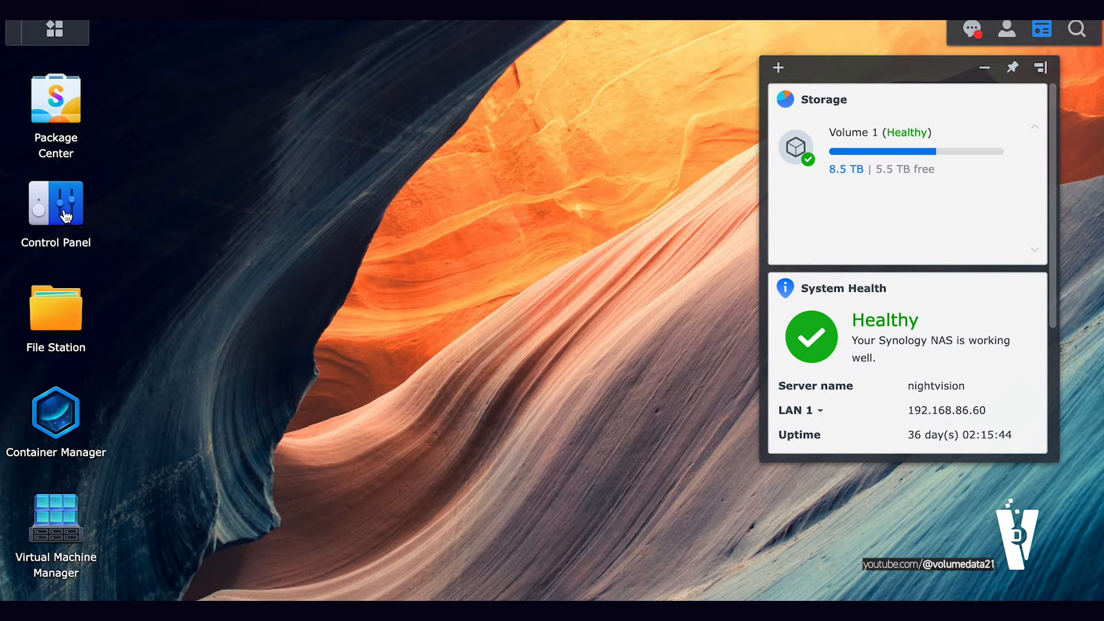
pyautogui.click(55, 99)
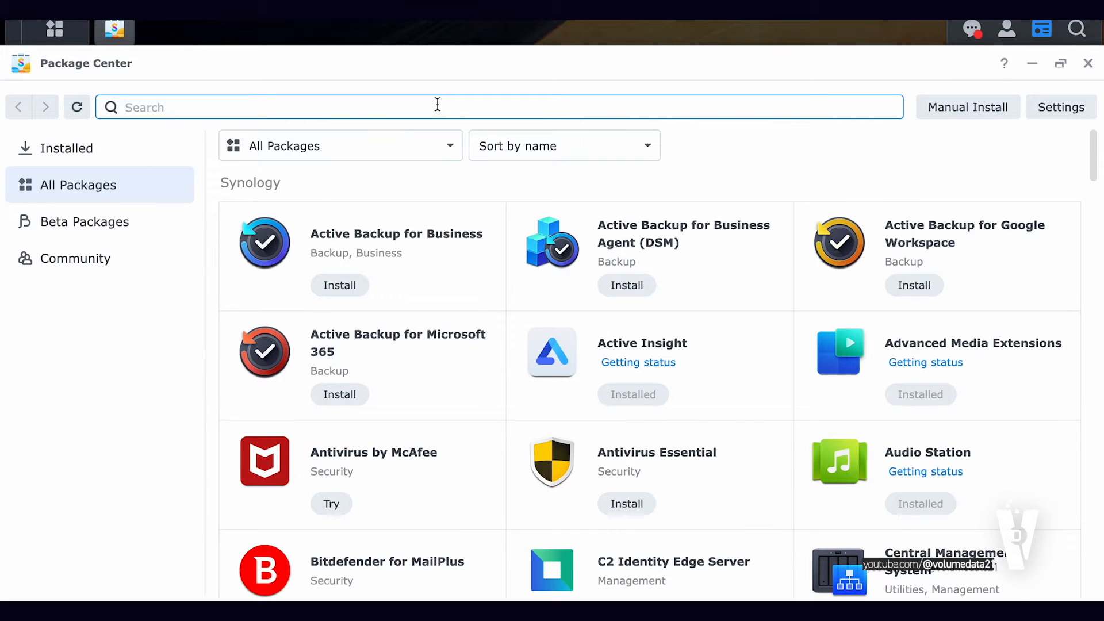
pyautogui.write('contnaer managre')
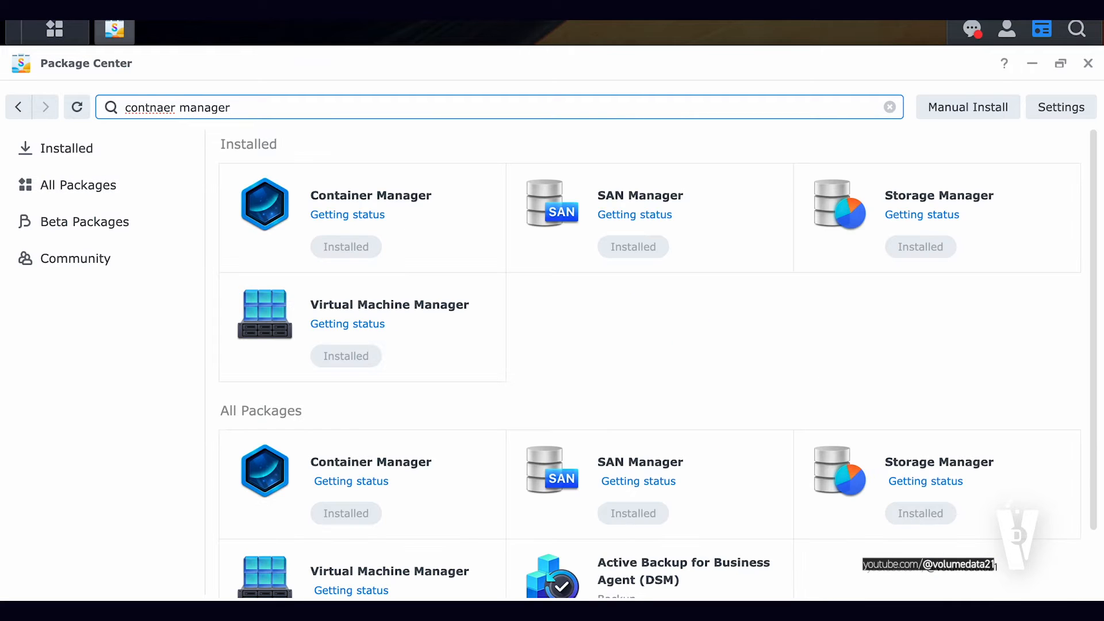
pyautogui.click(370, 195)
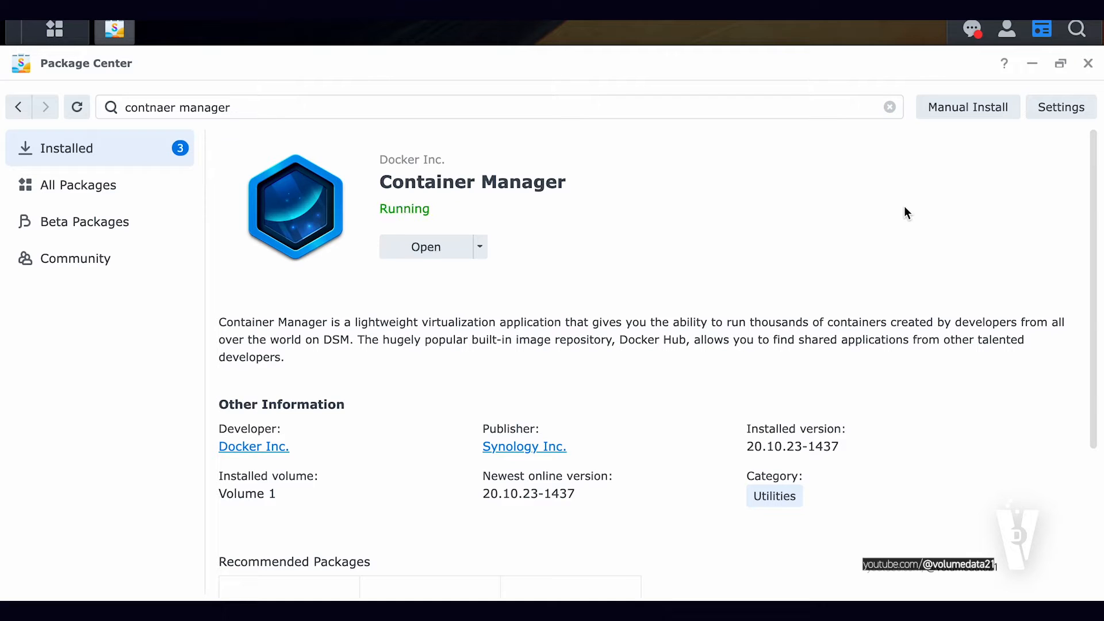
pyautogui.moveTo(1087, 62)
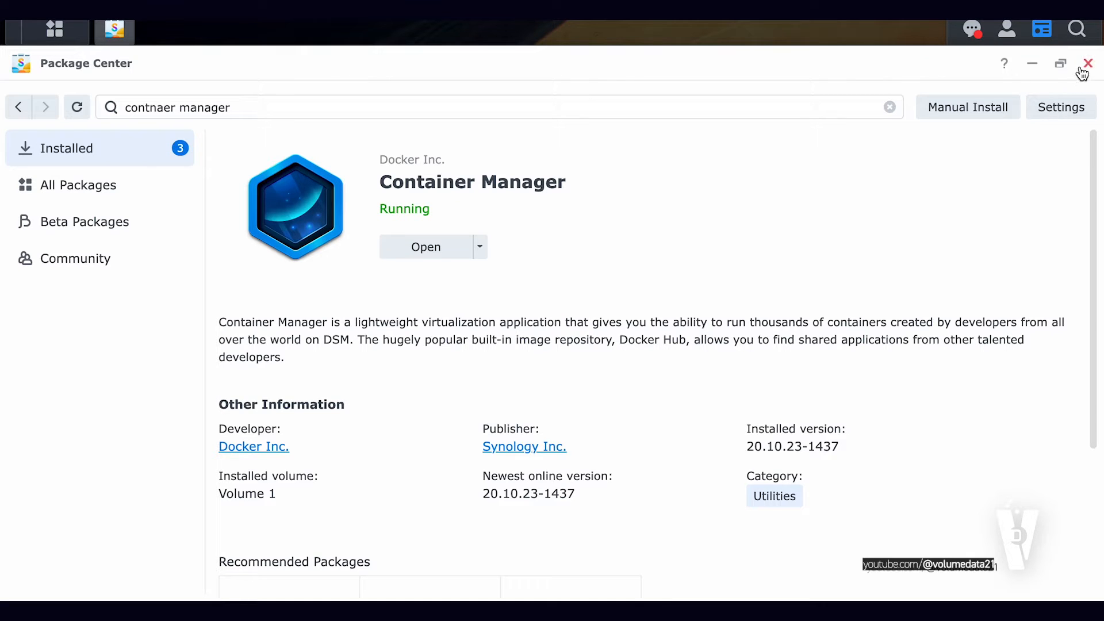
pyautogui.click(1088, 62)
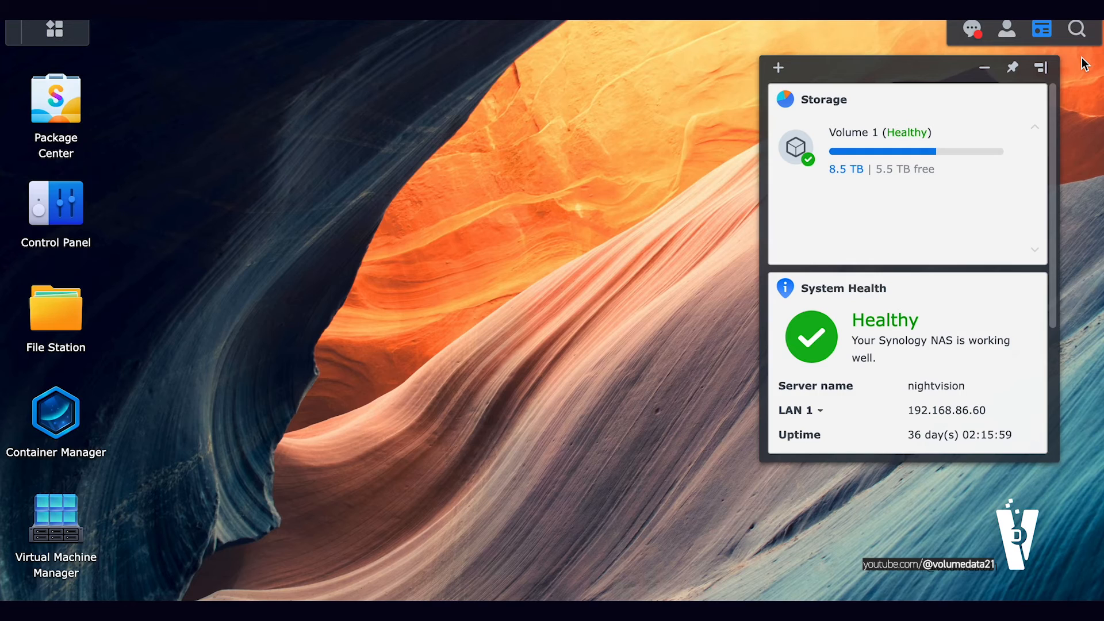
pyautogui.moveTo(56, 414)
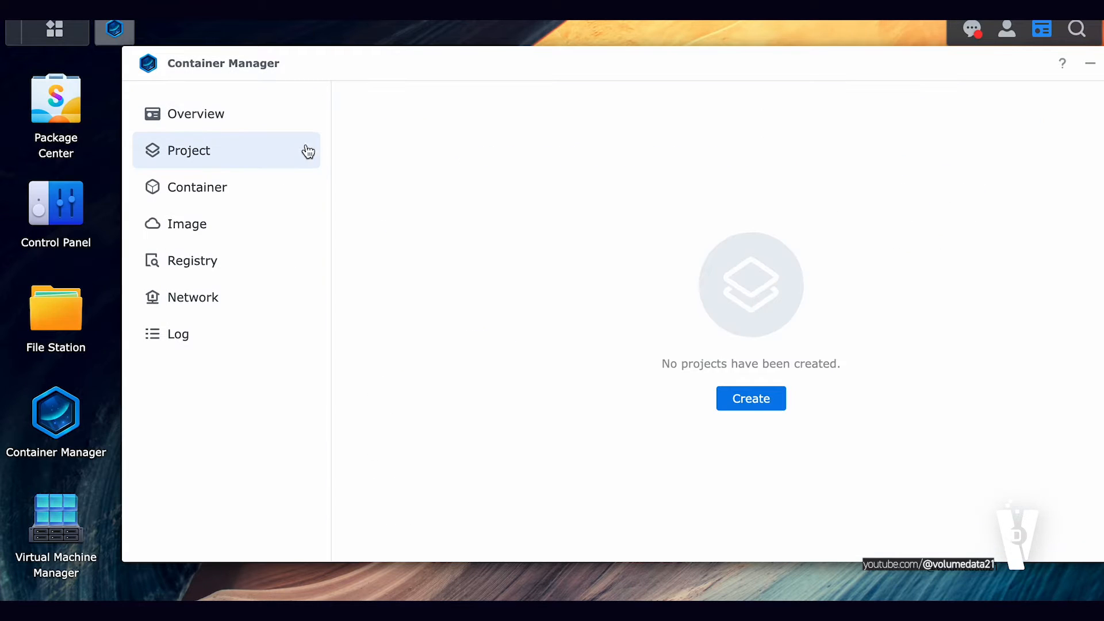
# Start a new Container Manager project named 'syncthing' and move to its Path field
pyautogui.click(749, 399)
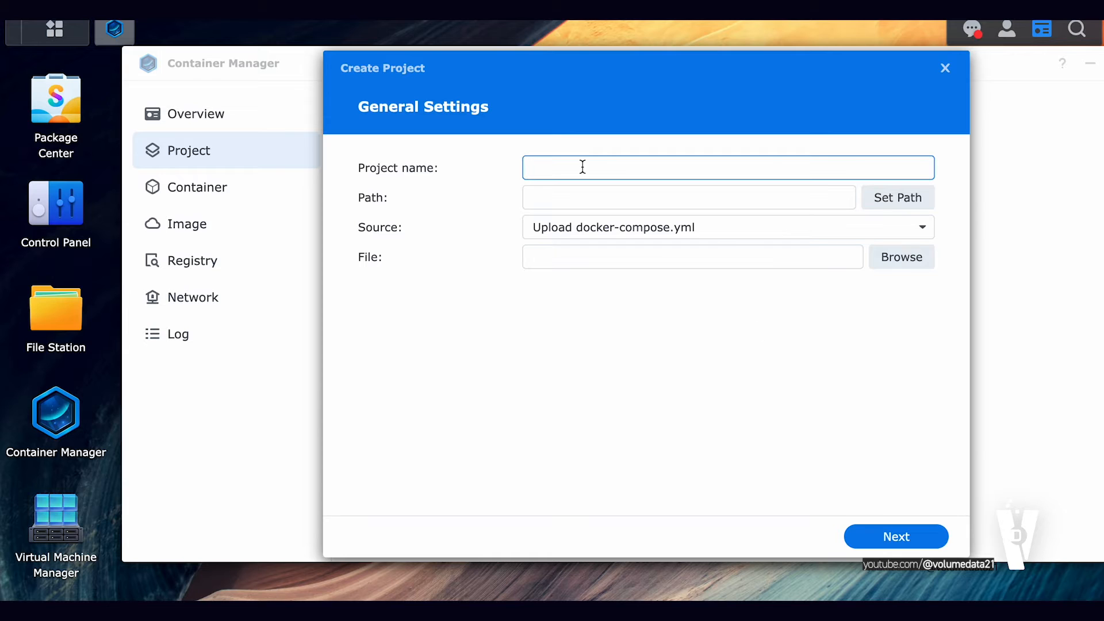
pyautogui.write('syncthing')
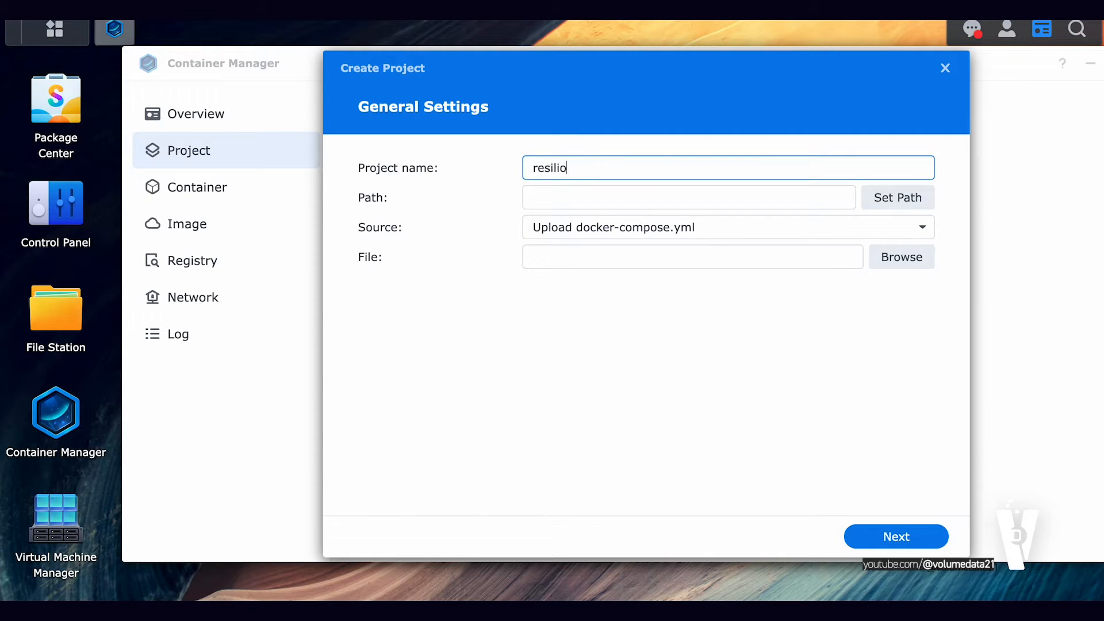
pyautogui.write('sy')
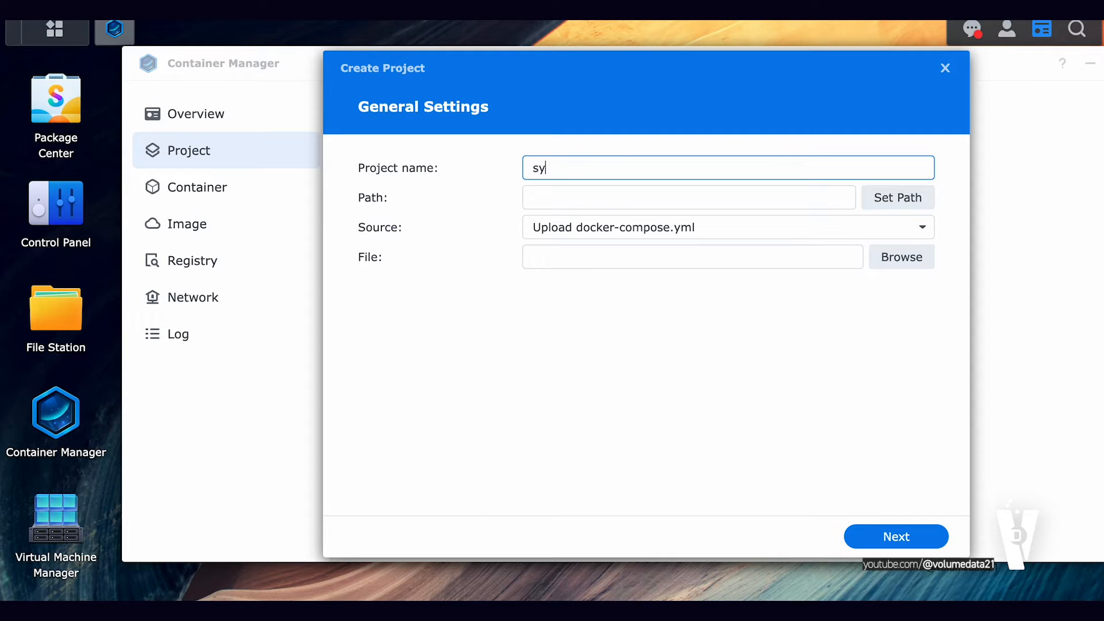
pyautogui.write('ncthing')
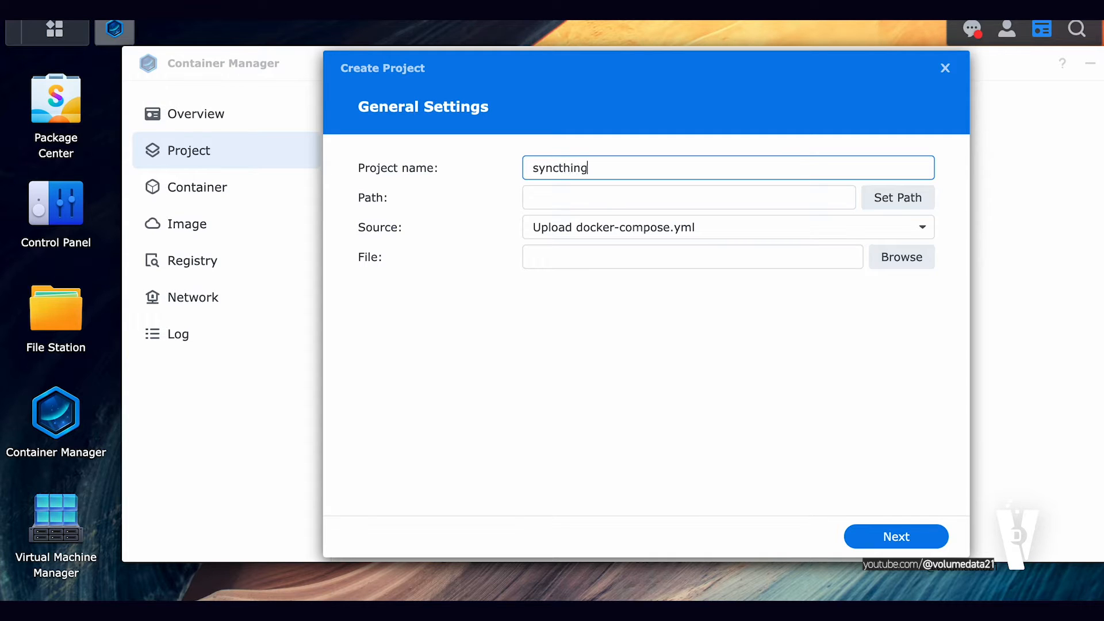
pyautogui.click(688, 197)
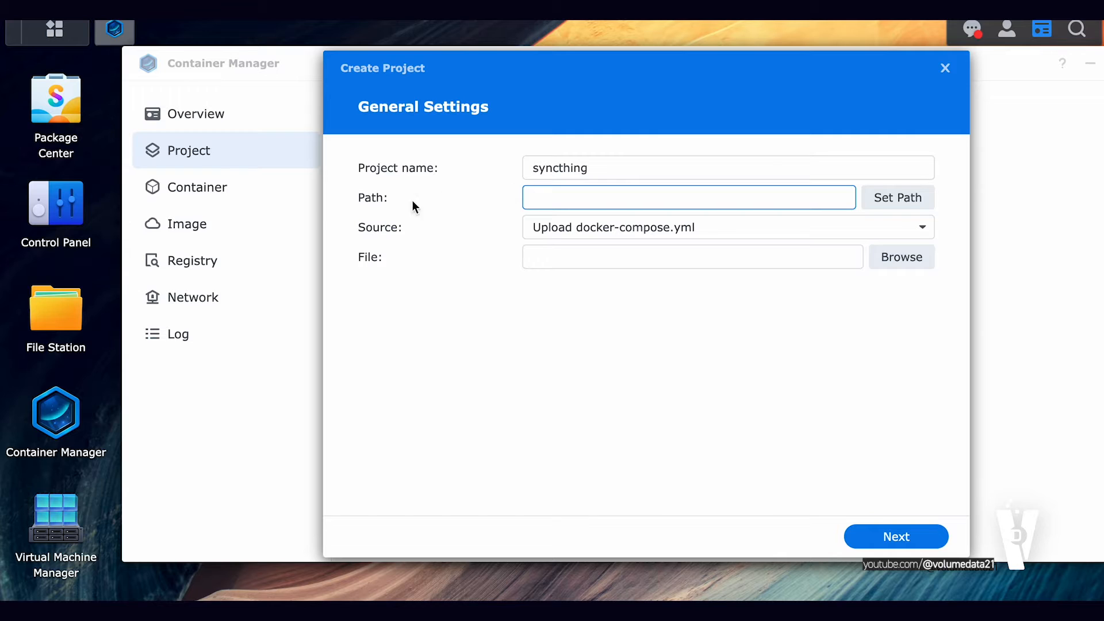
pyautogui.moveTo(689, 197)
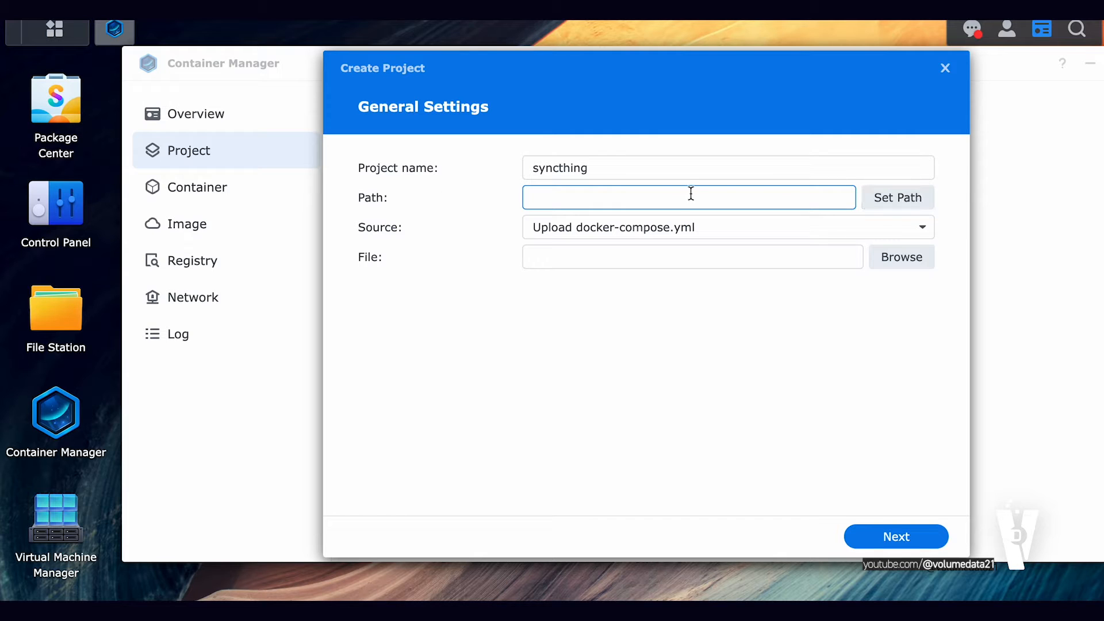
pyautogui.moveTo(77, 312)
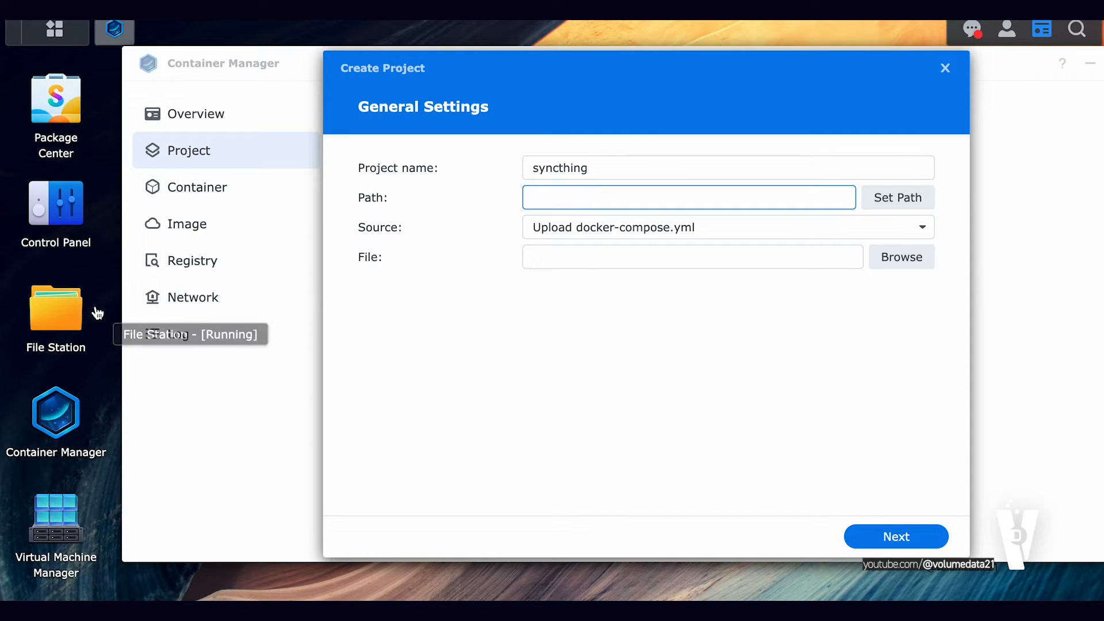
# In File Station, start creating a new folder inside the docker share
pyautogui.click(55, 312)
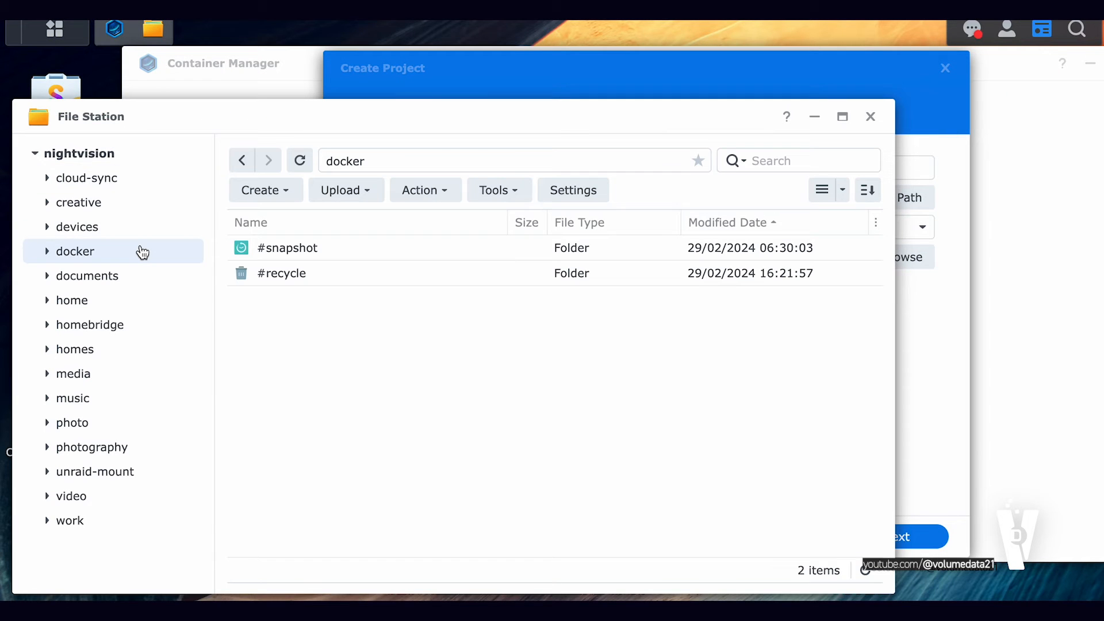
pyautogui.moveTo(341, 371)
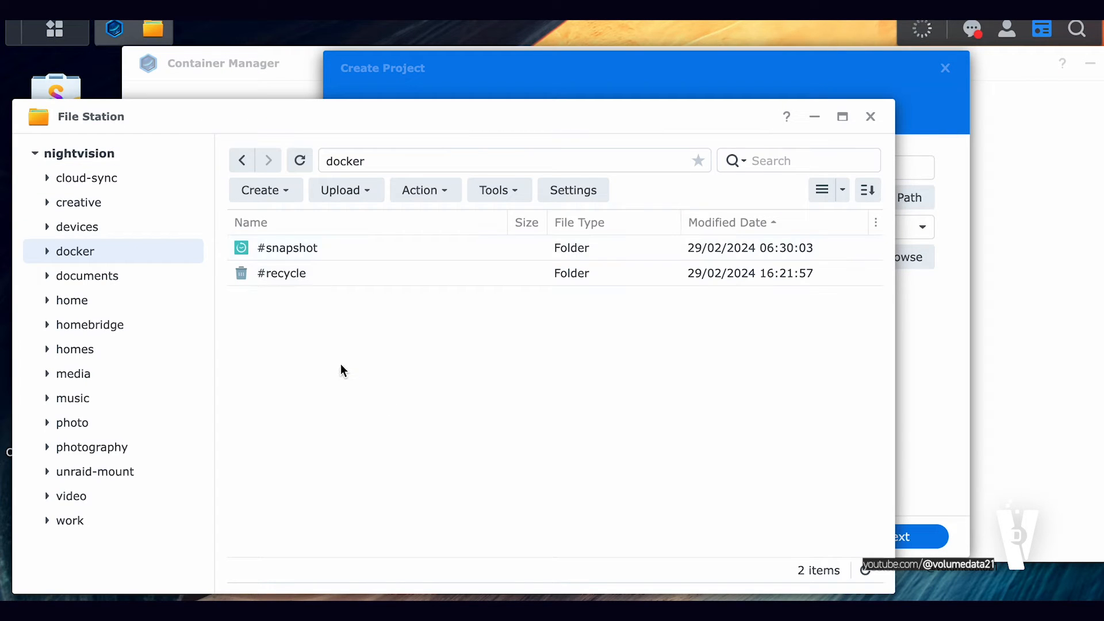
pyautogui.click(264, 190)
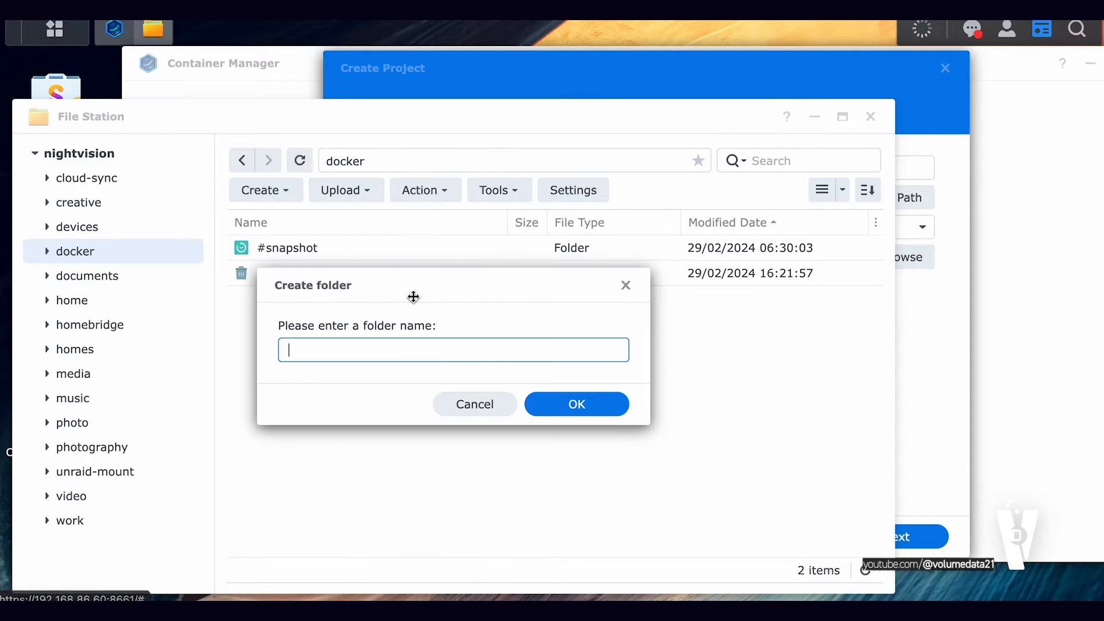
pyautogui.click(576, 404)
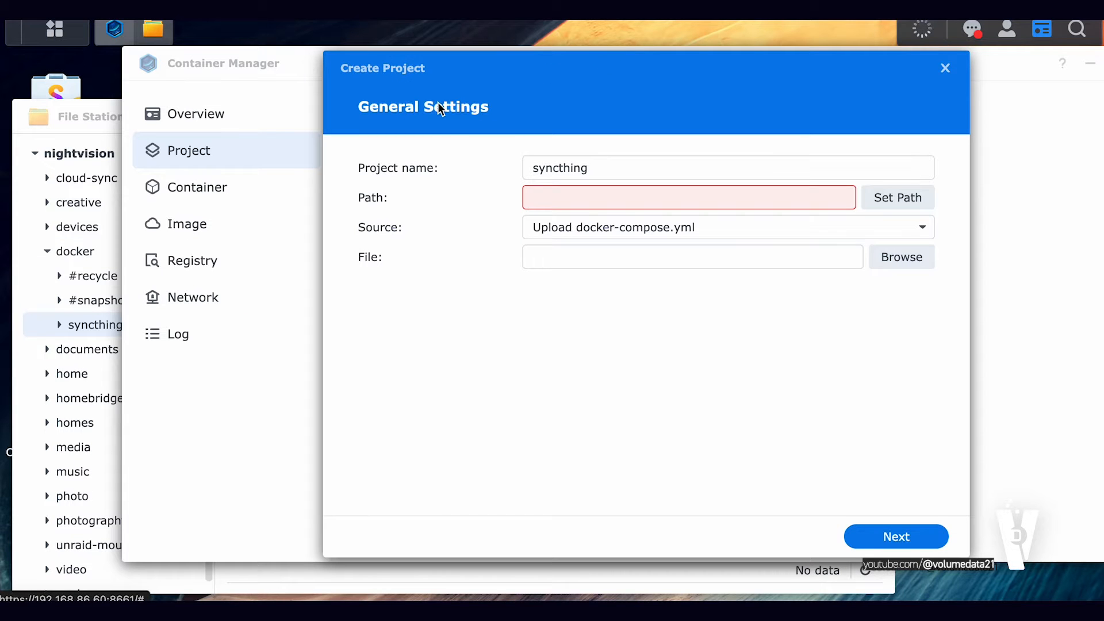
# Set the syncthing project's path to /docker/syncthing via the File Chooser
pyautogui.click(897, 196)
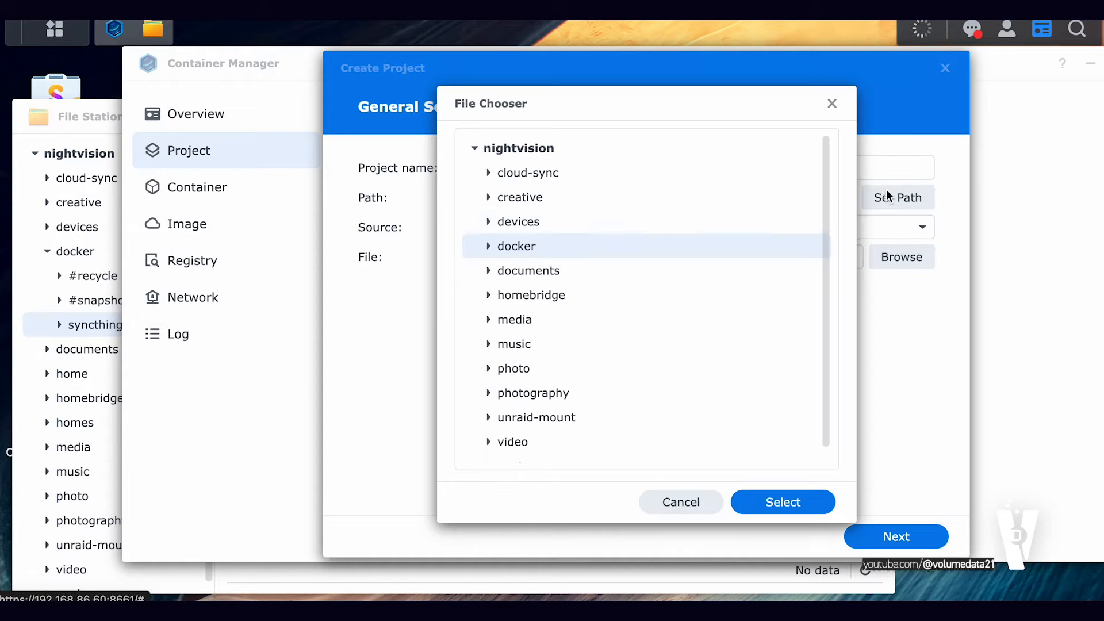
pyautogui.click(516, 246)
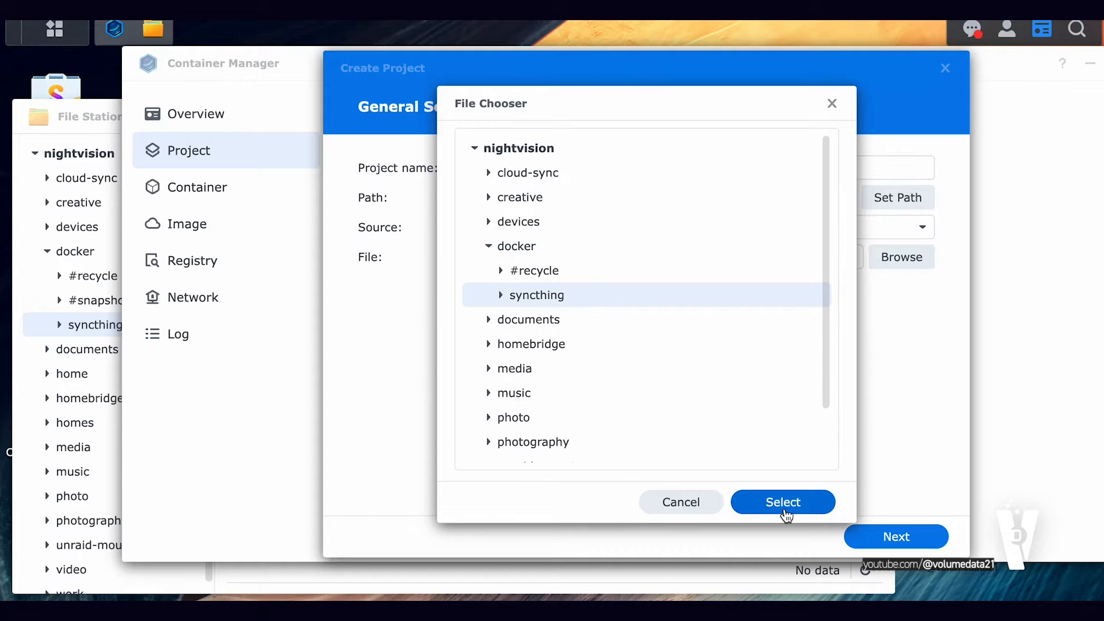
pyautogui.click(782, 503)
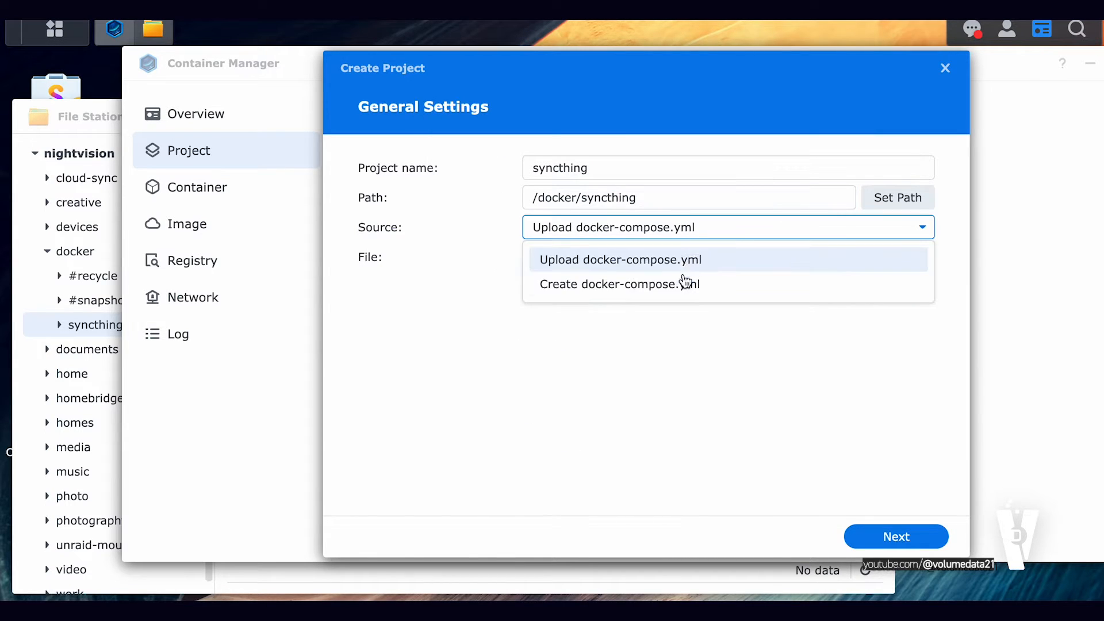
# Choose to create docker-compose.yml and paste the lscr.io/linuxserver/syncthing:latest template into it
pyautogui.click(619, 284)
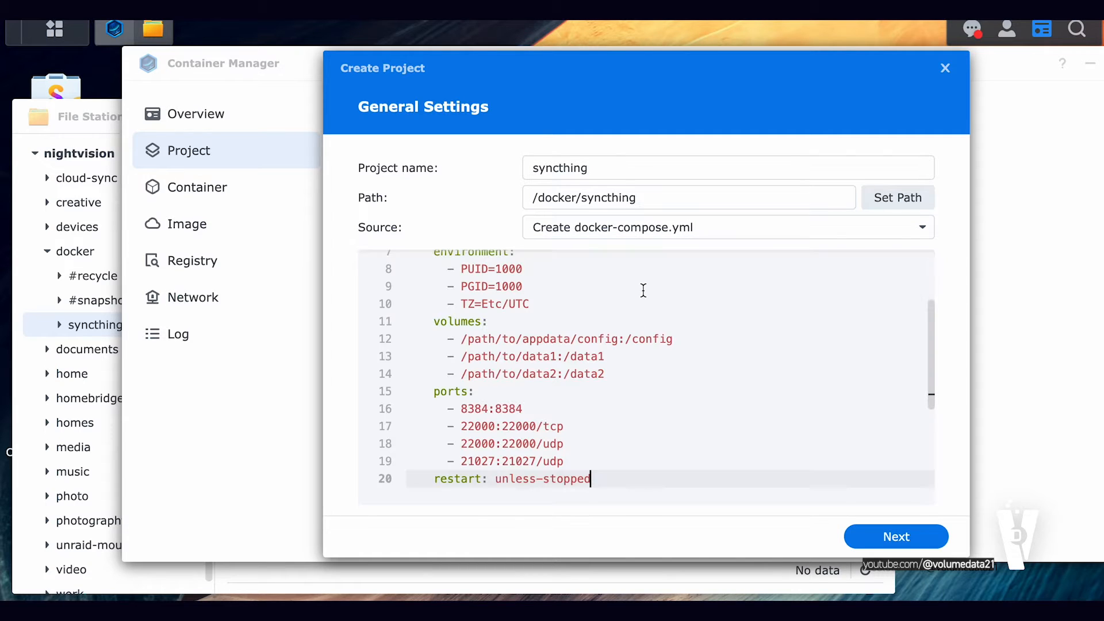
pyautogui.scroll(-3)
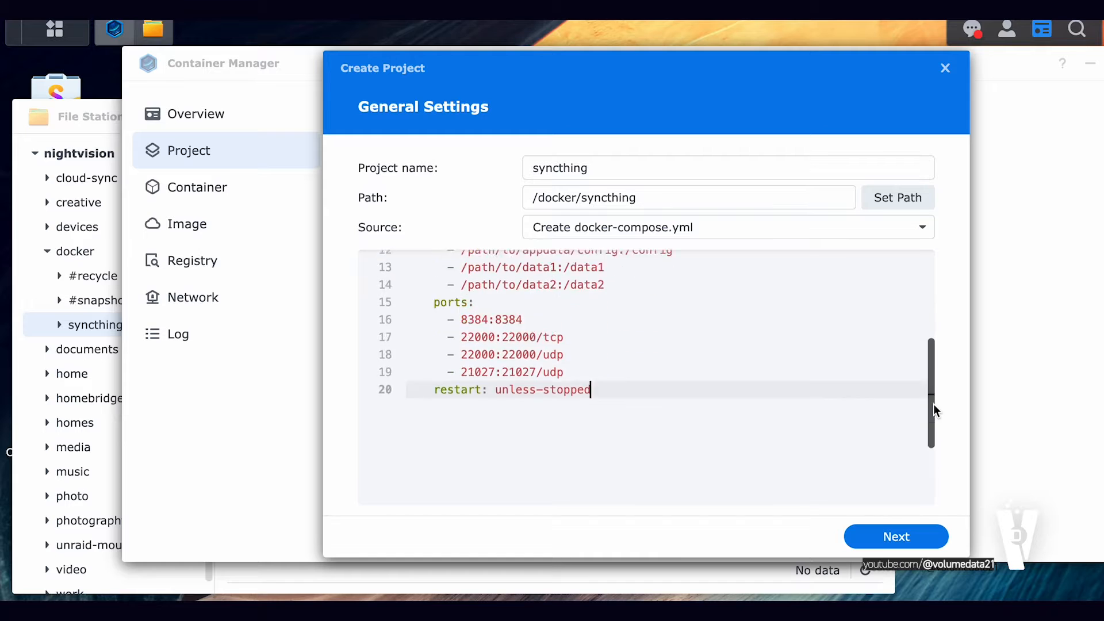
pyautogui.scroll(3)
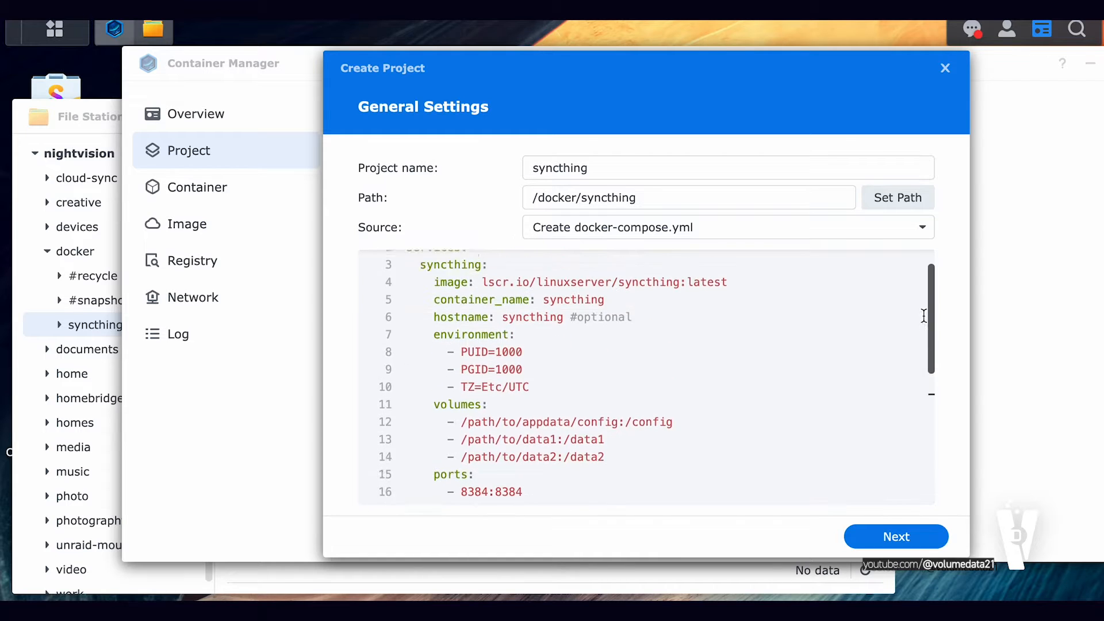
pyautogui.scroll(3)
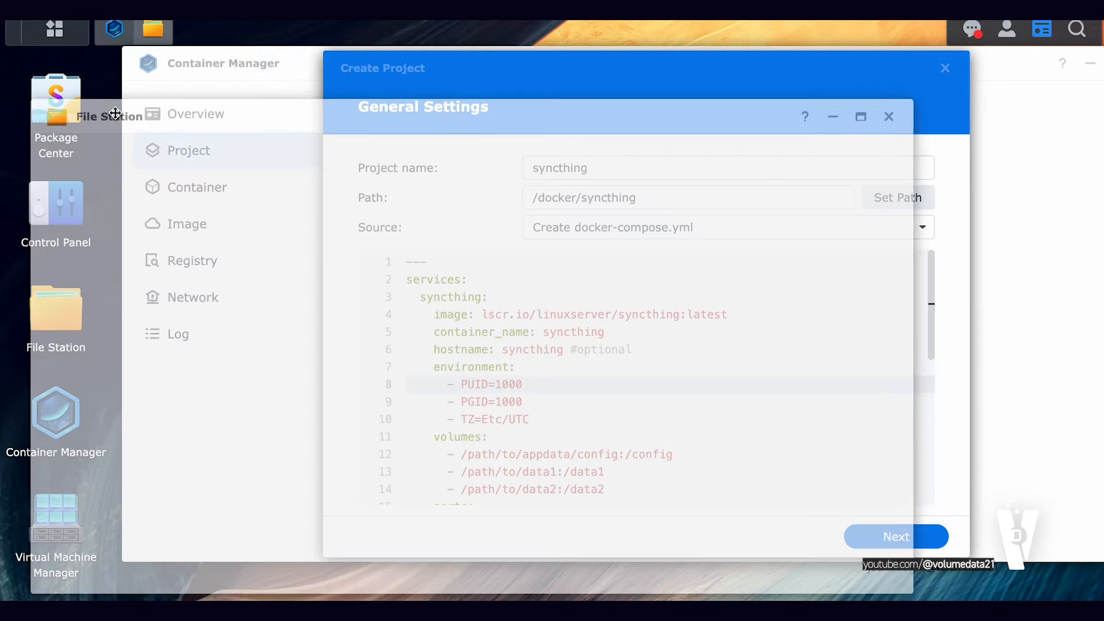
# In Task Scheduler, create a disabled user-defined script task named 'Get ID'
pyautogui.click(55, 203)
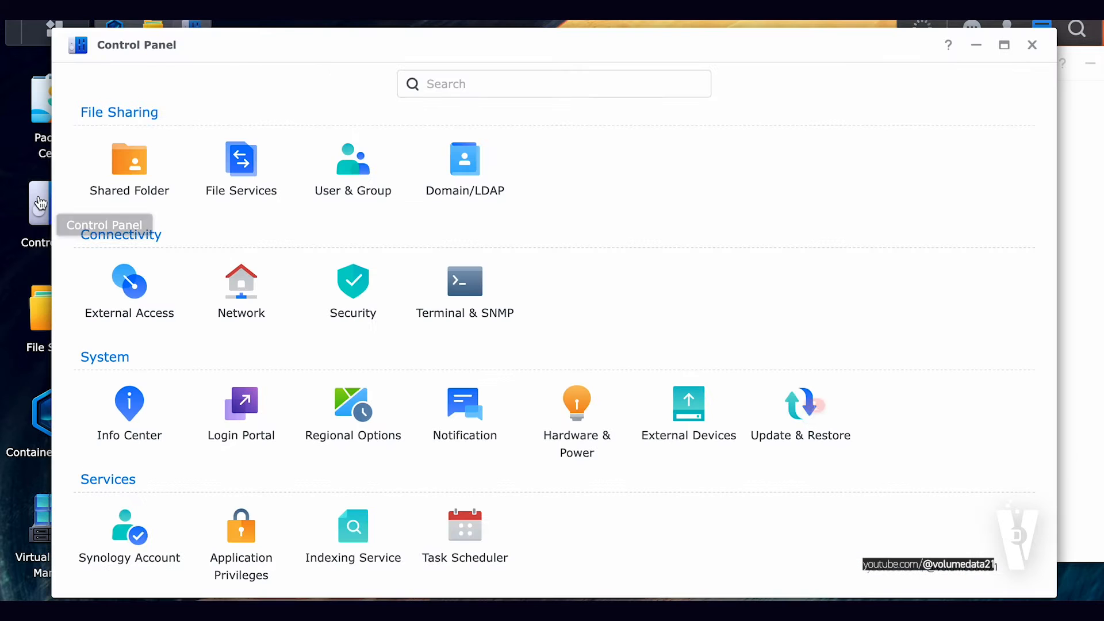
pyautogui.moveTo(541, 345)
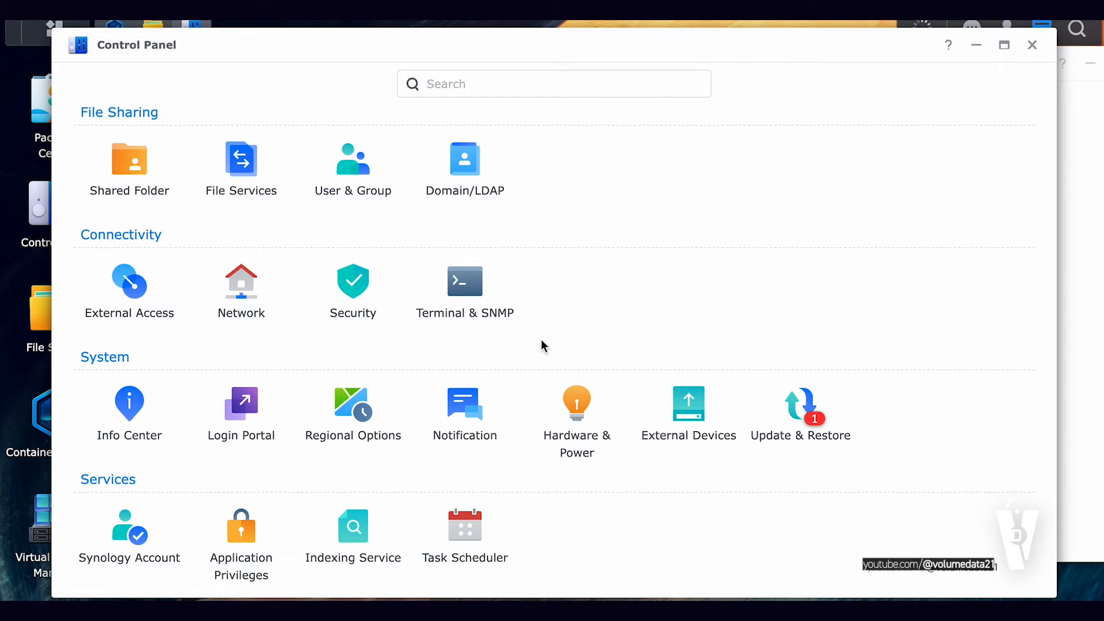
pyautogui.click(464, 525)
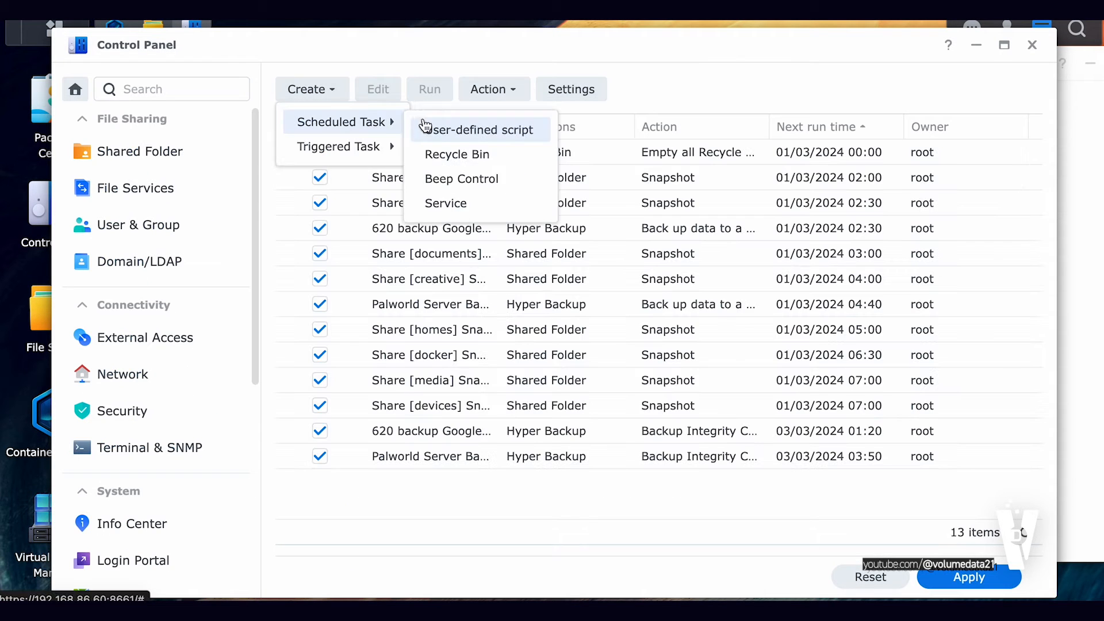
pyautogui.click(476, 130)
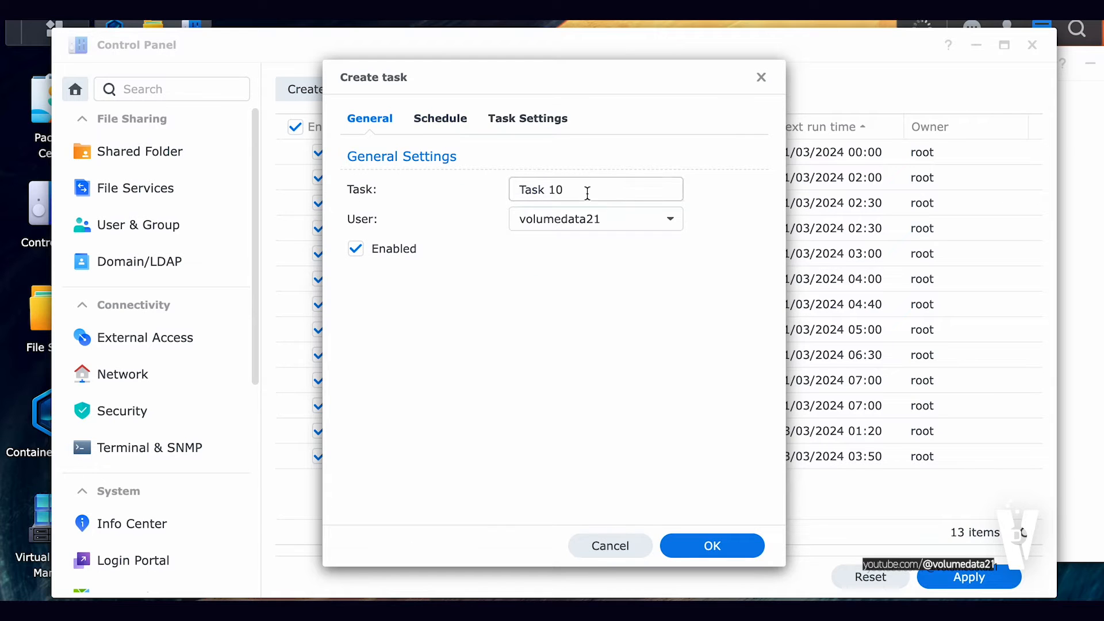
pyautogui.write('Get ID')
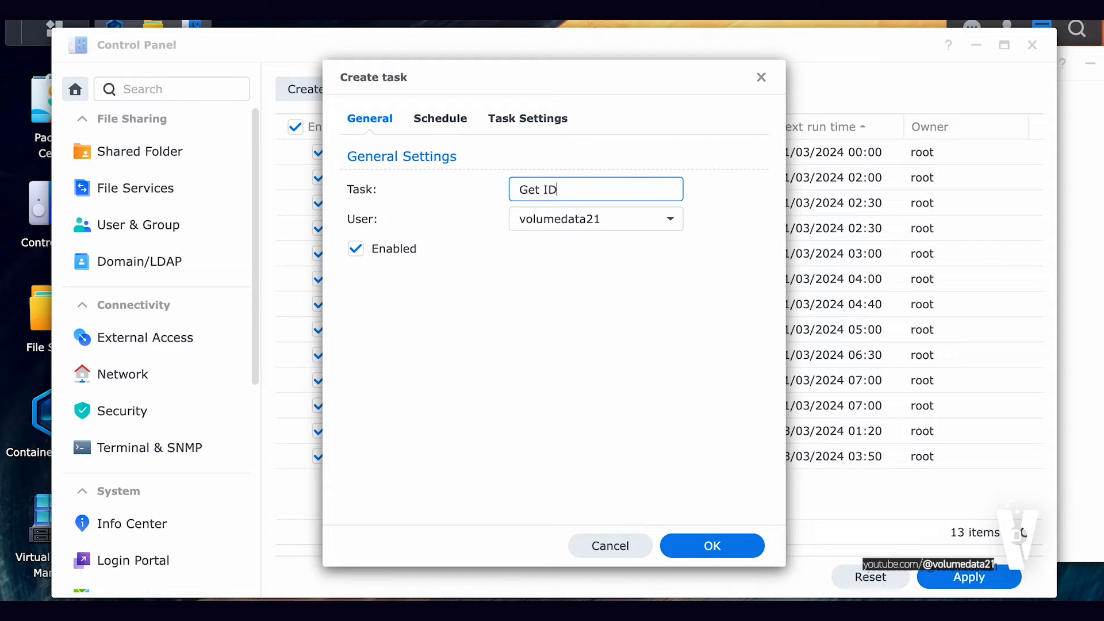
pyautogui.moveTo(438, 231)
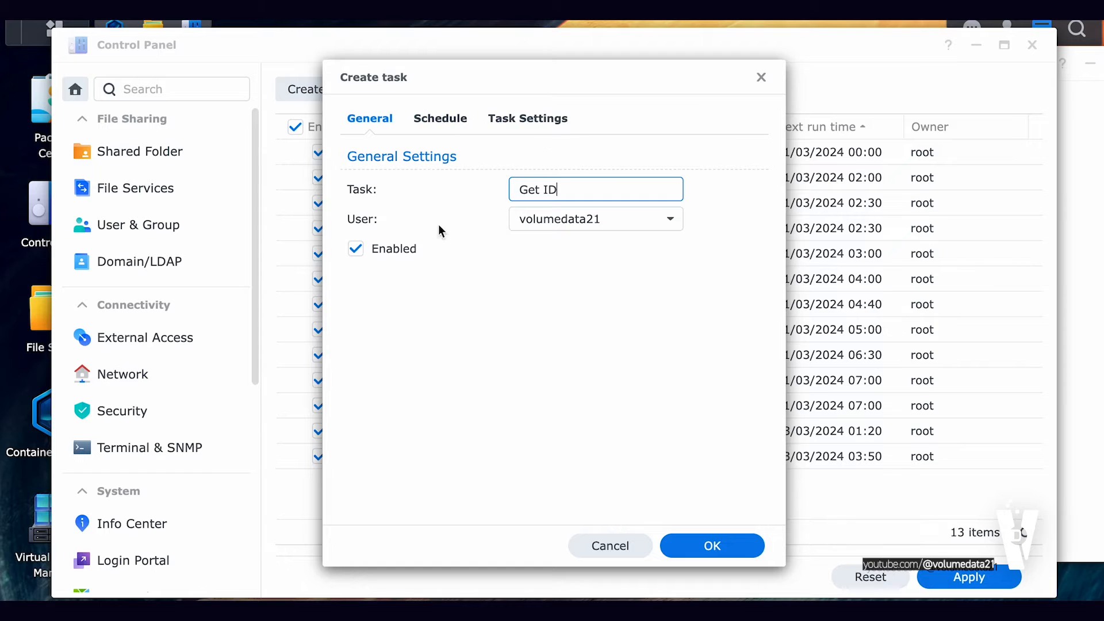
pyautogui.click(355, 248)
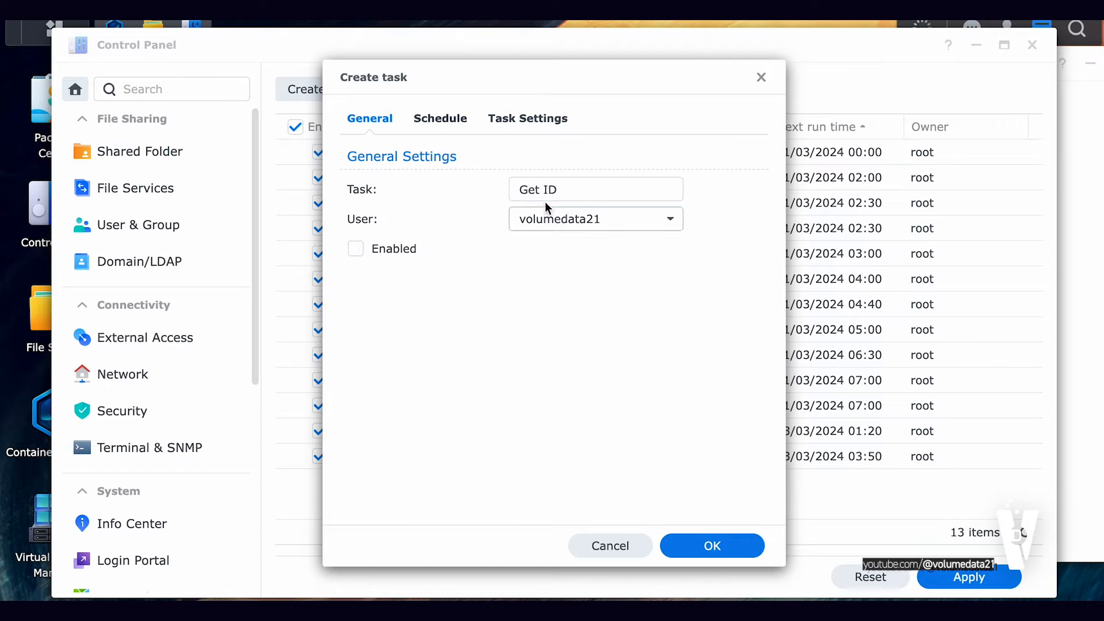
# Begin the task's script with 'id >' in Task Settings
pyautogui.click(527, 118)
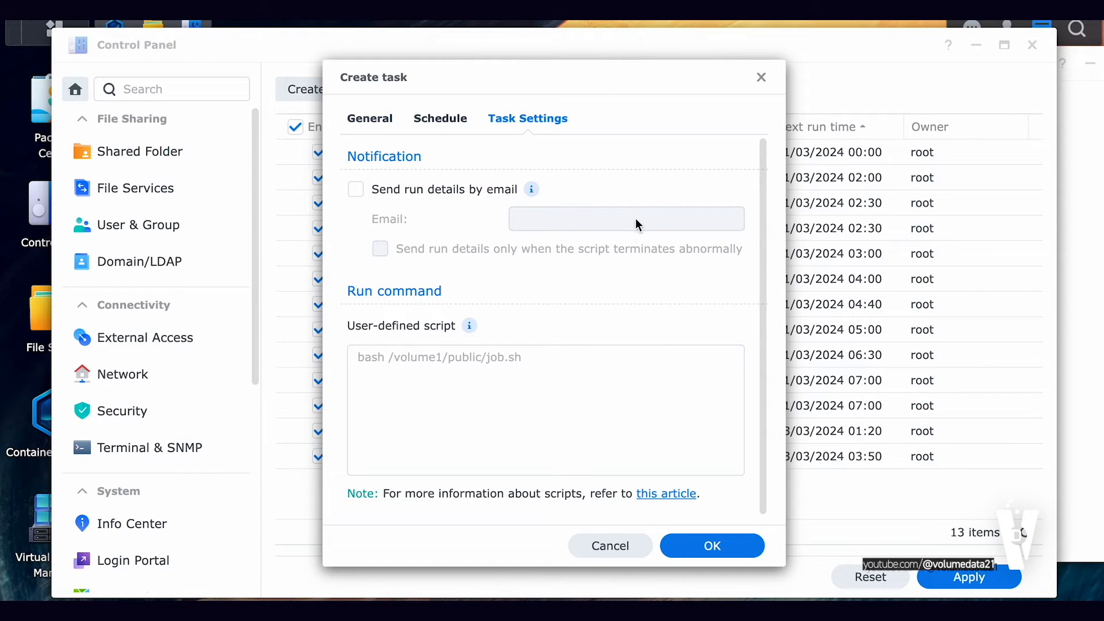
pyautogui.moveTo(410, 340)
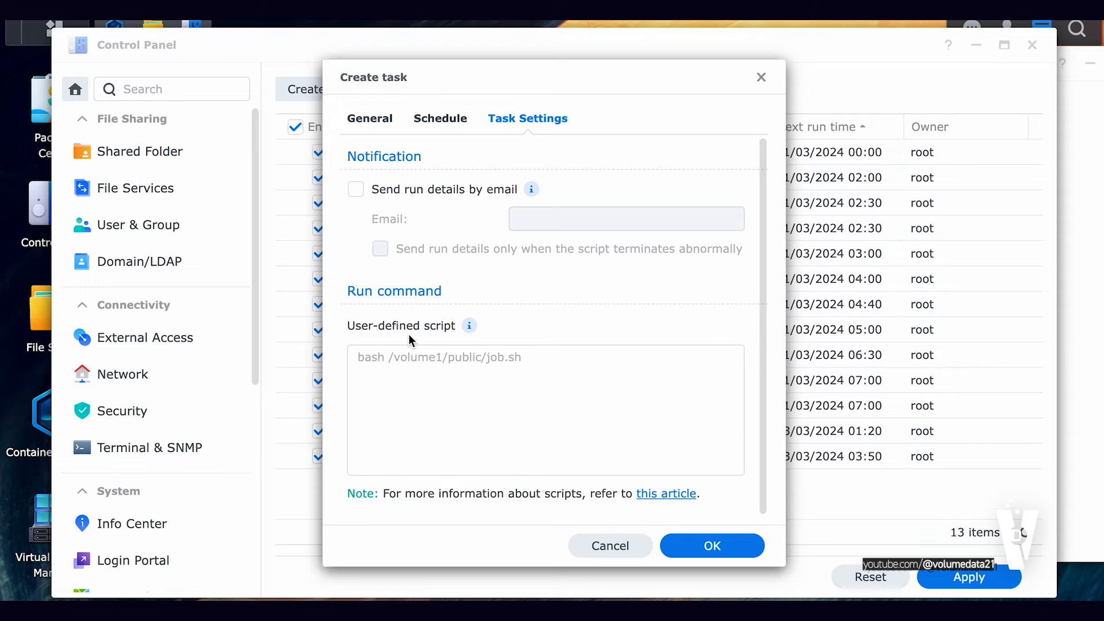
pyautogui.write('id')
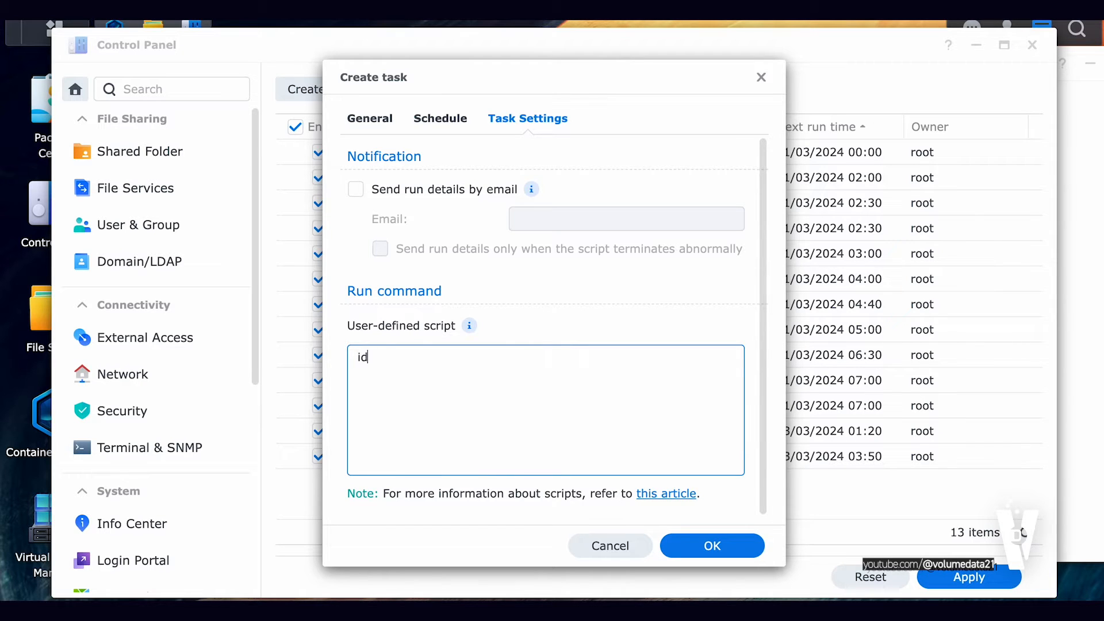
pyautogui.write('>')
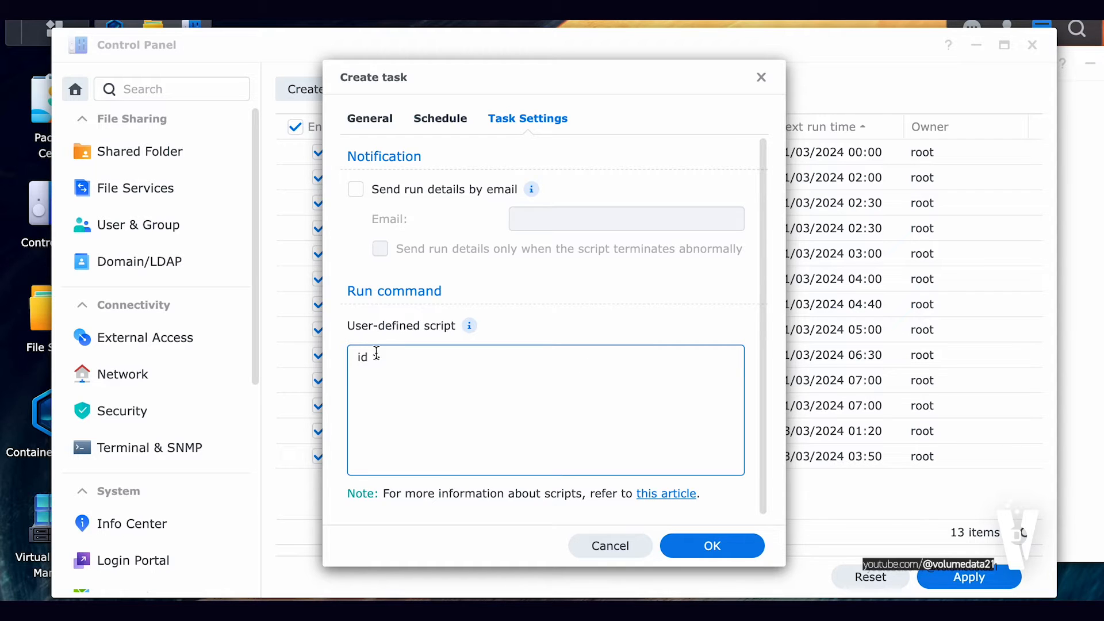
pyautogui.write('>')
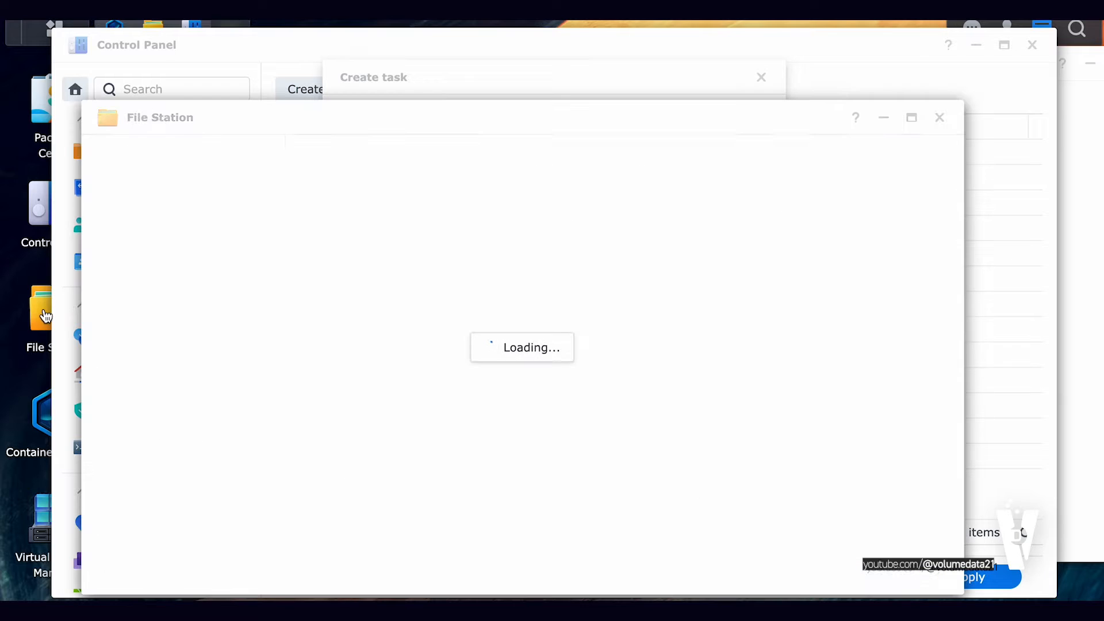
# Copy the docker share's location and complete the script as 'id > /volume1/docker/id.txt'
pyautogui.rightClick(145, 252)
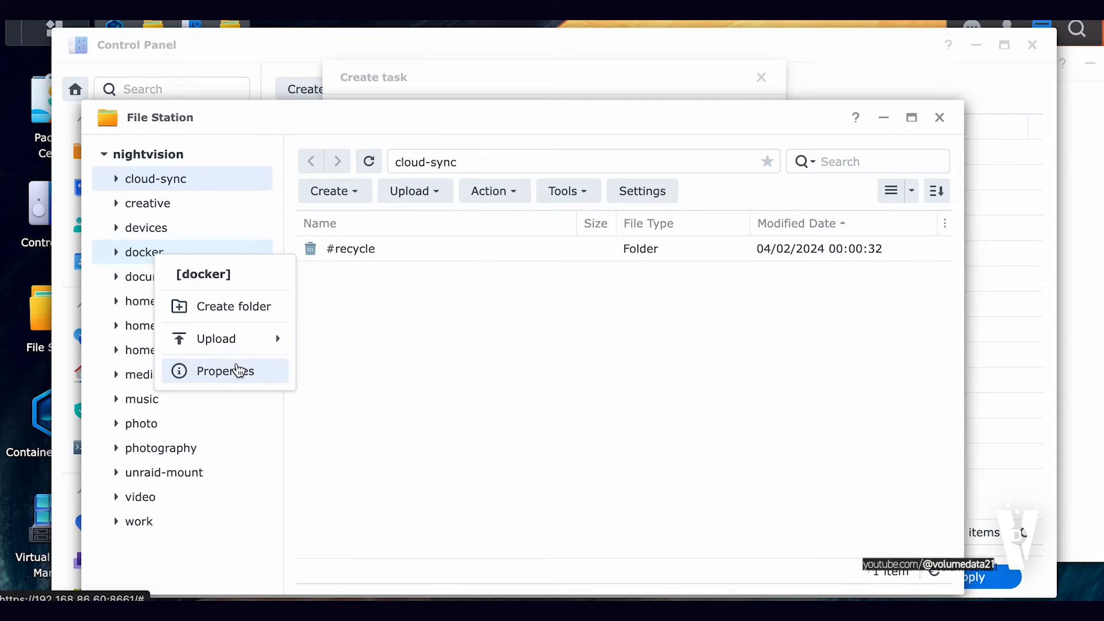
pyautogui.click(226, 371)
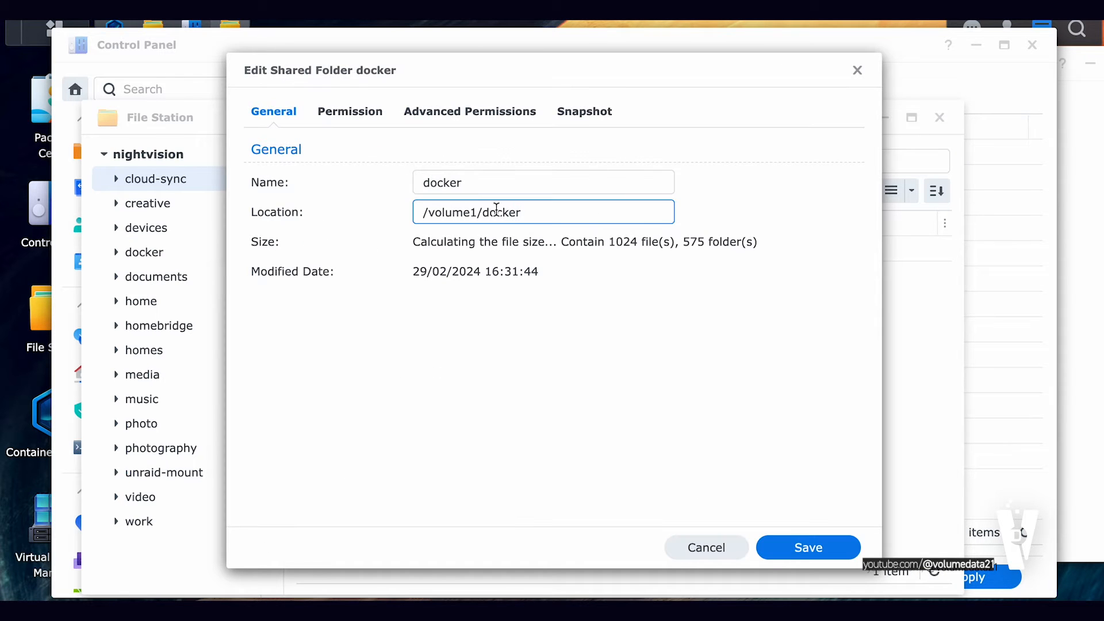
pyautogui.tripleClick(497, 212)
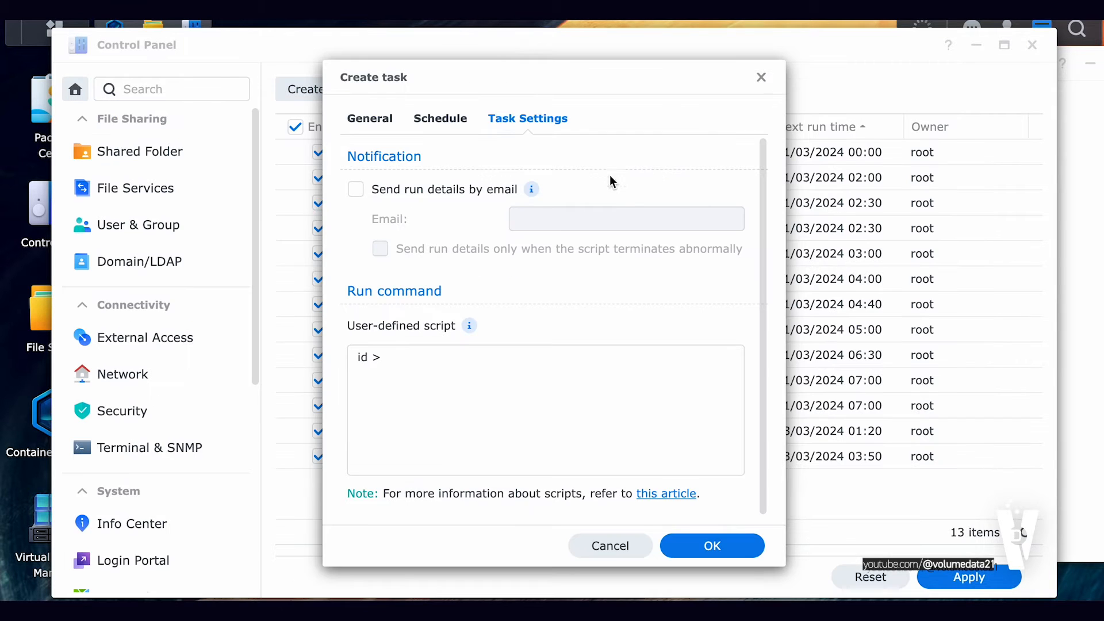
pyautogui.write('/volume1/docker/')
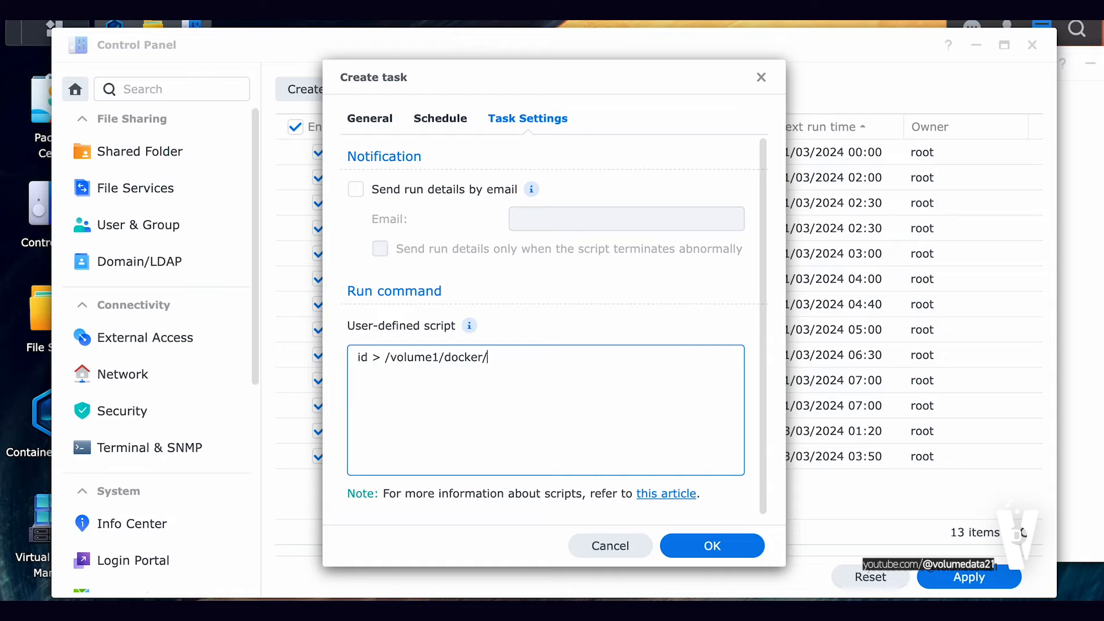
pyautogui.write('id.txt')
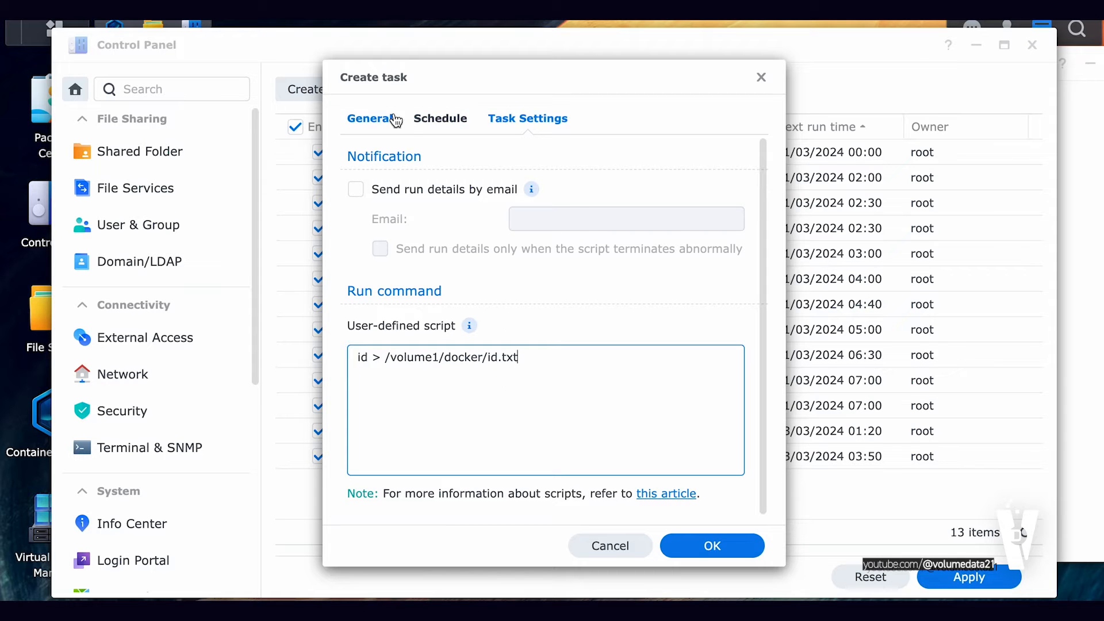
# Save the Get ID task, run it once, and close Control Panel
pyautogui.click(710, 545)
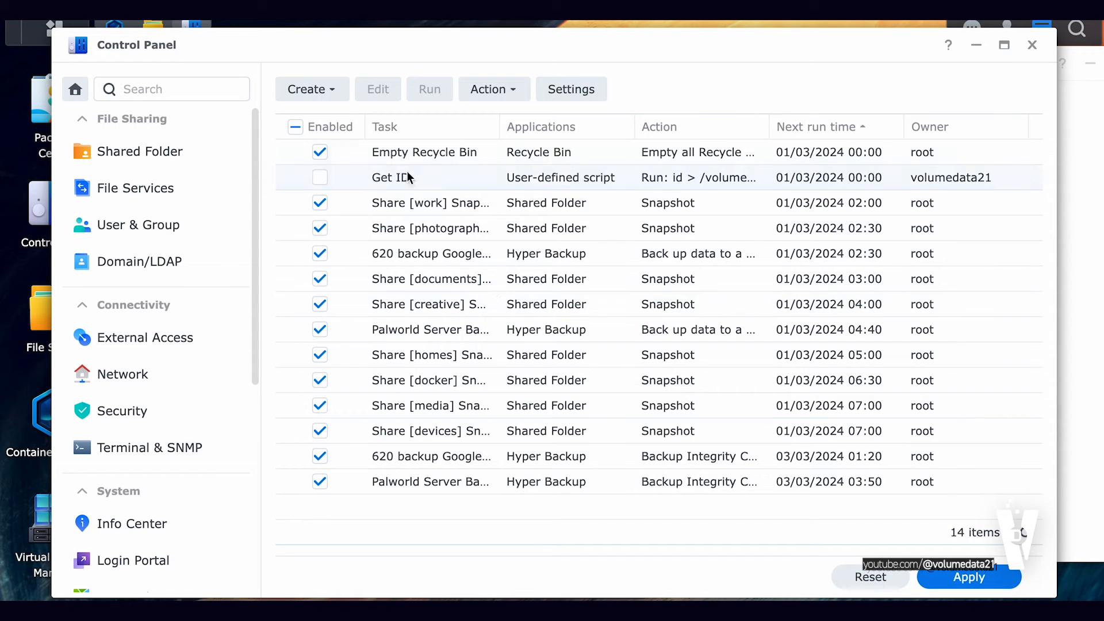
pyautogui.click(429, 89)
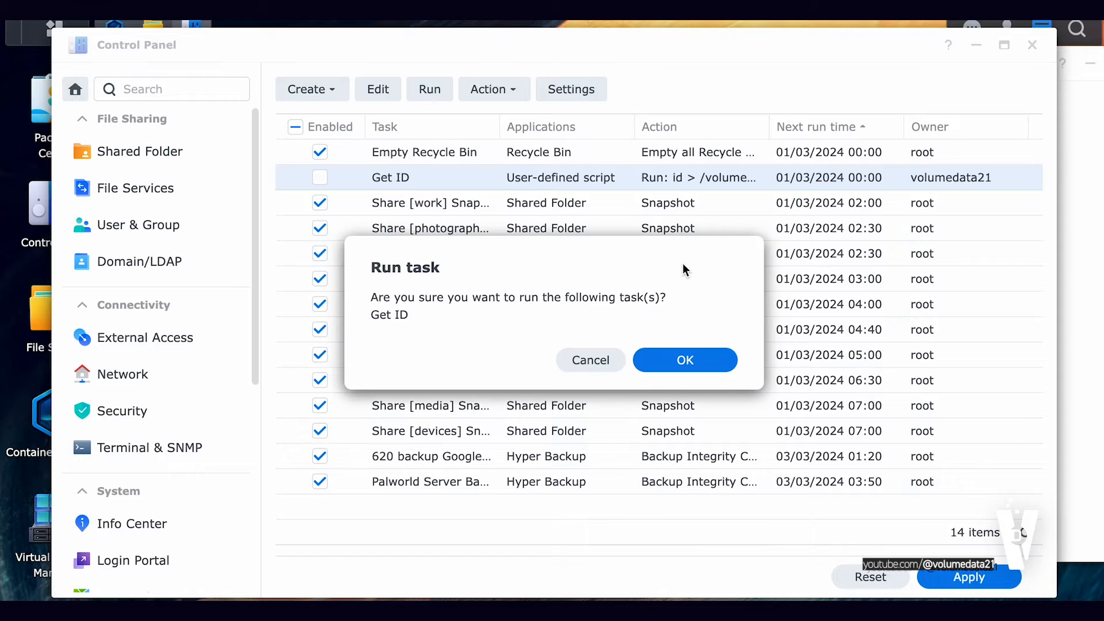
pyautogui.click(683, 360)
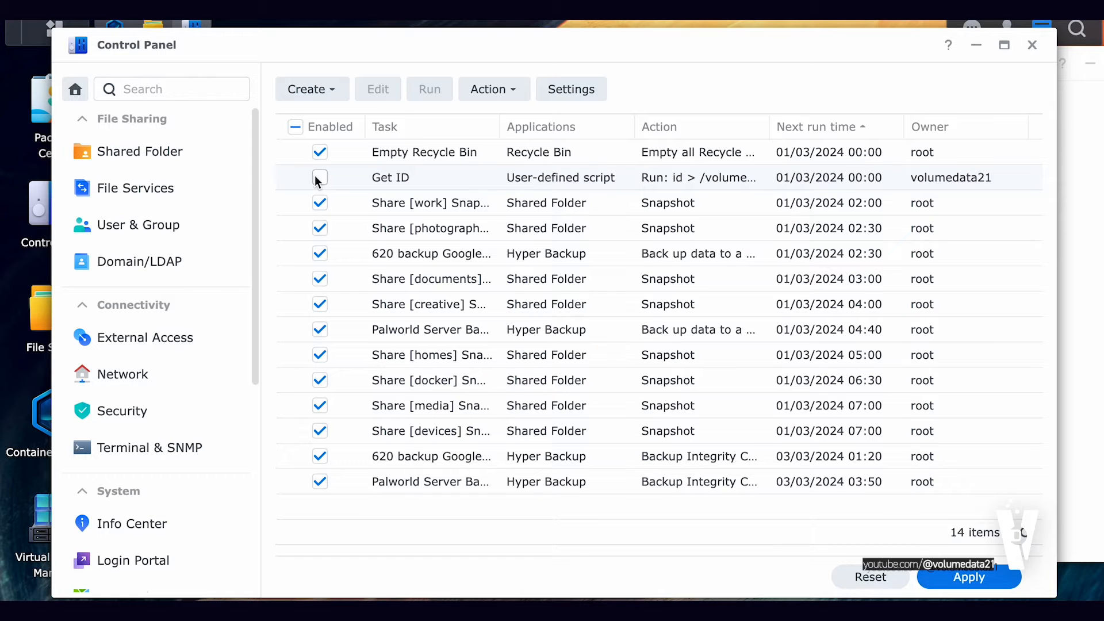
pyautogui.click(320, 177)
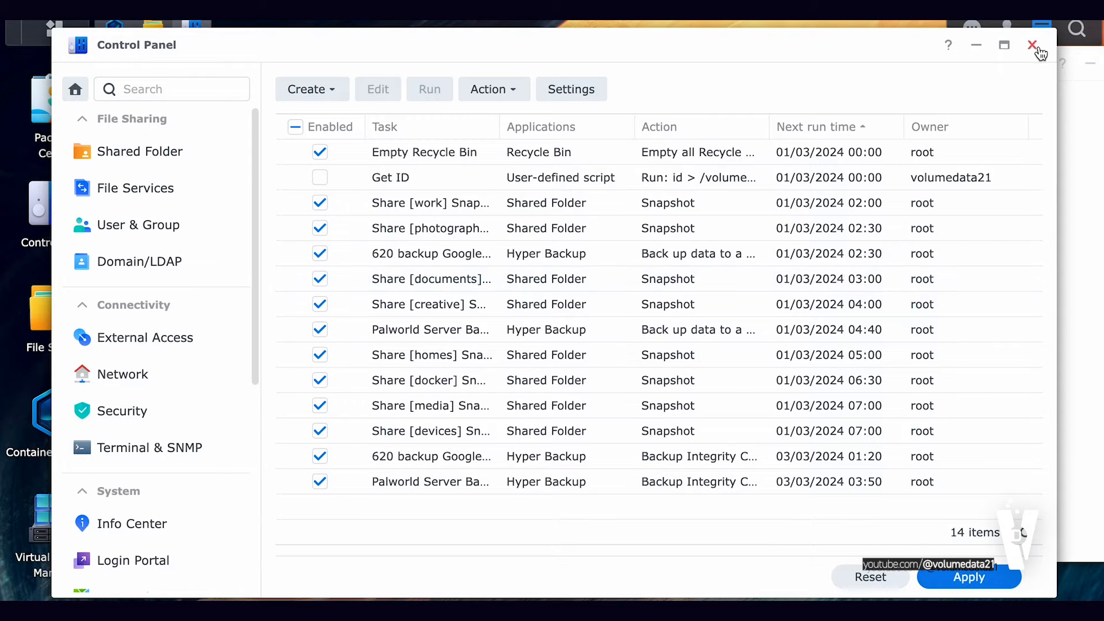
pyautogui.click(1032, 44)
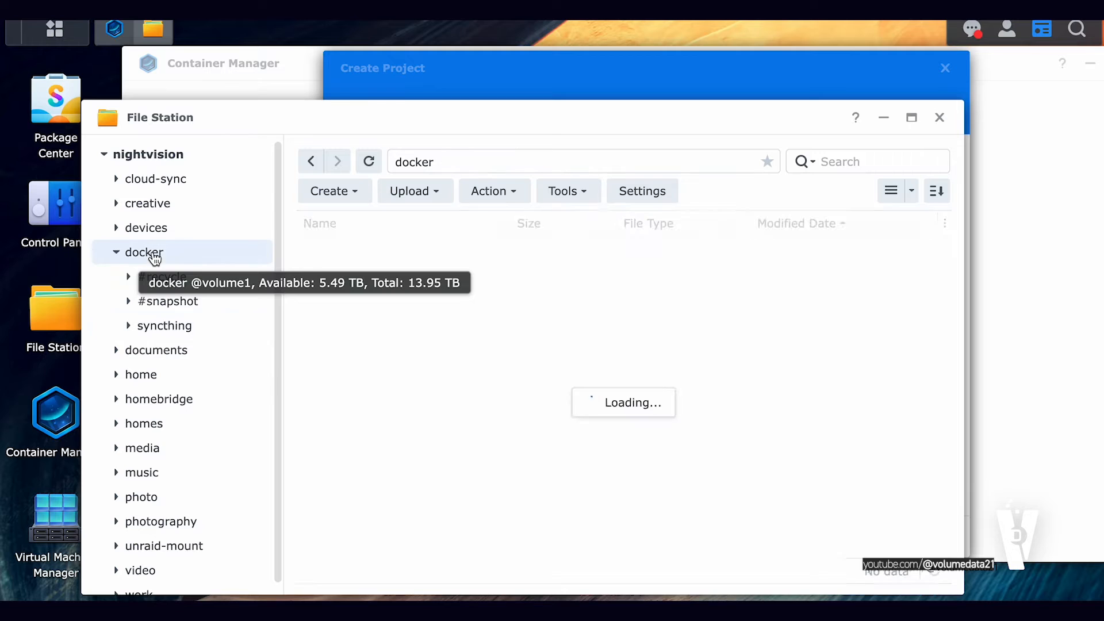
# View id.txt in Text Editor showing uid 1028 and gid 100, then close it
pyautogui.click(145, 251)
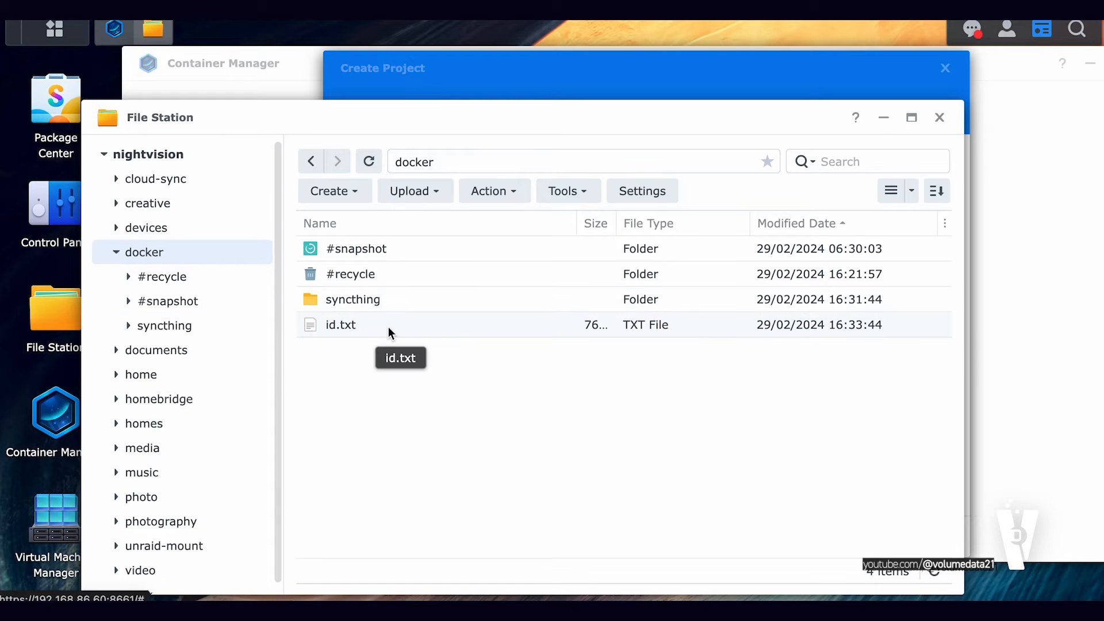
pyautogui.doubleClick(340, 325)
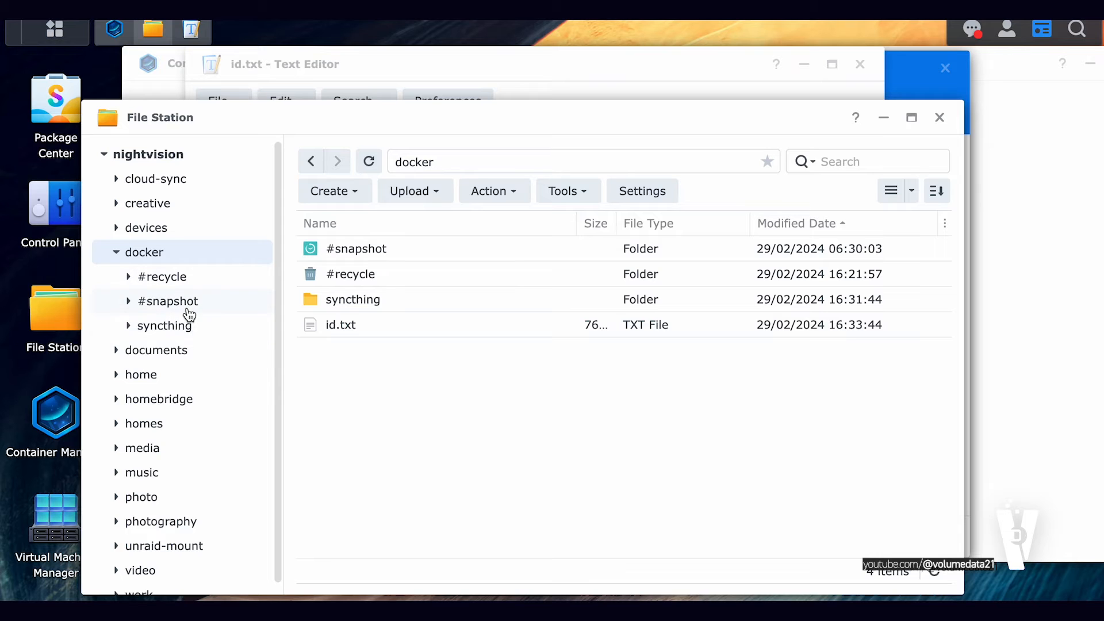
pyautogui.click(352, 299)
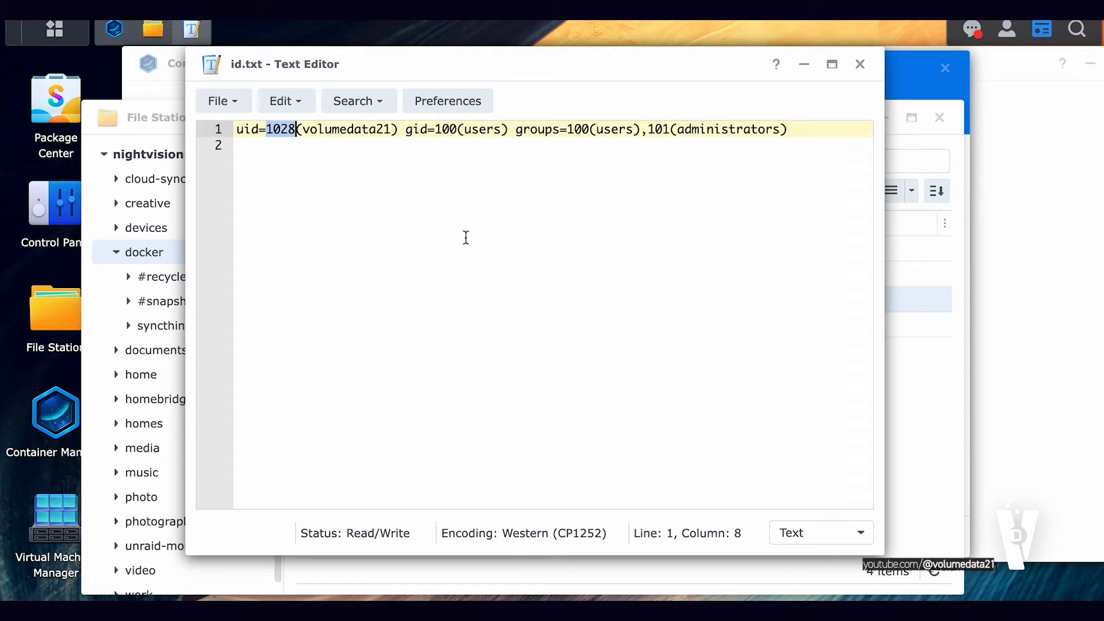
pyautogui.click(447, 129)
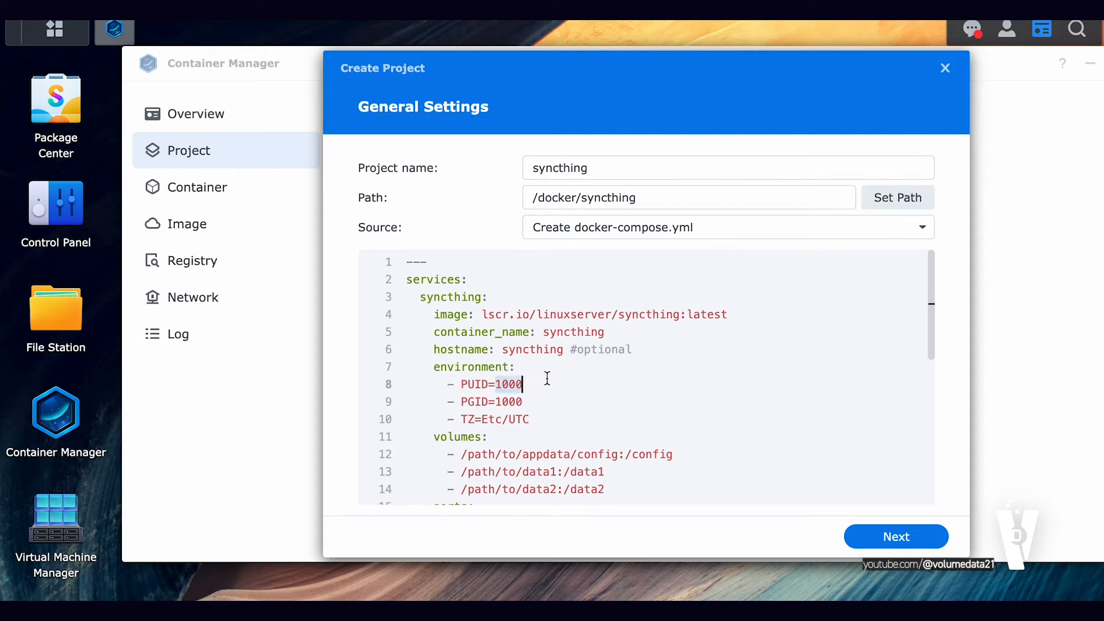
# Edit the compose file to PUID=1028, PGID=100 and TZ=America/New_York
pyautogui.write('28')
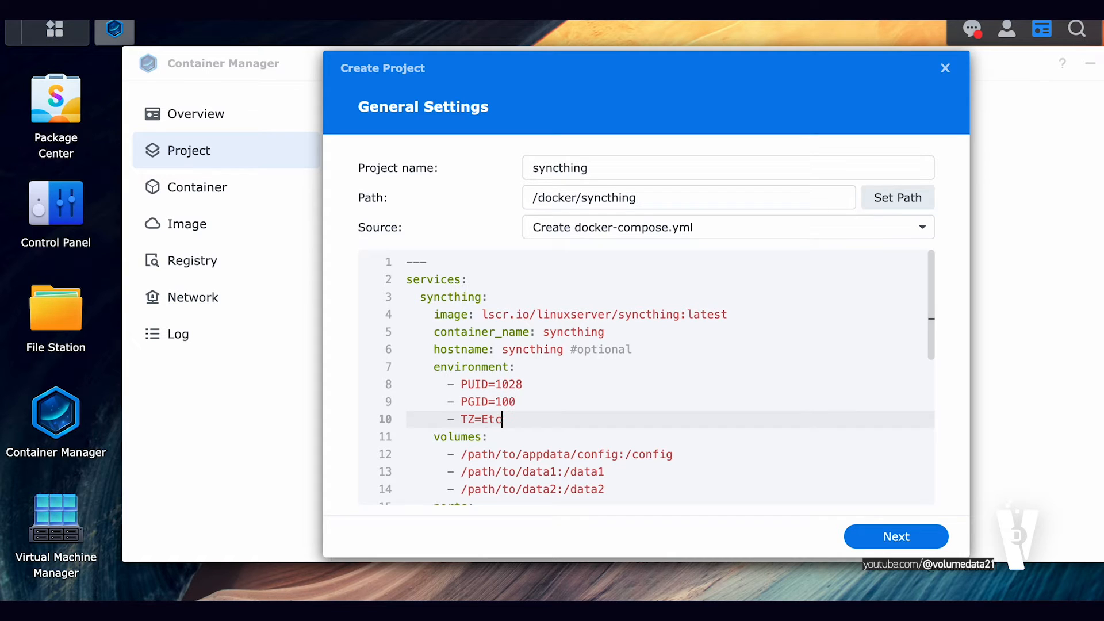
pyautogui.write('America/')
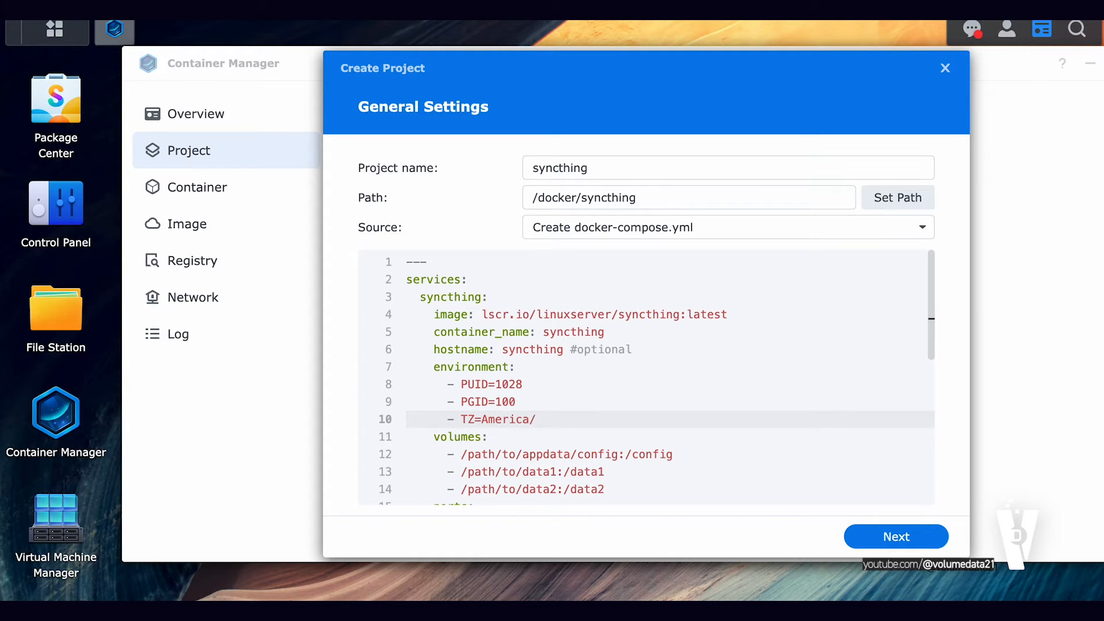
pyautogui.write('New_york')
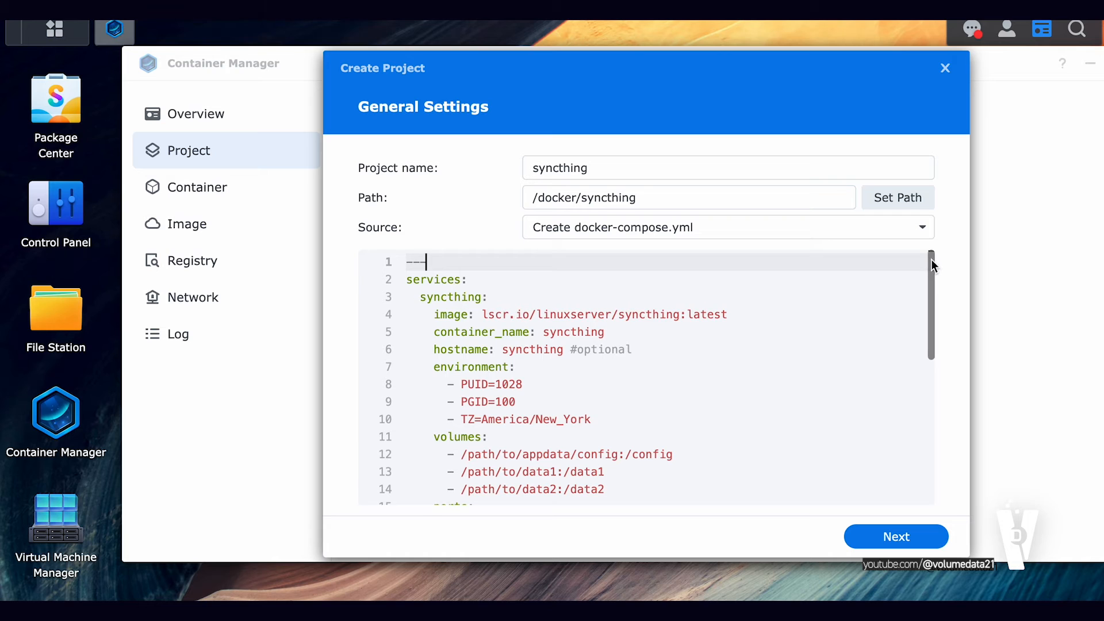
pyautogui.scroll(-3)
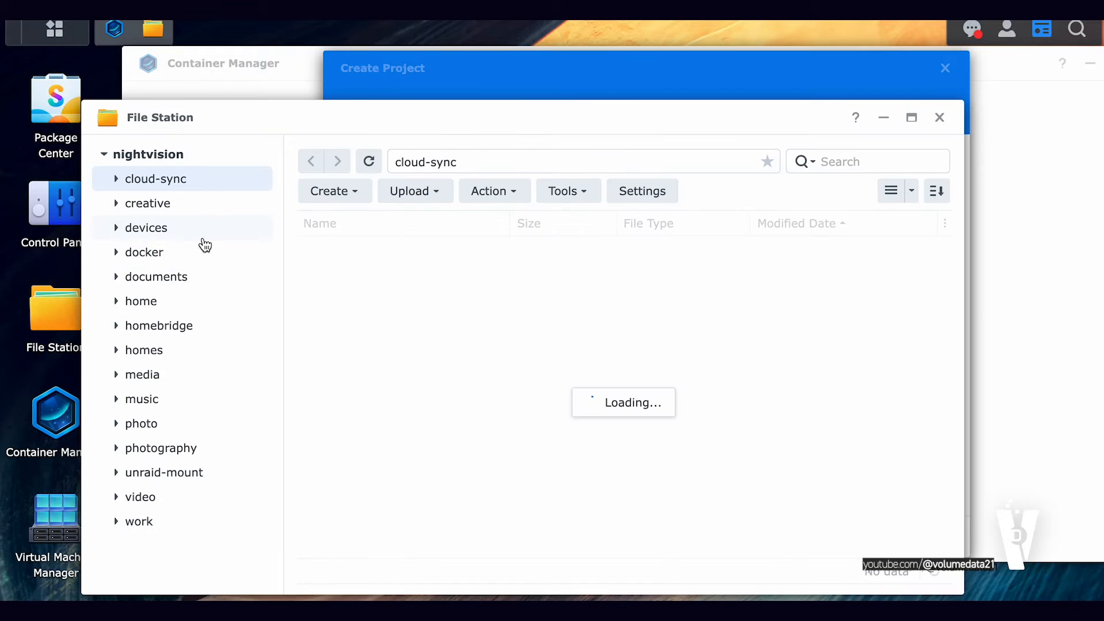
# Create a config folder inside docker/syncthing via the right-click menu
pyautogui.rightClick(164, 325)
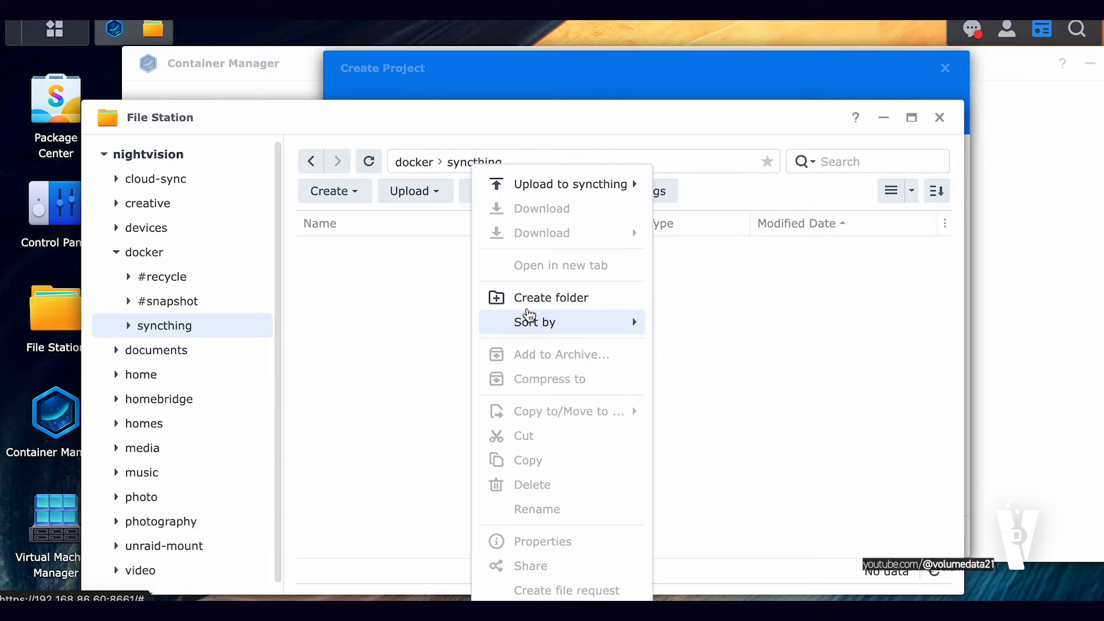
pyautogui.click(550, 296)
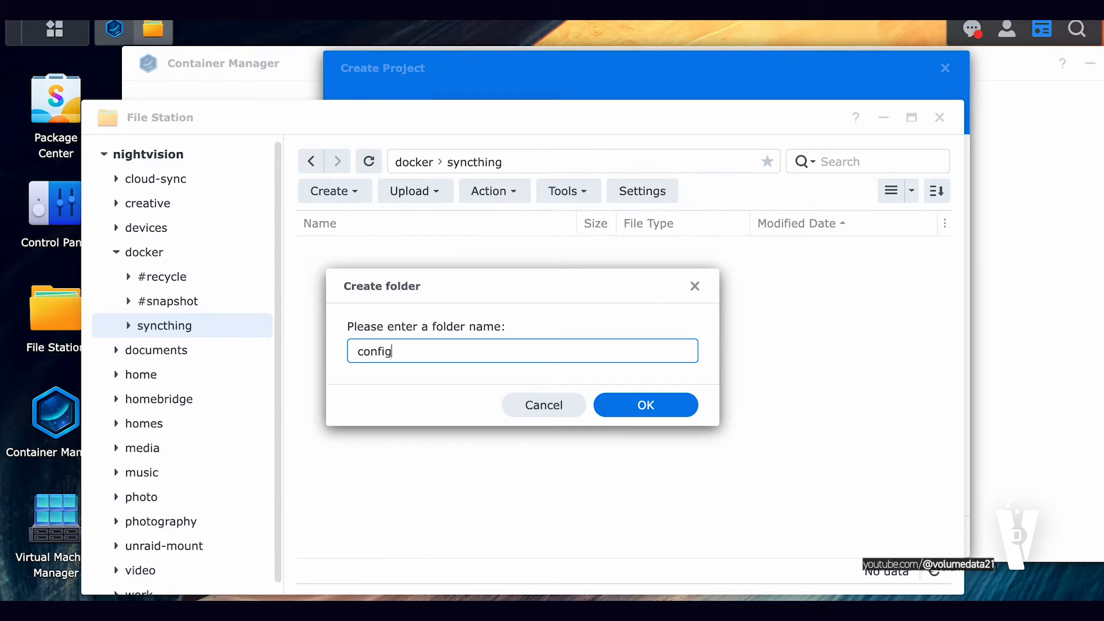
pyautogui.click(644, 404)
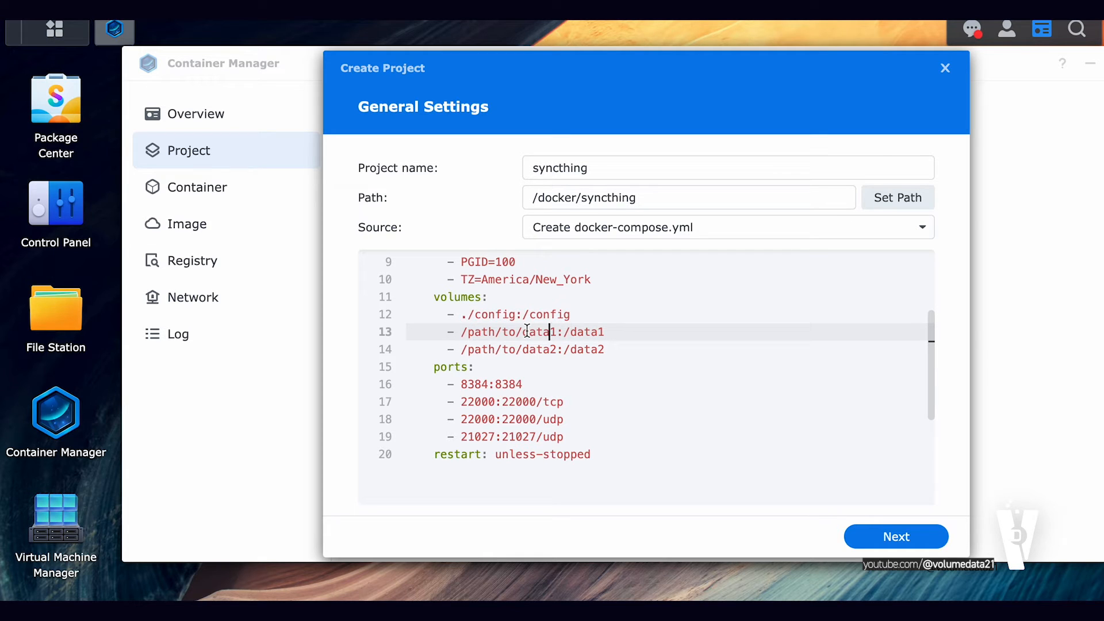
pyautogui.moveTo(519, 323)
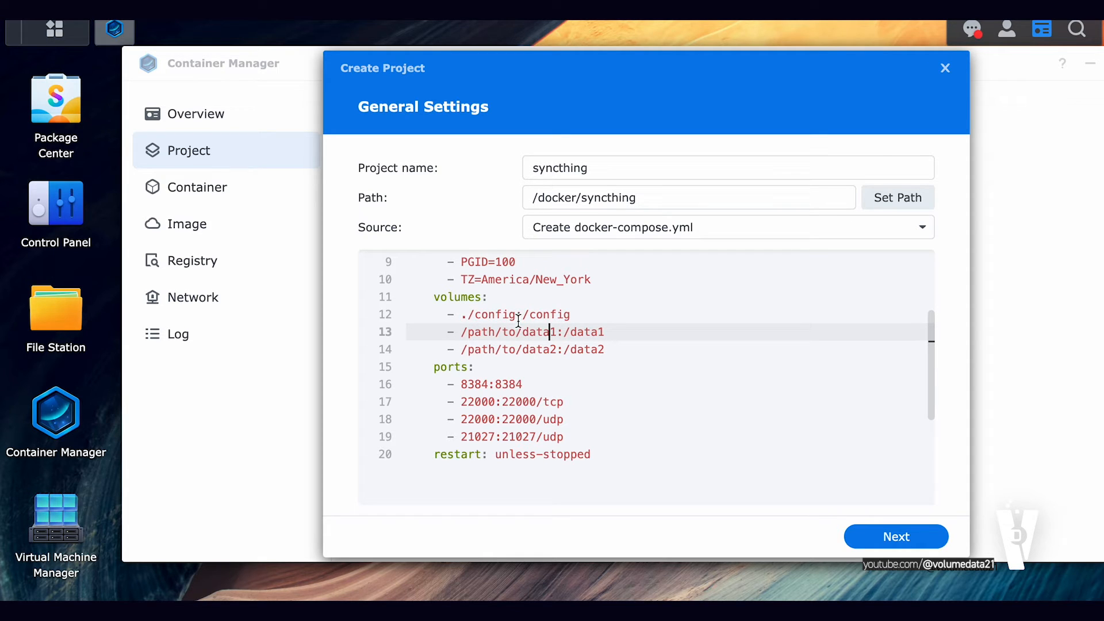
pyautogui.moveTo(434, 67)
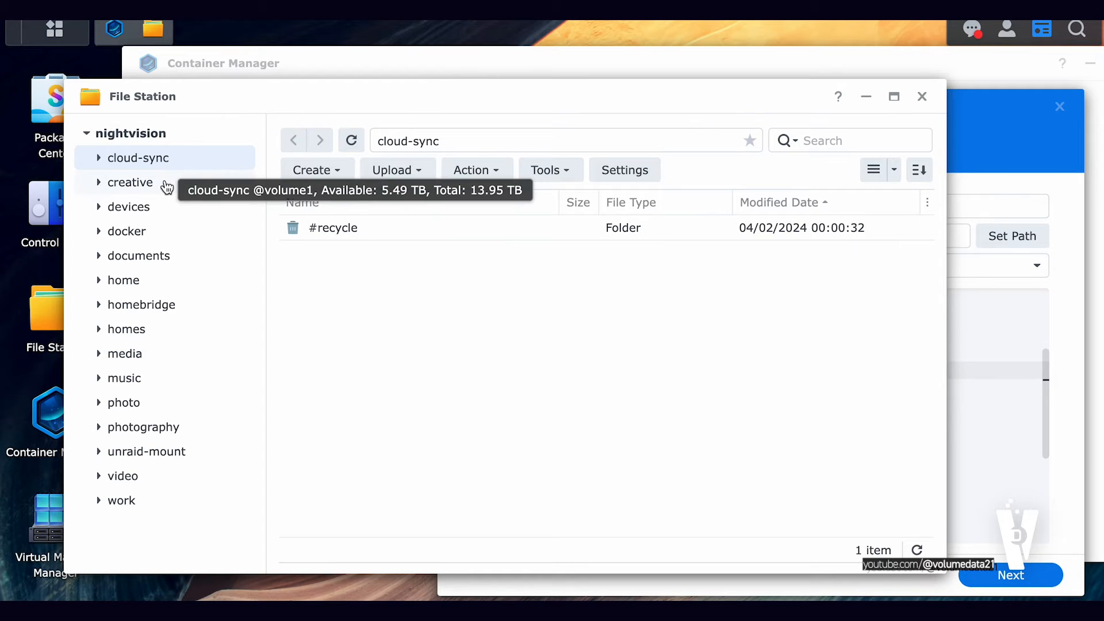
pyautogui.moveTo(184, 246)
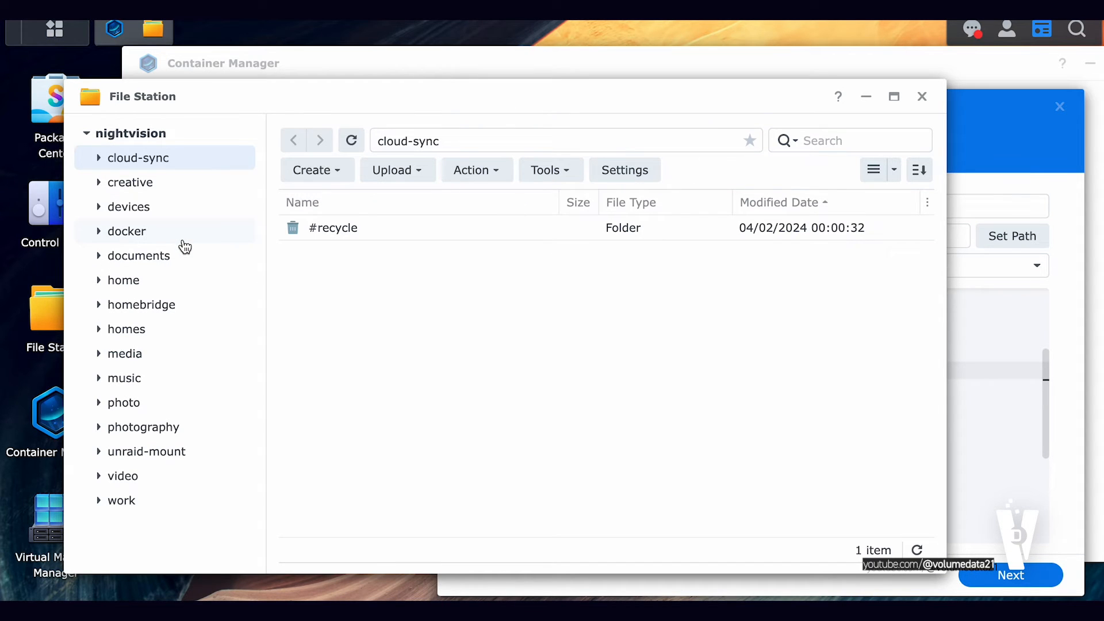
pyautogui.moveTo(182, 237)
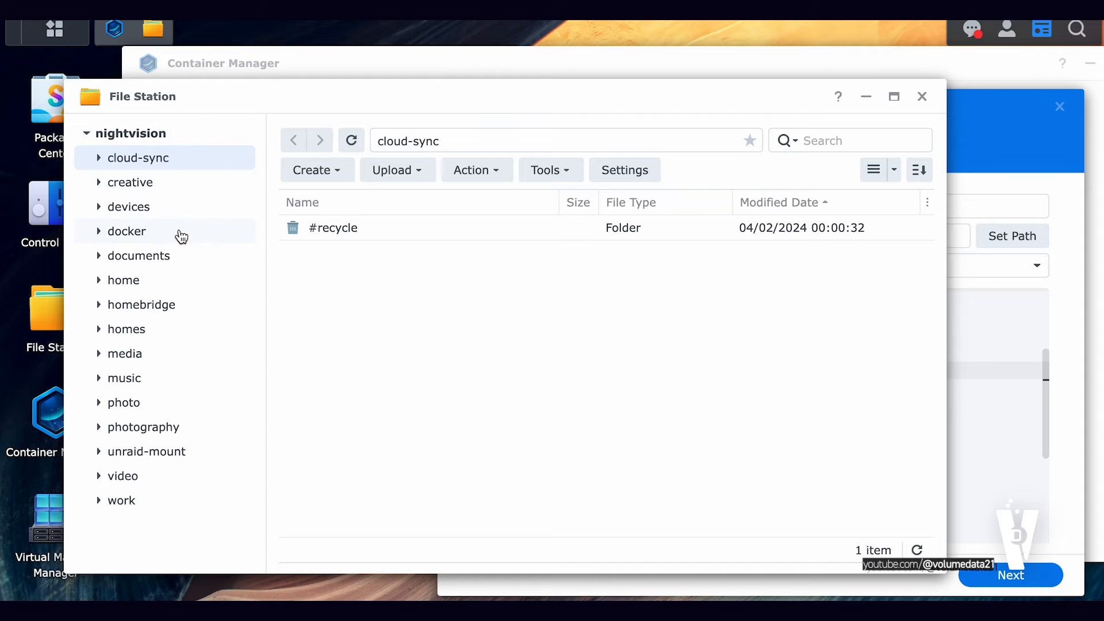
# Create a folder named shared-goodies inside the docker share
pyautogui.click(128, 232)
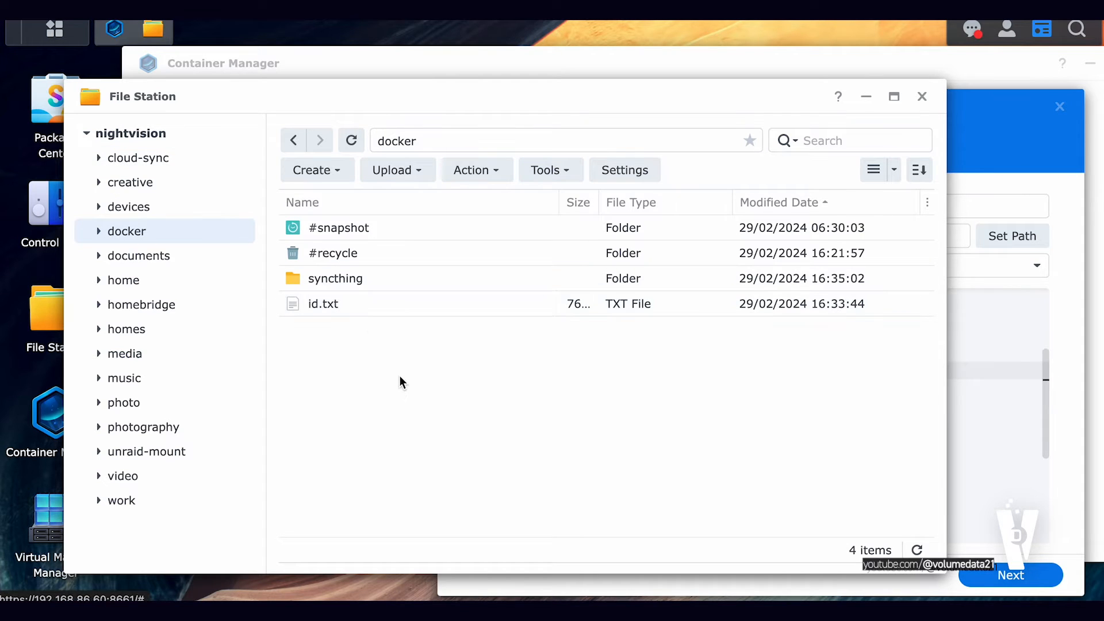
pyautogui.click(312, 171)
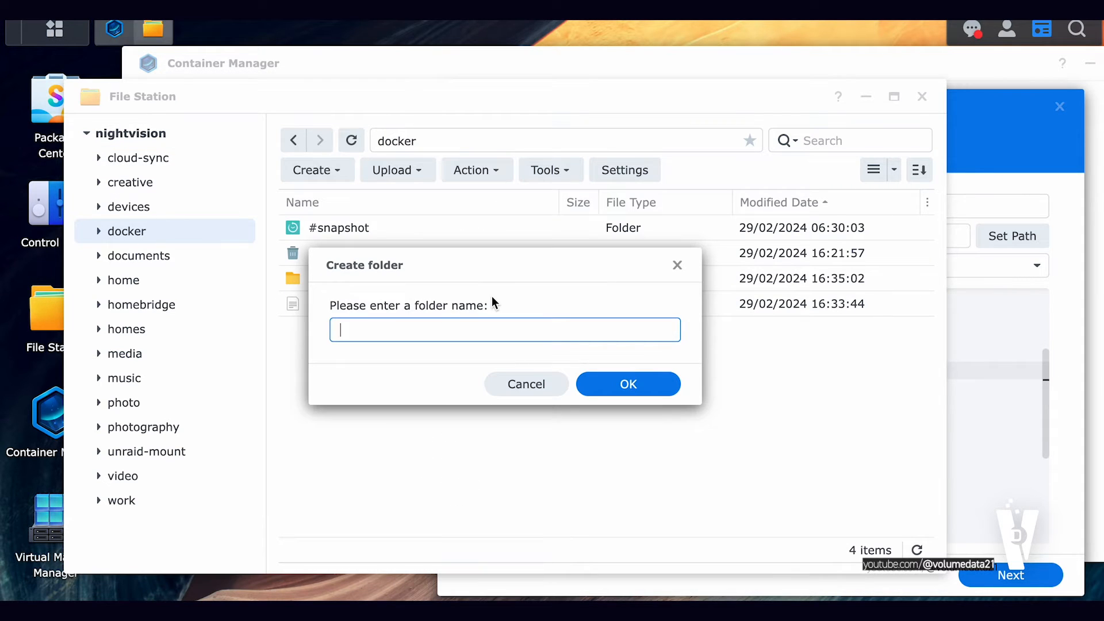
pyautogui.write('shared-goodies')
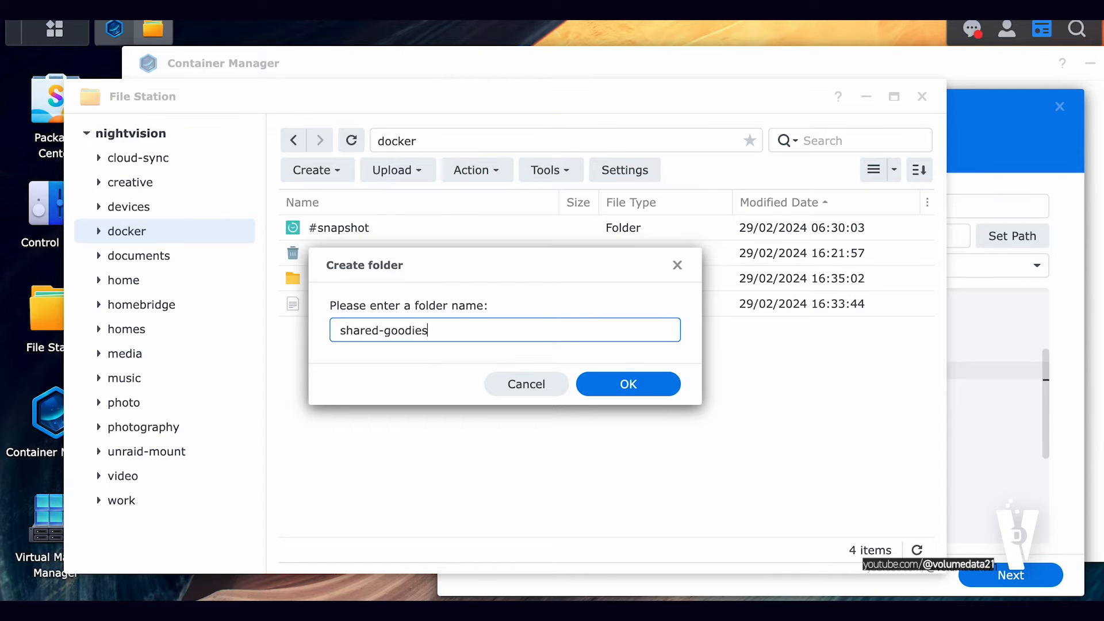
pyautogui.click(626, 384)
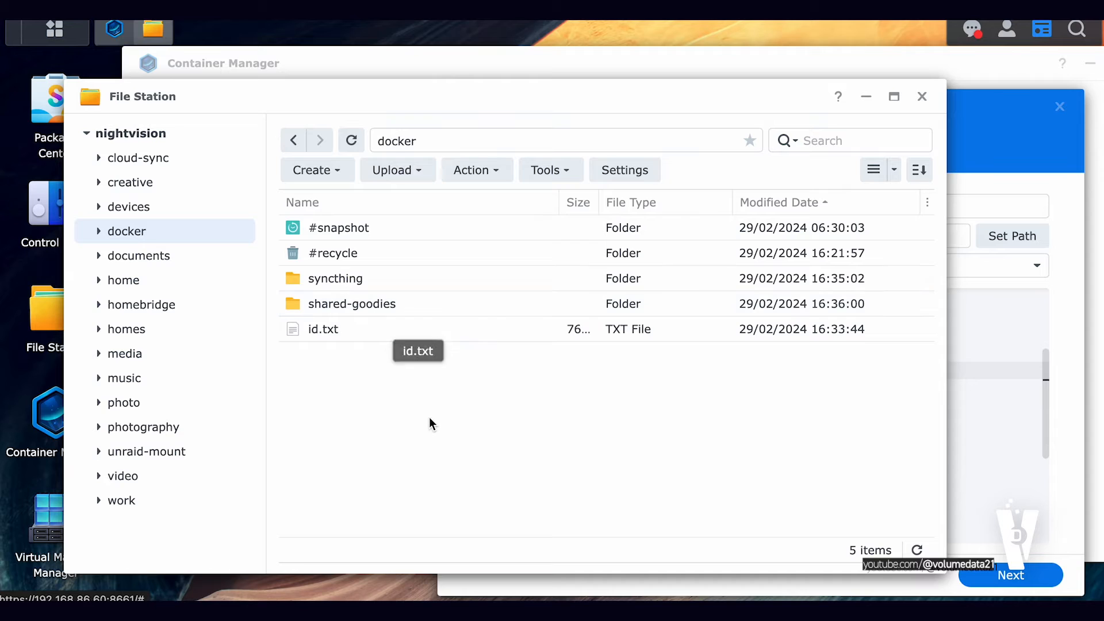
pyautogui.moveTo(304, 384)
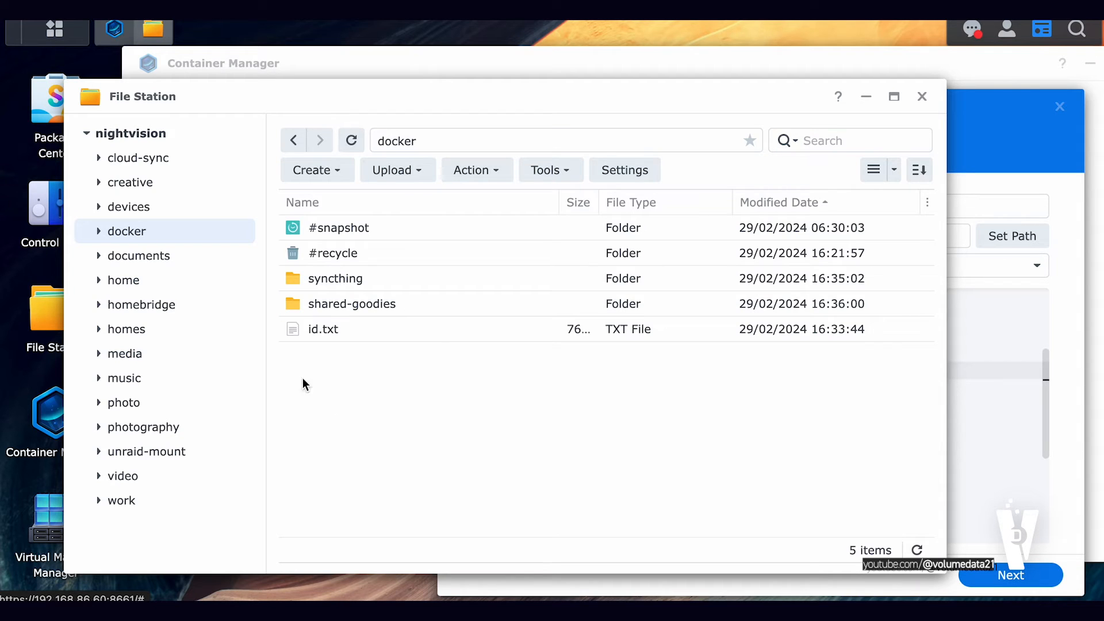
pyautogui.moveTo(163, 138)
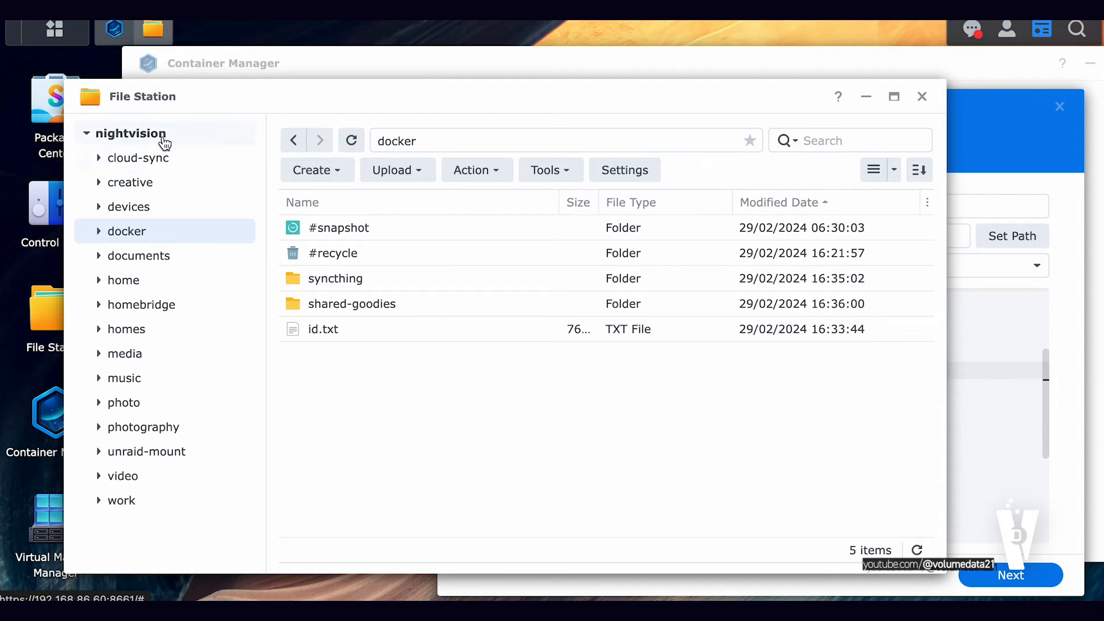
pyautogui.moveTo(405, 303)
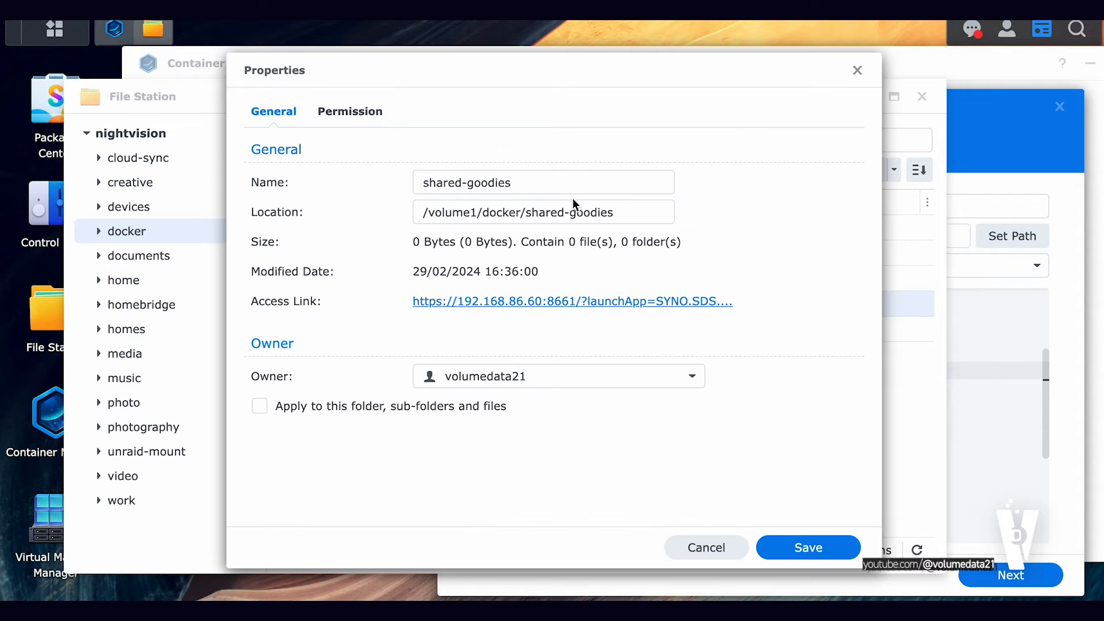
# Copy the shared-goodies location path /volume1/docker/shared-goodies from its properties
pyautogui.click(542, 211)
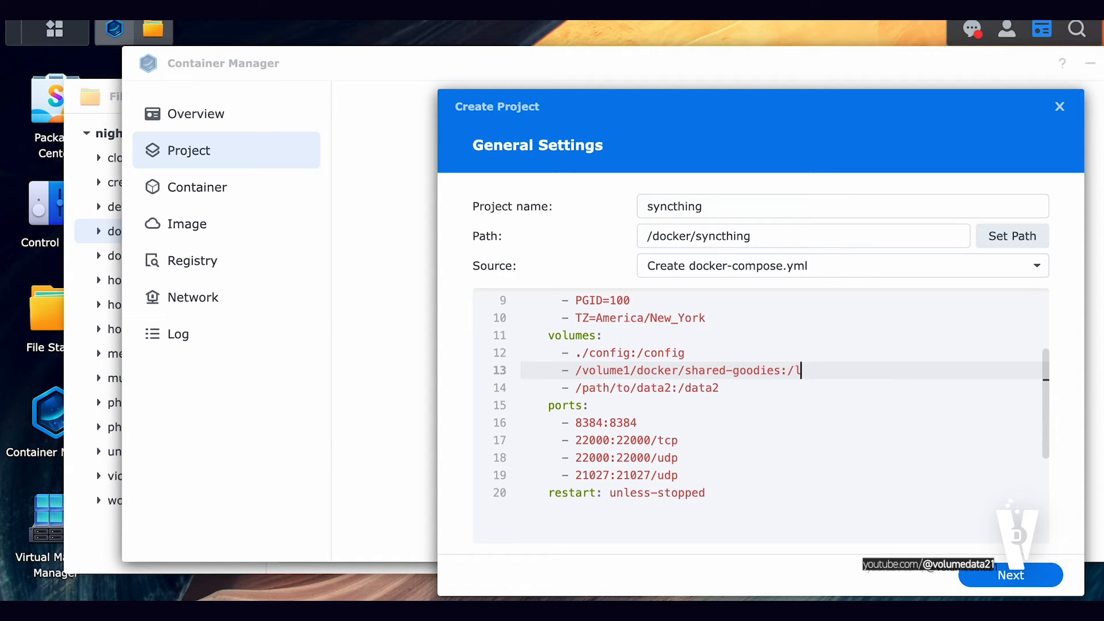
# Map the second volume to /volume1/docker/shared-goodies:/shared-goodies and move to the data2 line
pyautogui.write('egends-episodes')
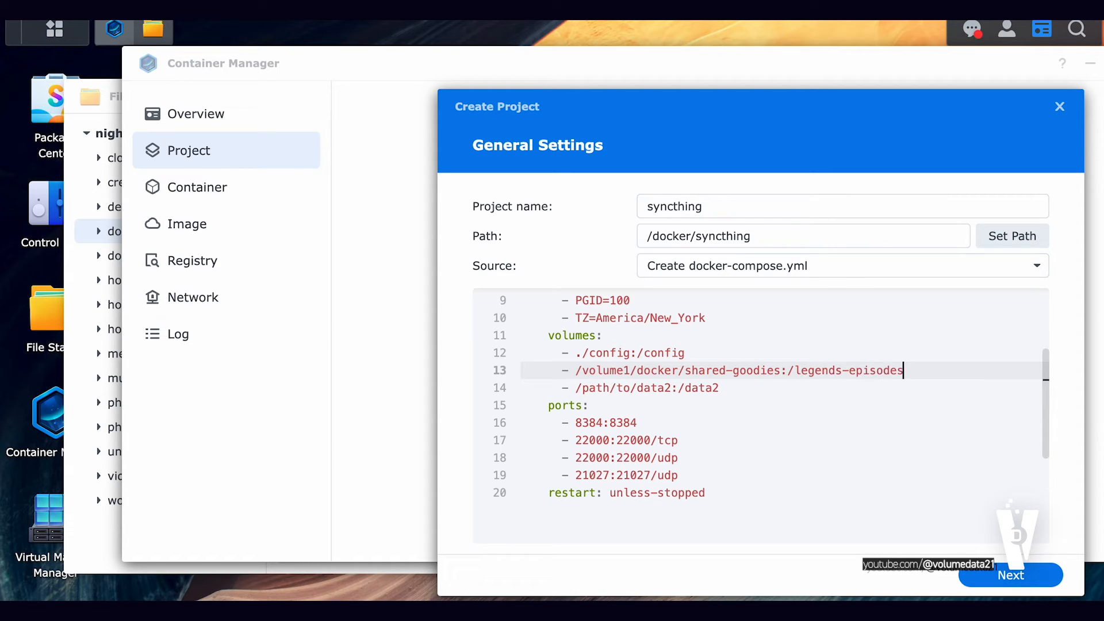
pyautogui.write('shared-goodies')
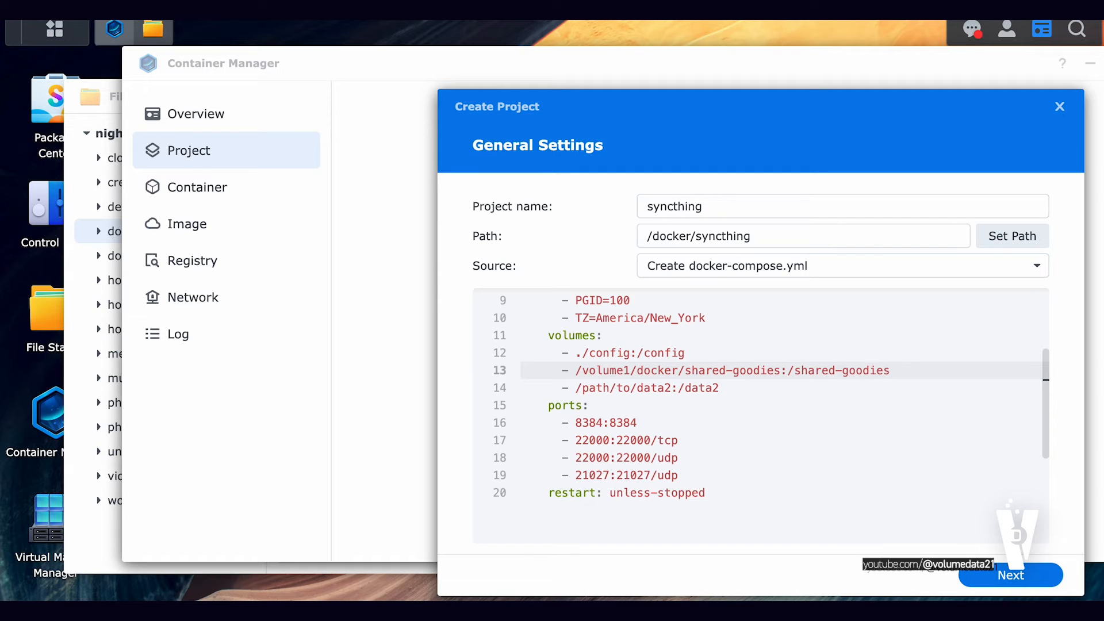
pyautogui.click(709, 388)
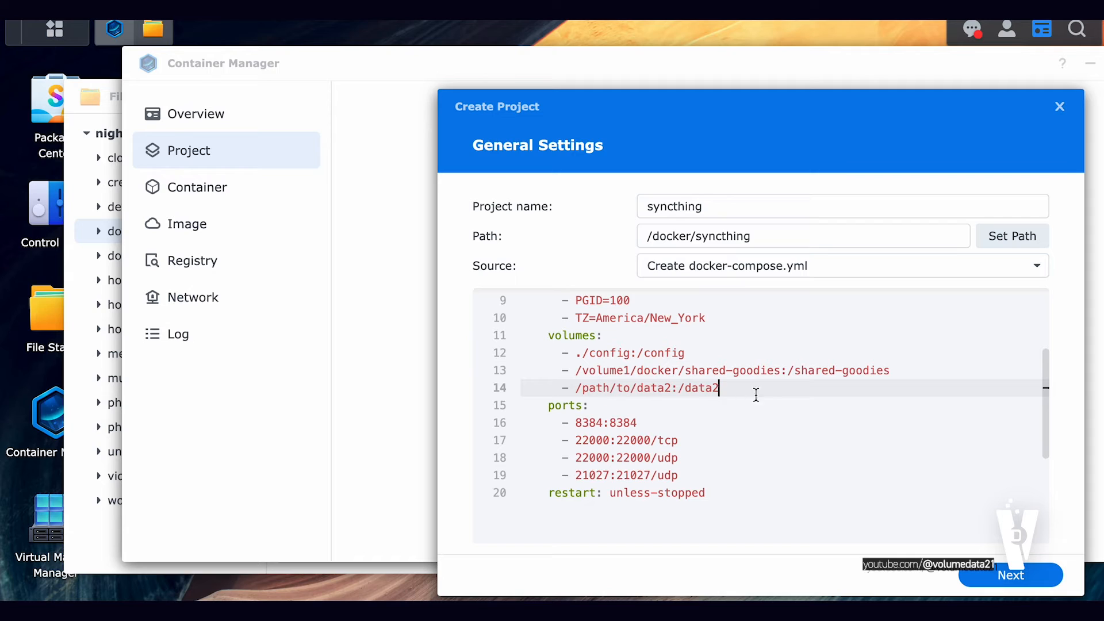
pyautogui.moveTo(524, 386)
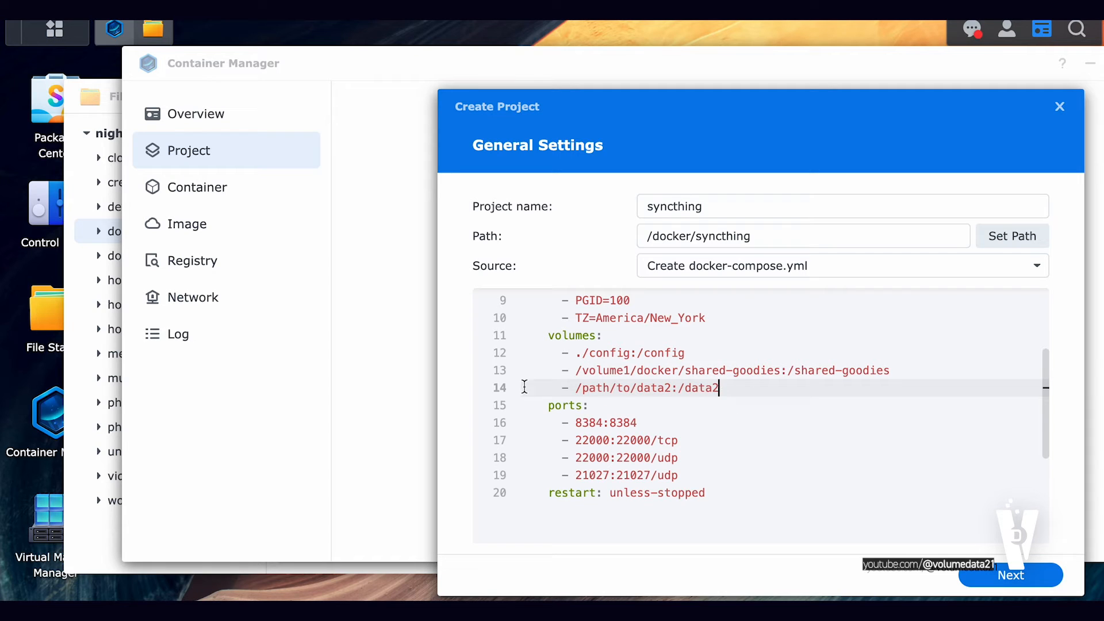
pyautogui.moveTo(883, 371)
pyautogui.write('#      ')
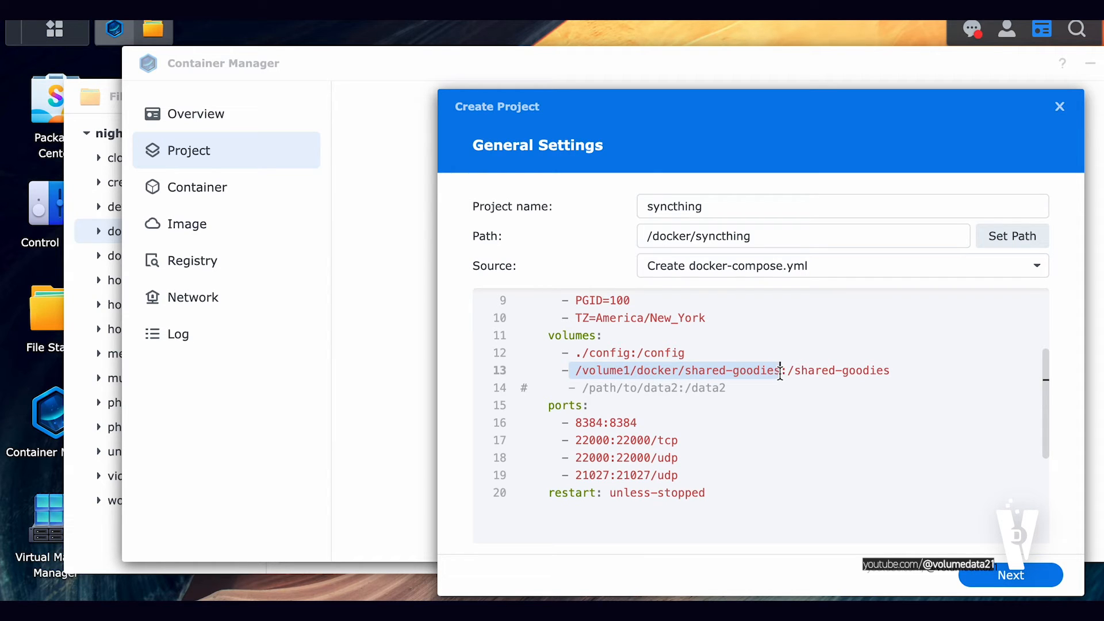
pyautogui.click(46, 310)
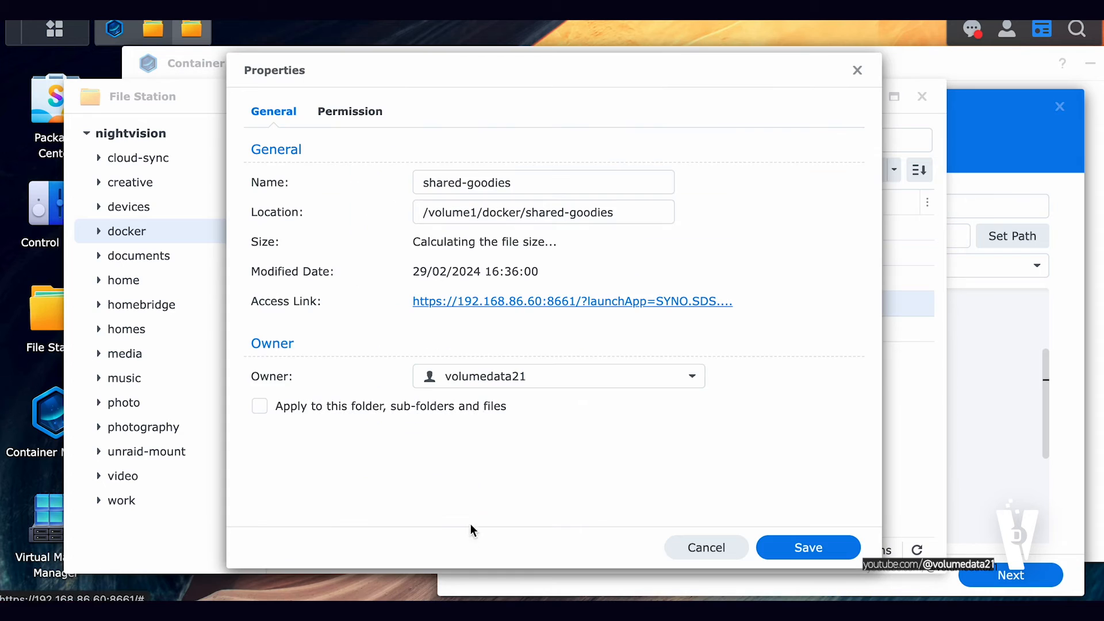
pyautogui.click(349, 112)
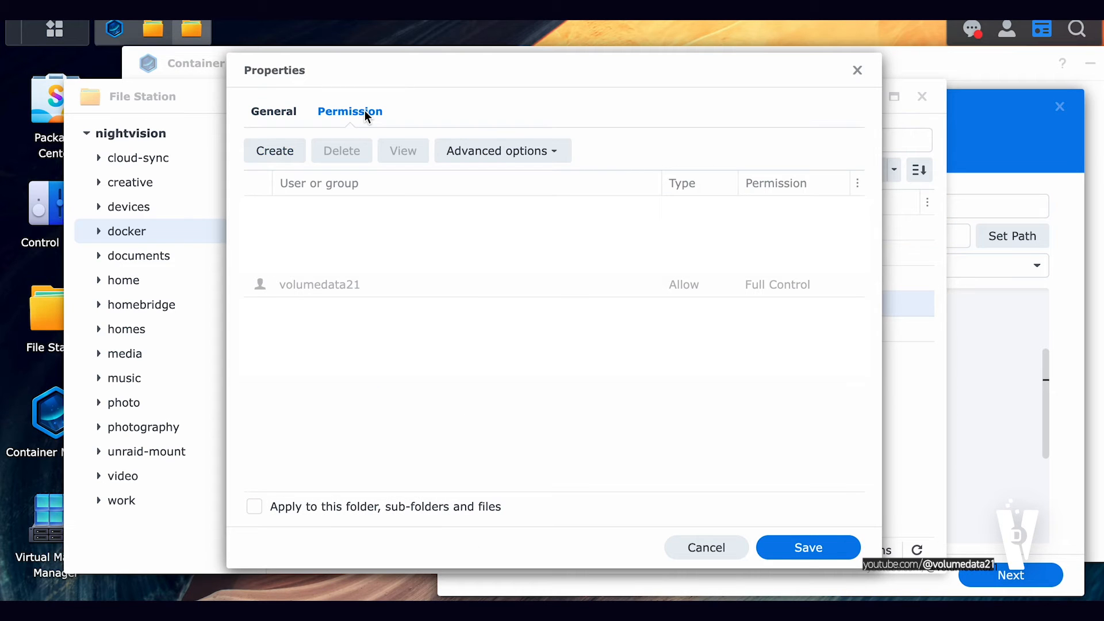
pyautogui.moveTo(716, 49)
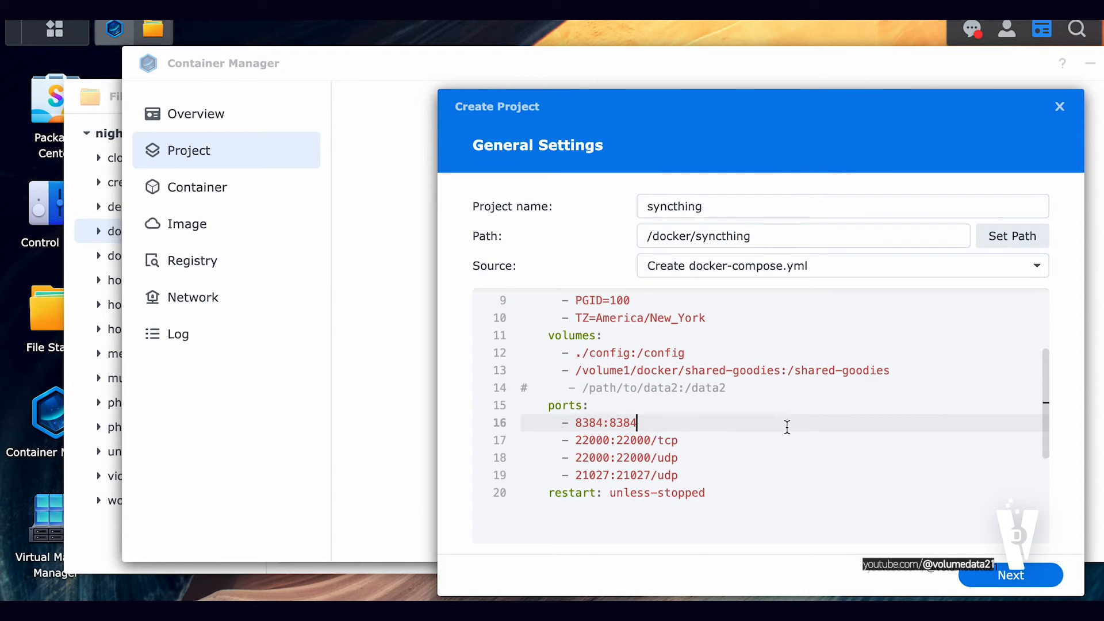
# Advance through the Create Project wizard and create the syncthing project with auto-start enabled
pyautogui.scroll(3)
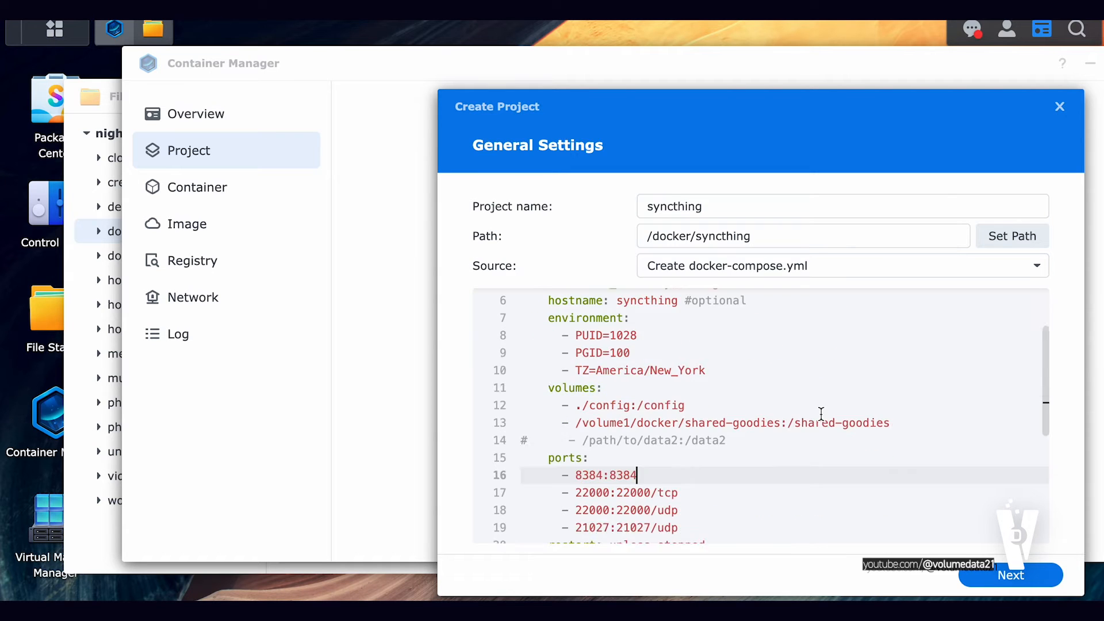
pyautogui.scroll(-3)
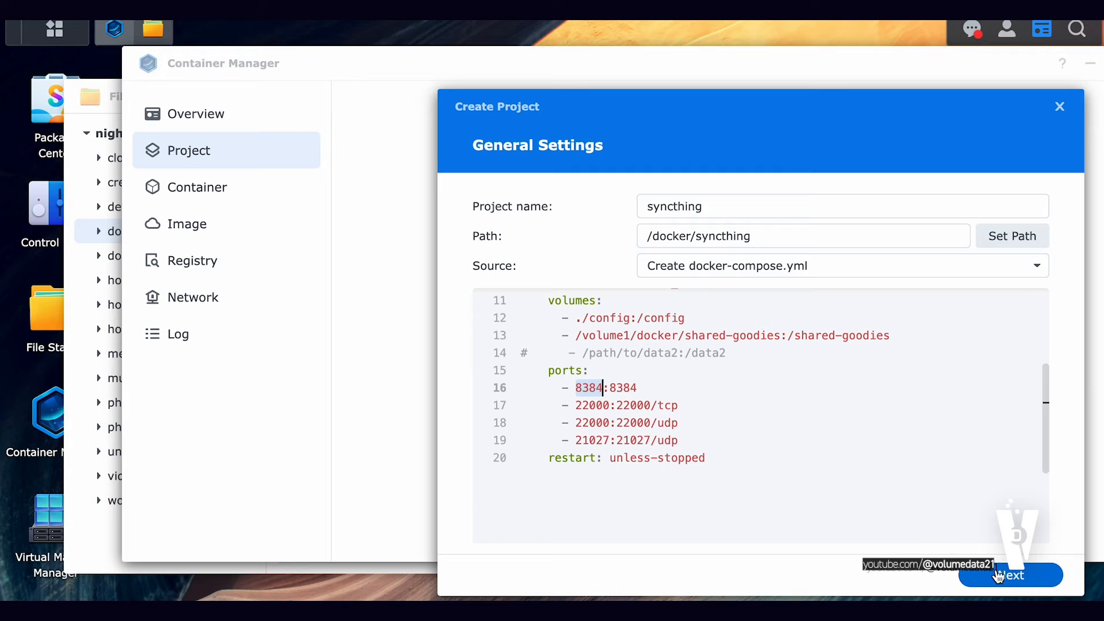
pyautogui.click(1010, 575)
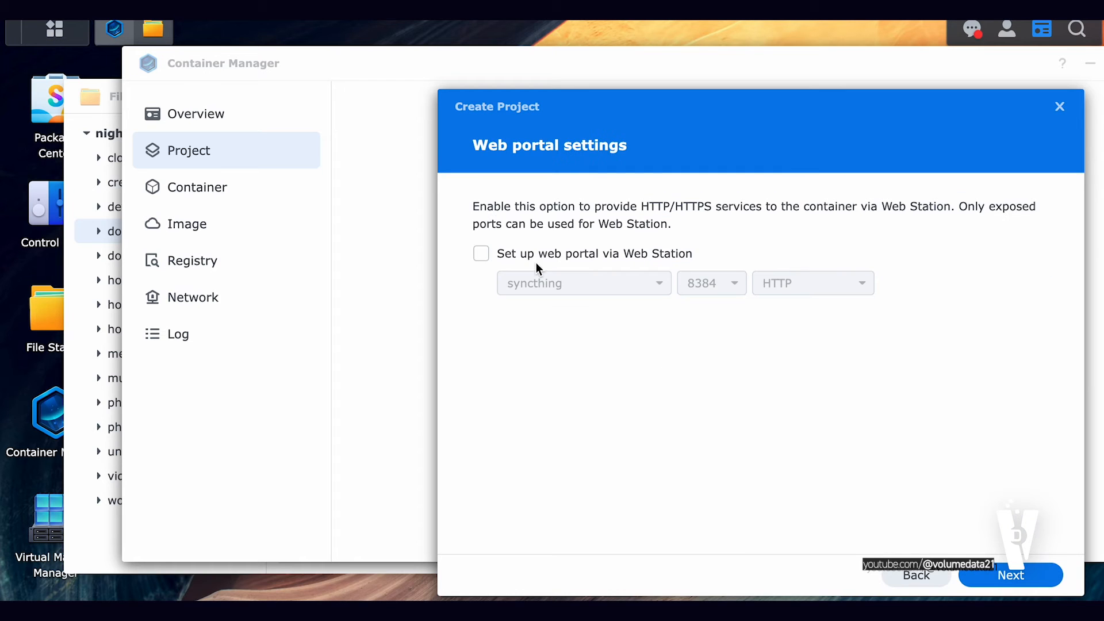
pyautogui.click(1009, 575)
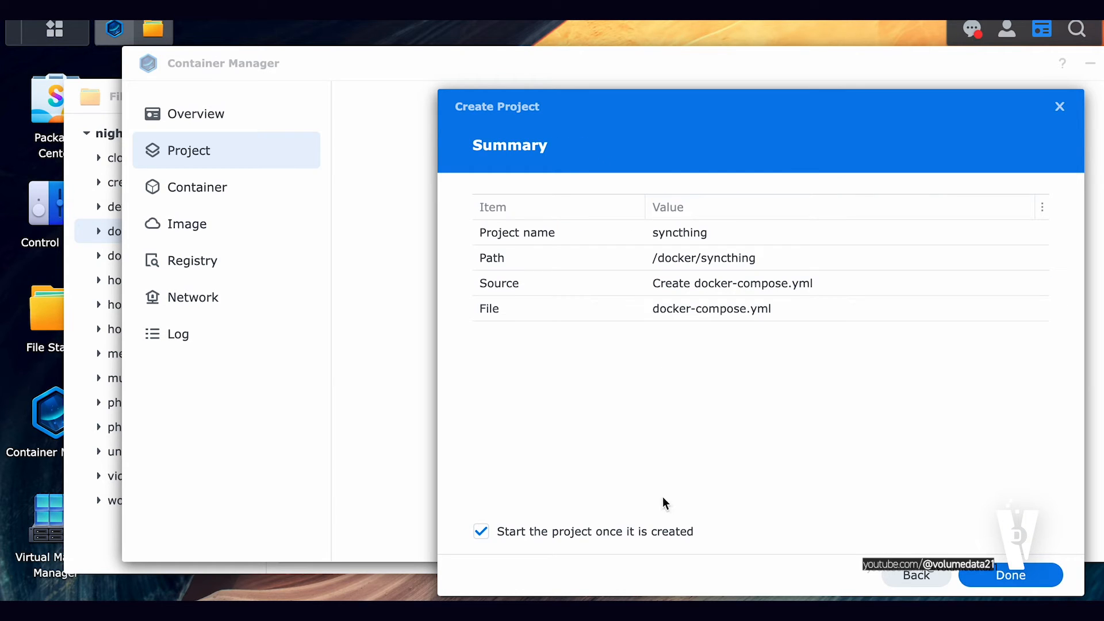
pyautogui.click(1010, 575)
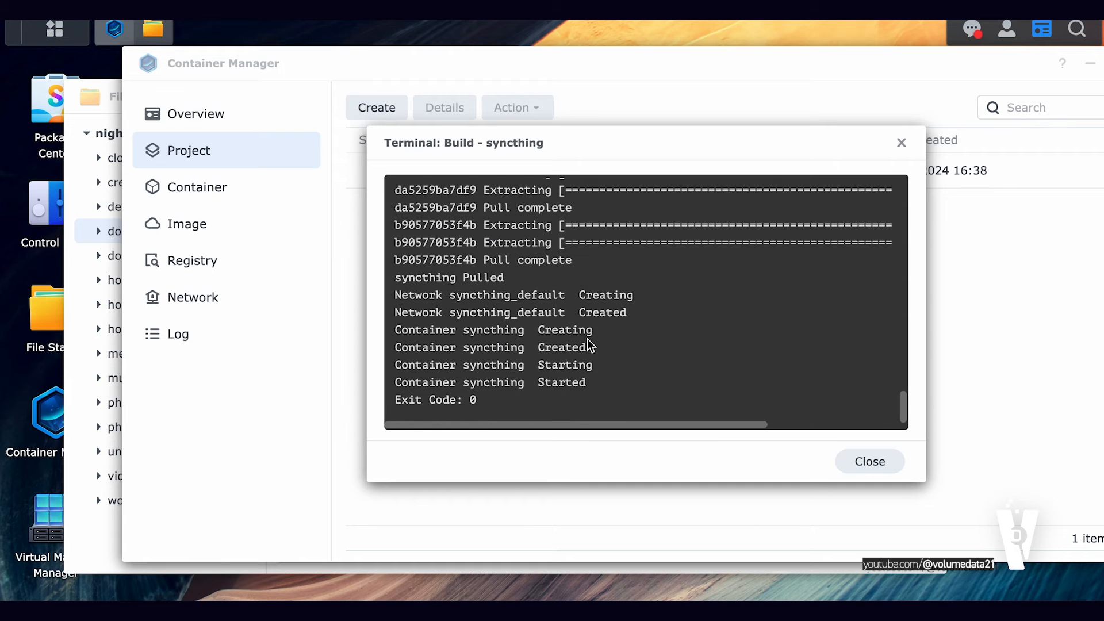
pyautogui.moveTo(506, 405)
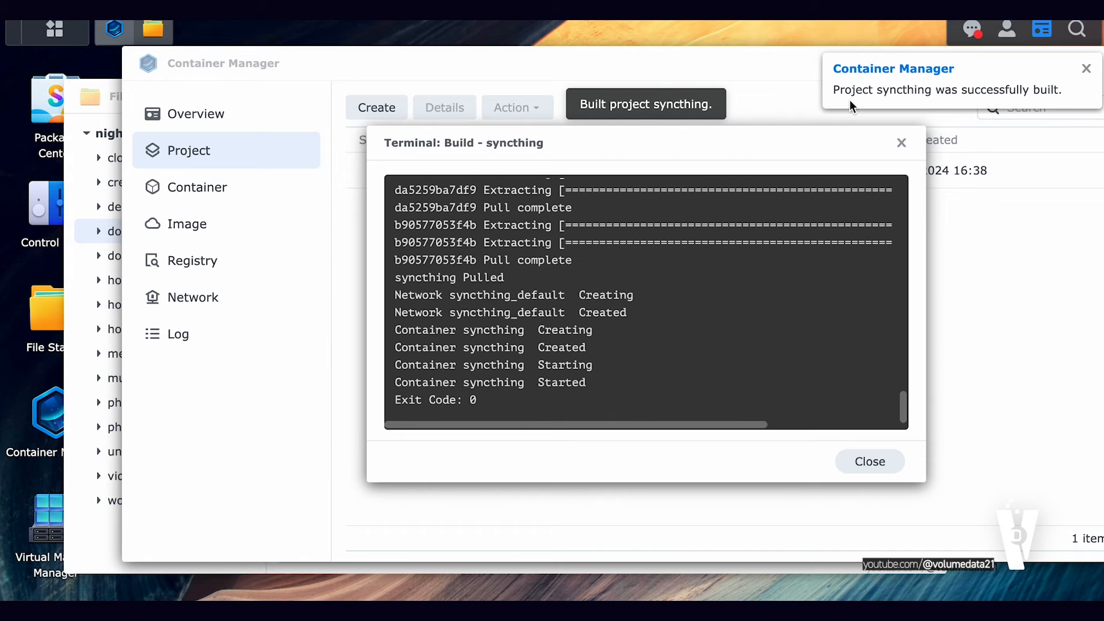
pyautogui.moveTo(936, 97)
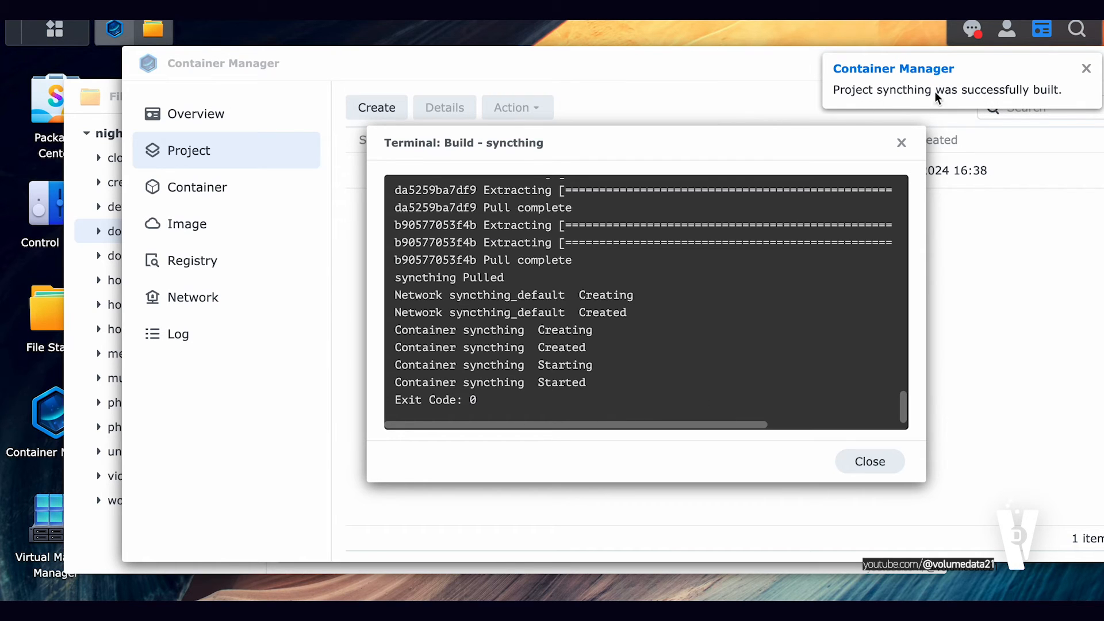
# Close the finished build log after the syncthing project exits with code 0
pyautogui.click(869, 461)
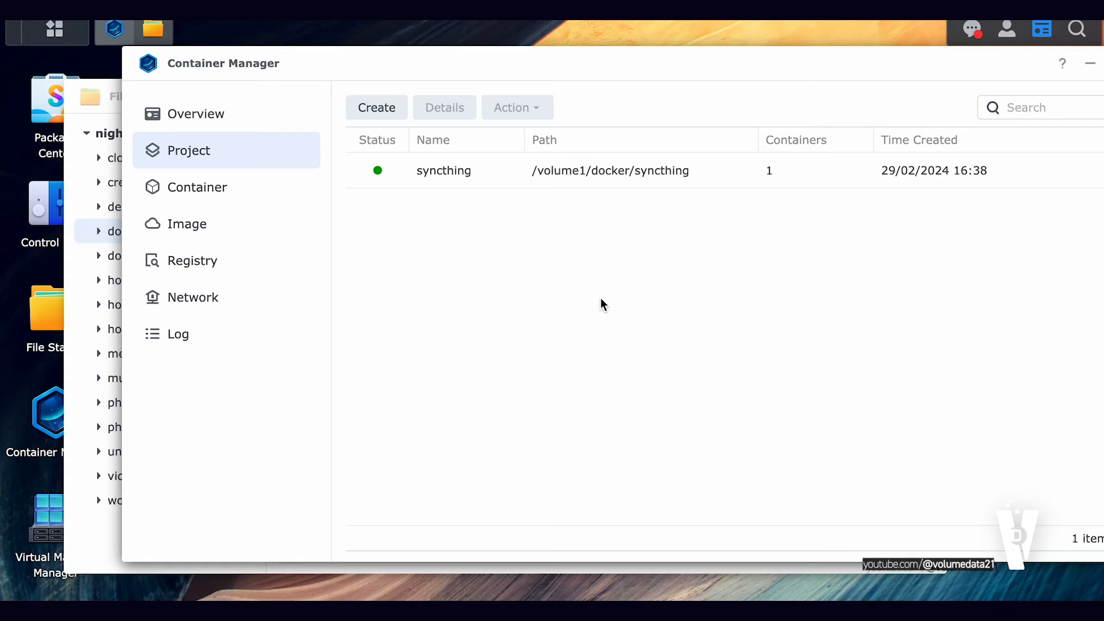
pyautogui.moveTo(590, 283)
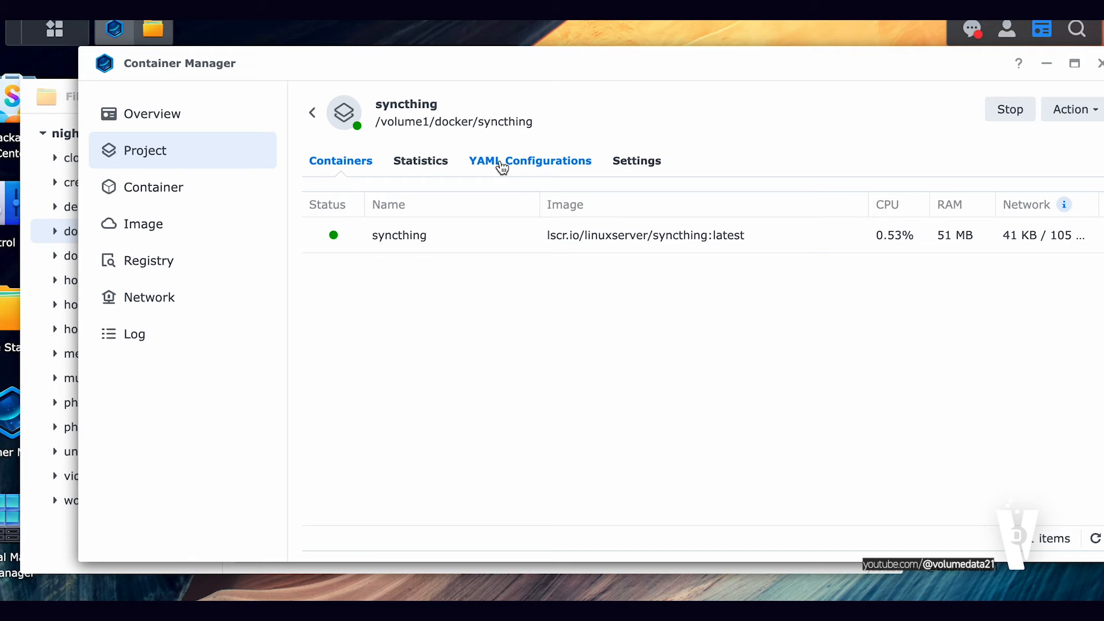
pyautogui.moveTo(421, 161)
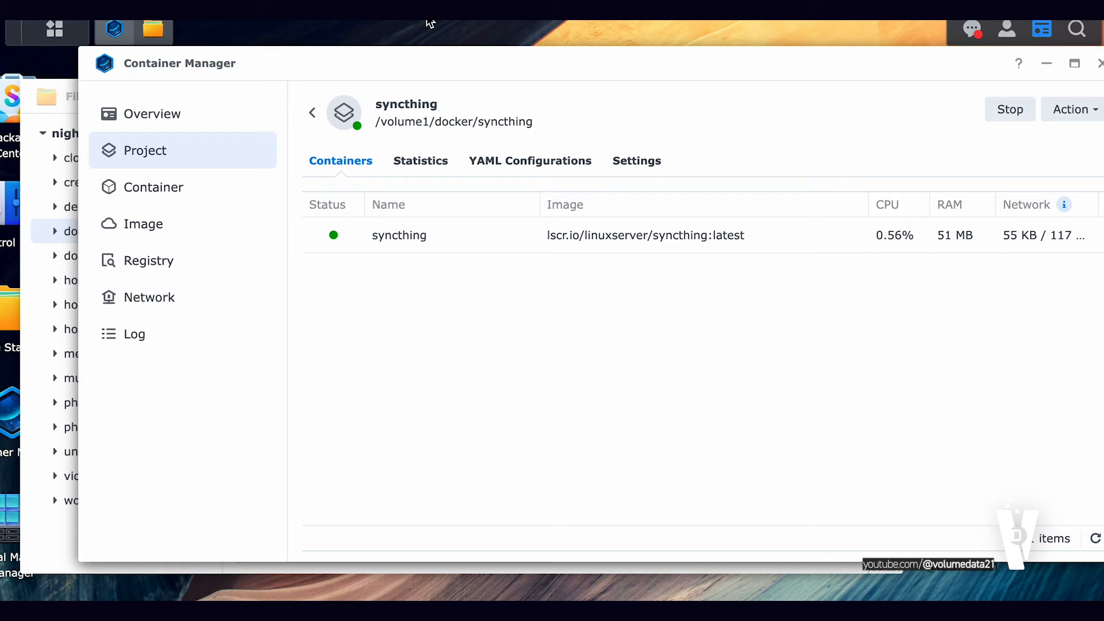
pyautogui.moveTo(518, 306)
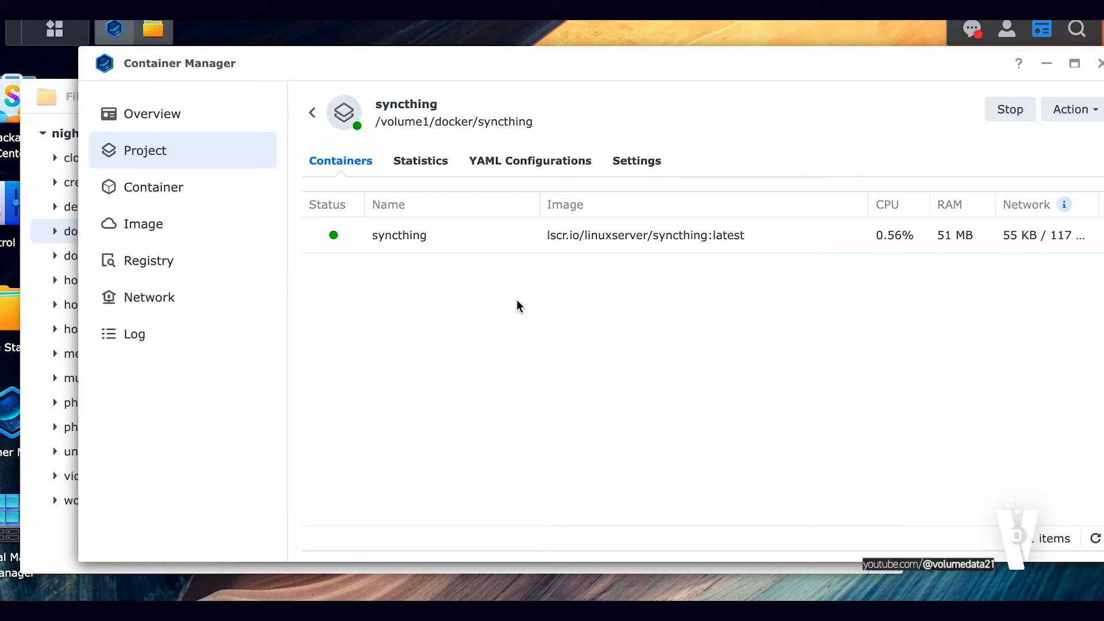
pyautogui.moveTo(535, 346)
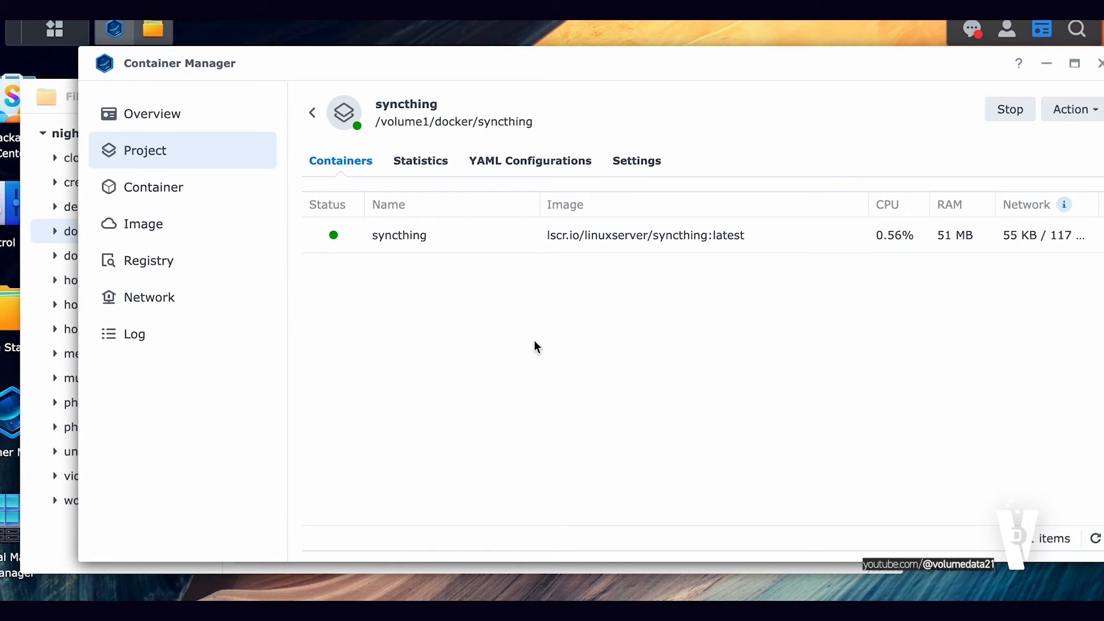
# Return to the project list and view the syncthing project's YAML configuration details
pyautogui.click(313, 113)
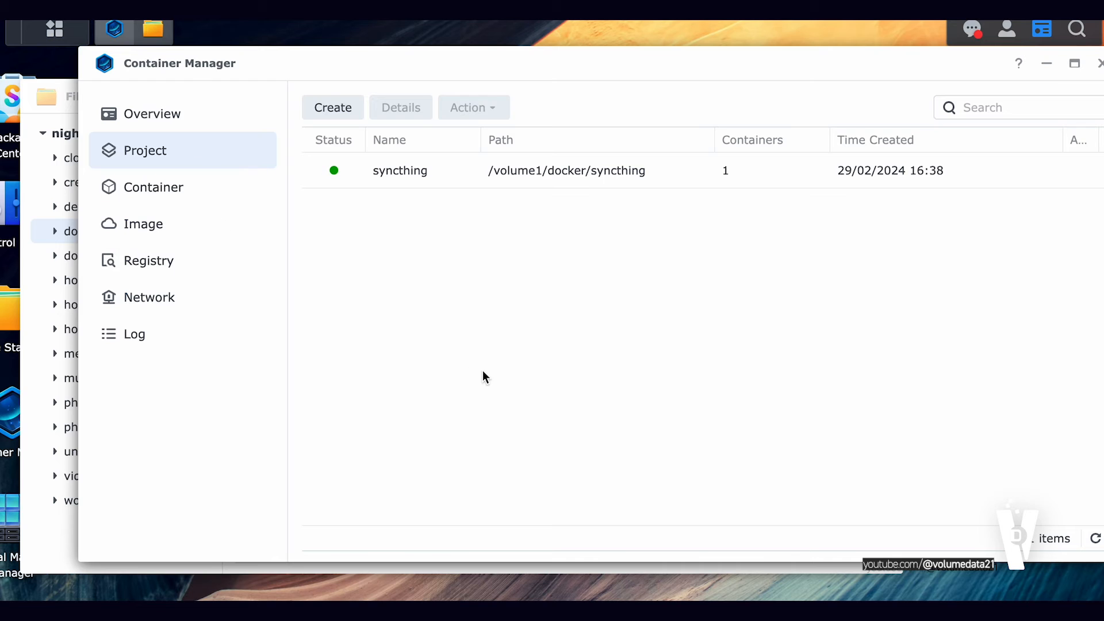
pyautogui.click(398, 171)
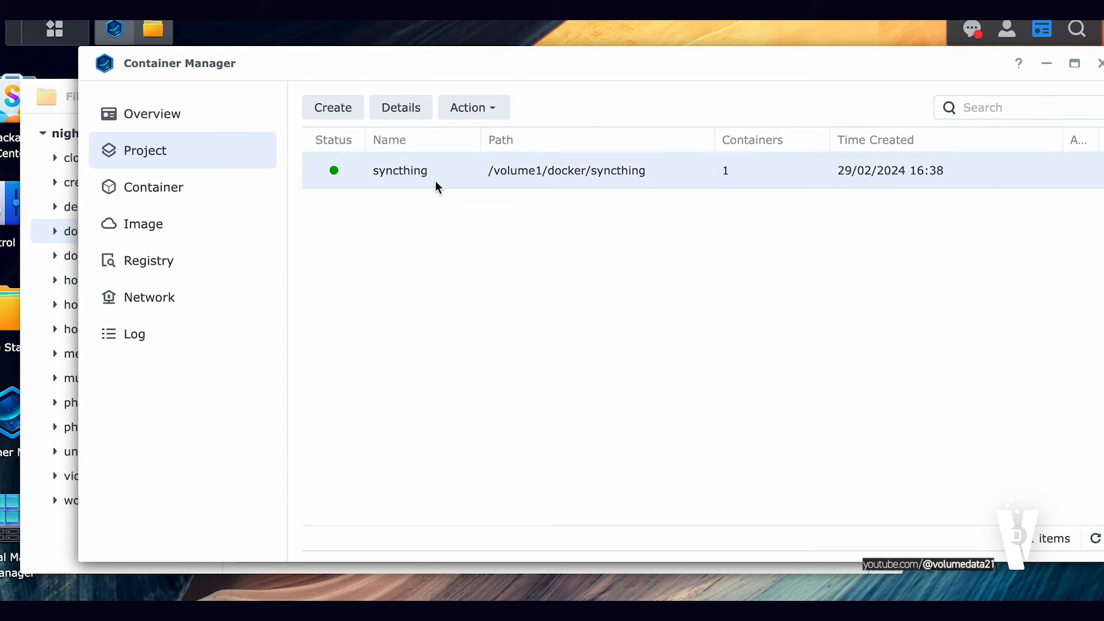
pyautogui.doubleClick(400, 170)
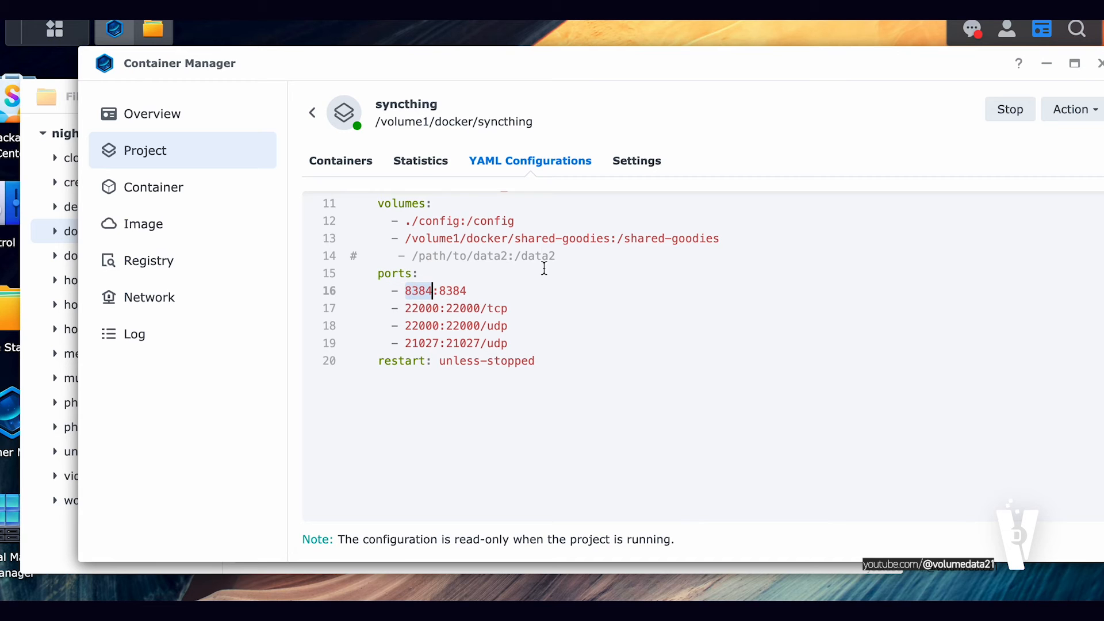
pyautogui.moveTo(668, 236)
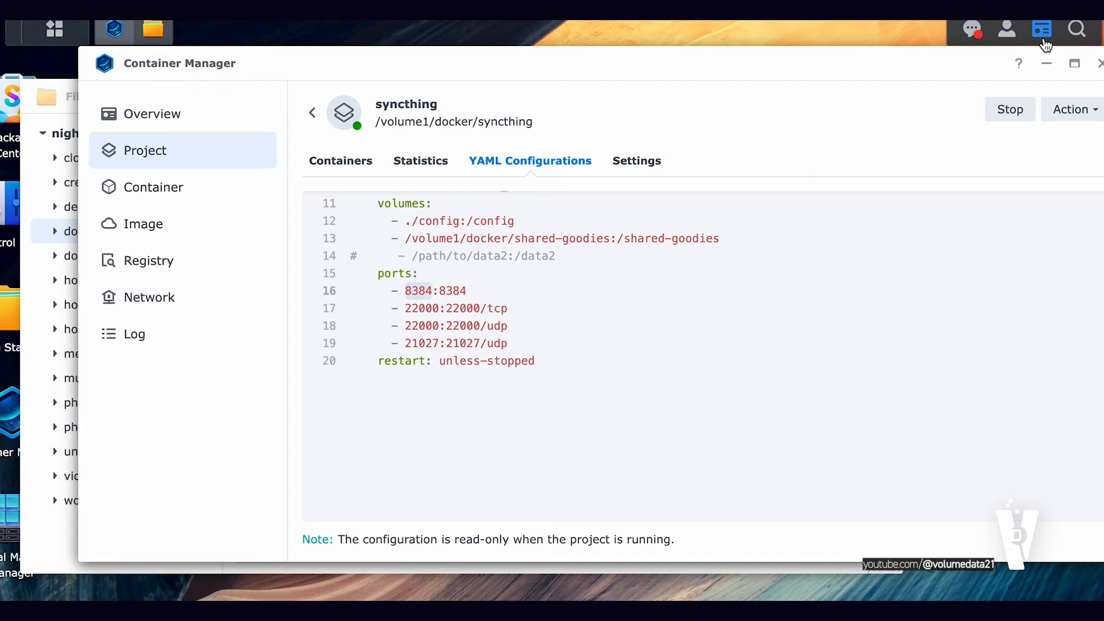
# Show the System Health widget and view the NAS's LAN 1 IP address 192.168.86.60
pyautogui.click(1042, 29)
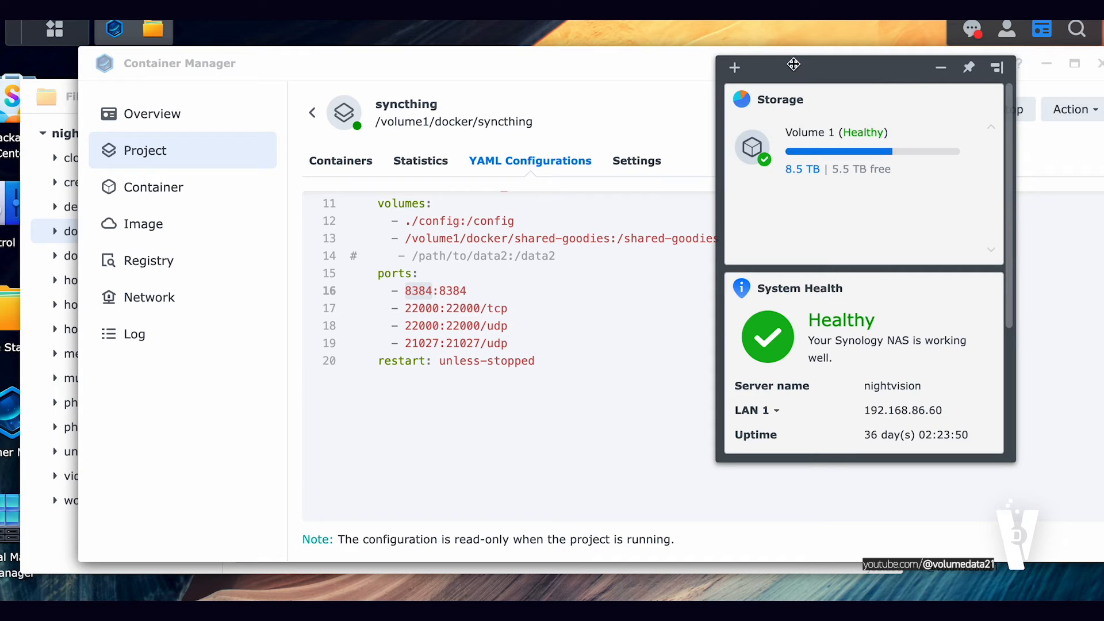
pyautogui.moveTo(885, 419)
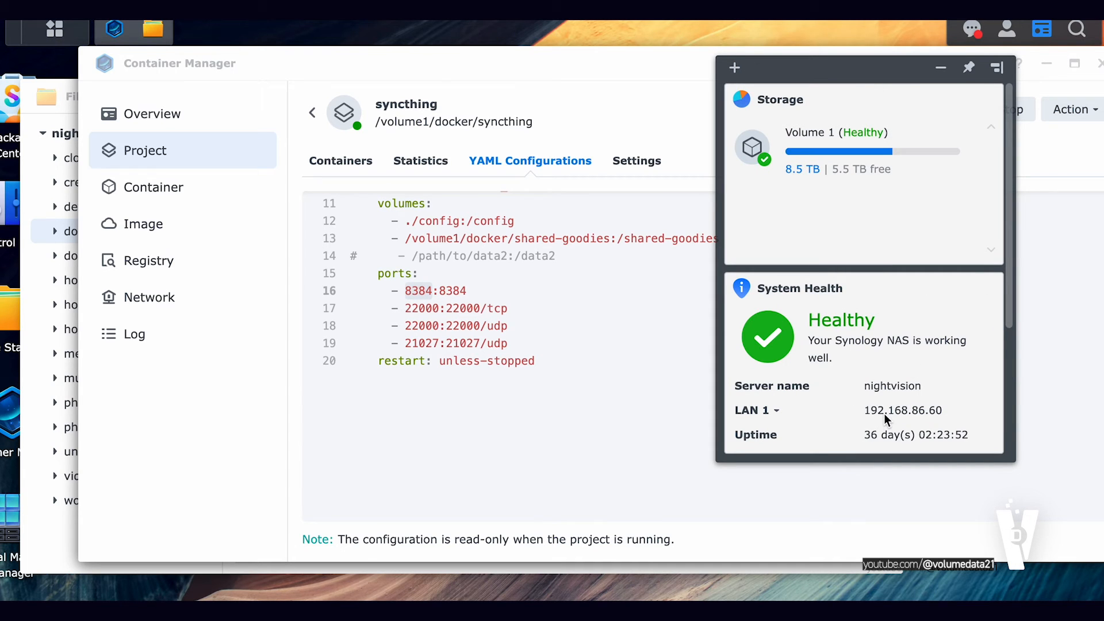
pyautogui.click(754, 409)
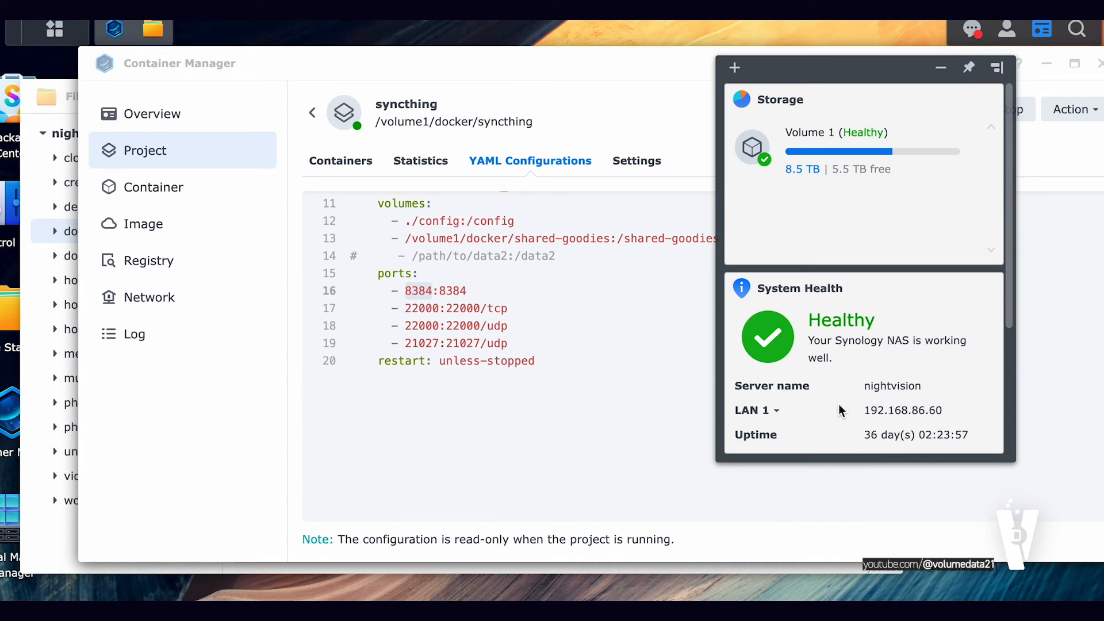
pyautogui.moveTo(904, 409)
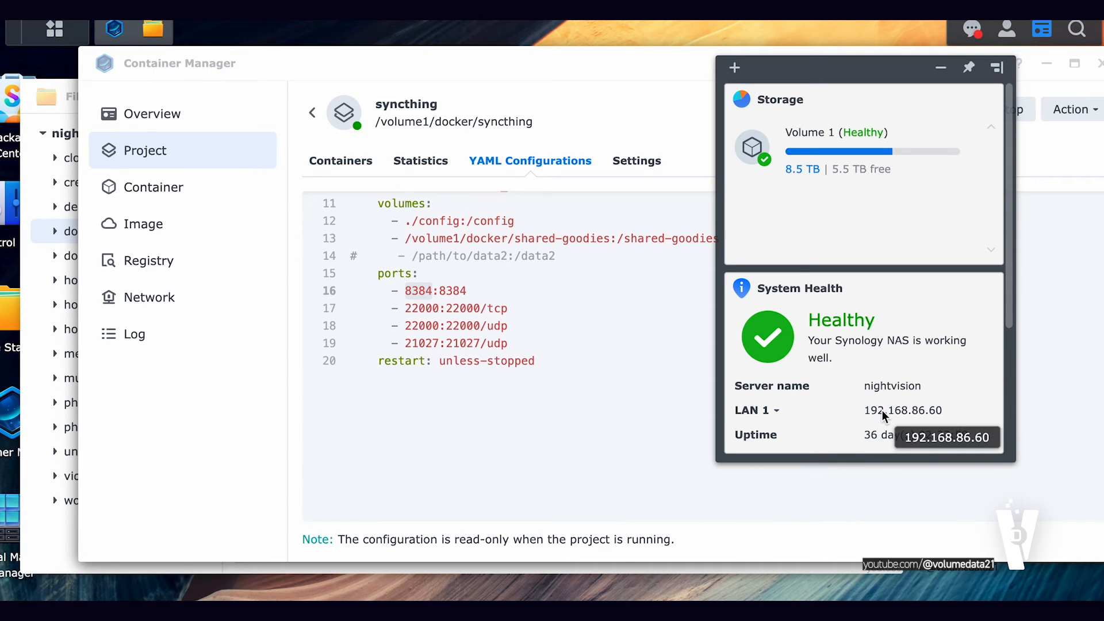
pyautogui.moveTo(838, 83)
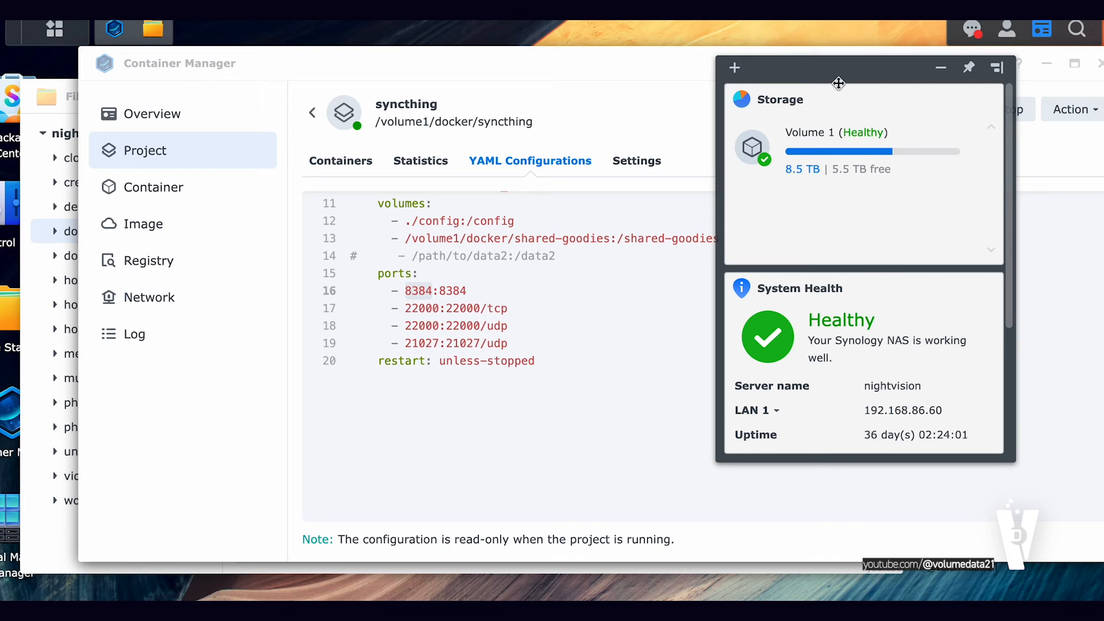
pyautogui.moveTo(882, 424)
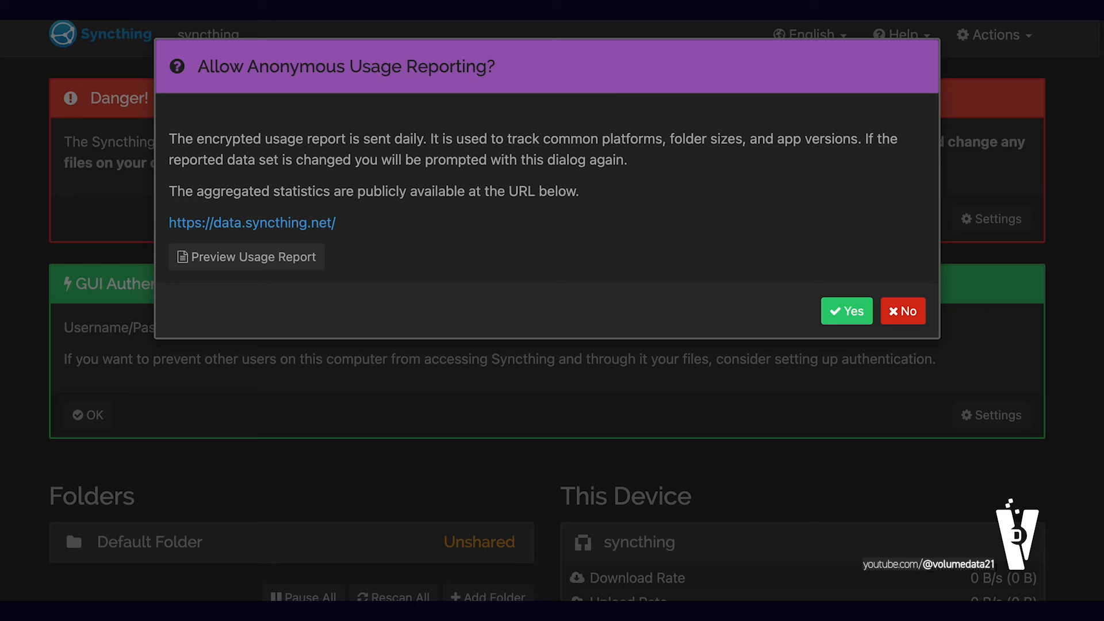
pyautogui.moveTo(285, 87)
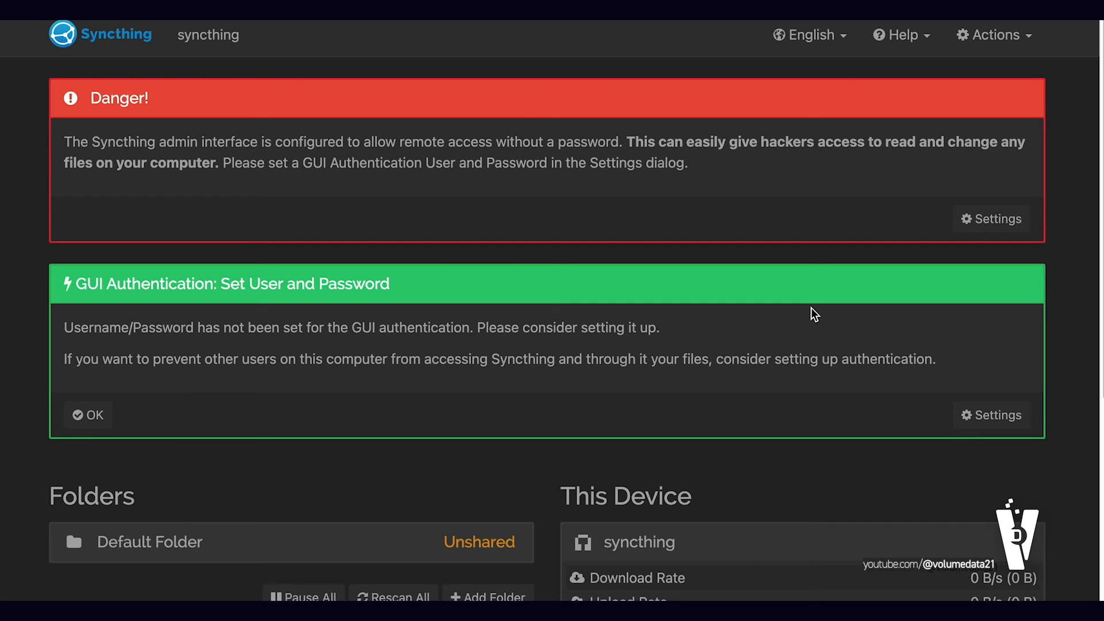
pyautogui.moveTo(816, 325)
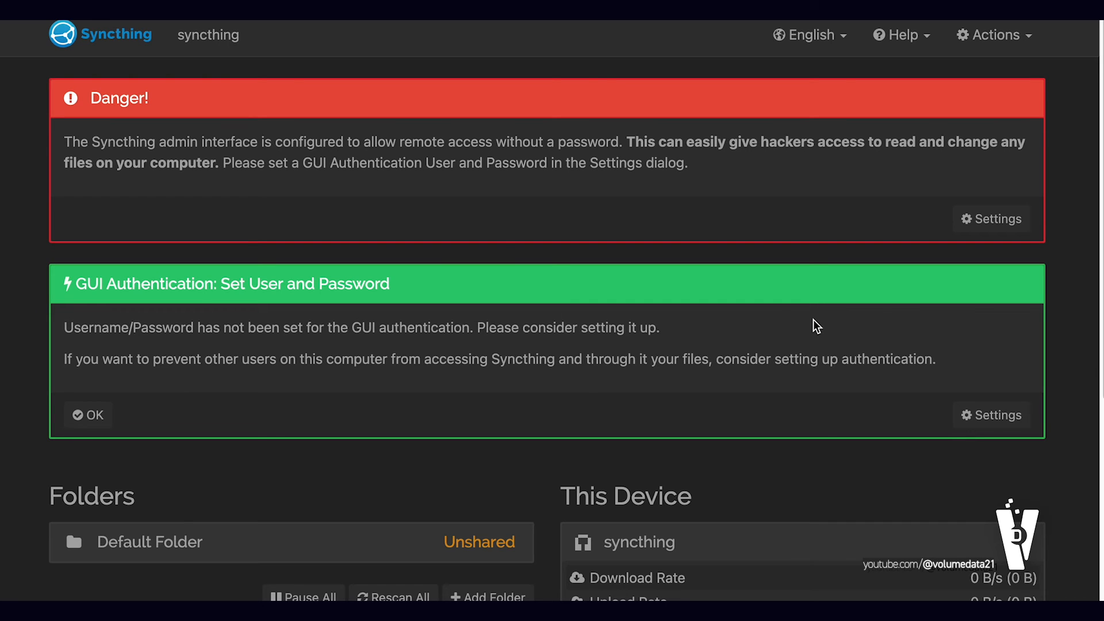
pyautogui.moveTo(799, 173)
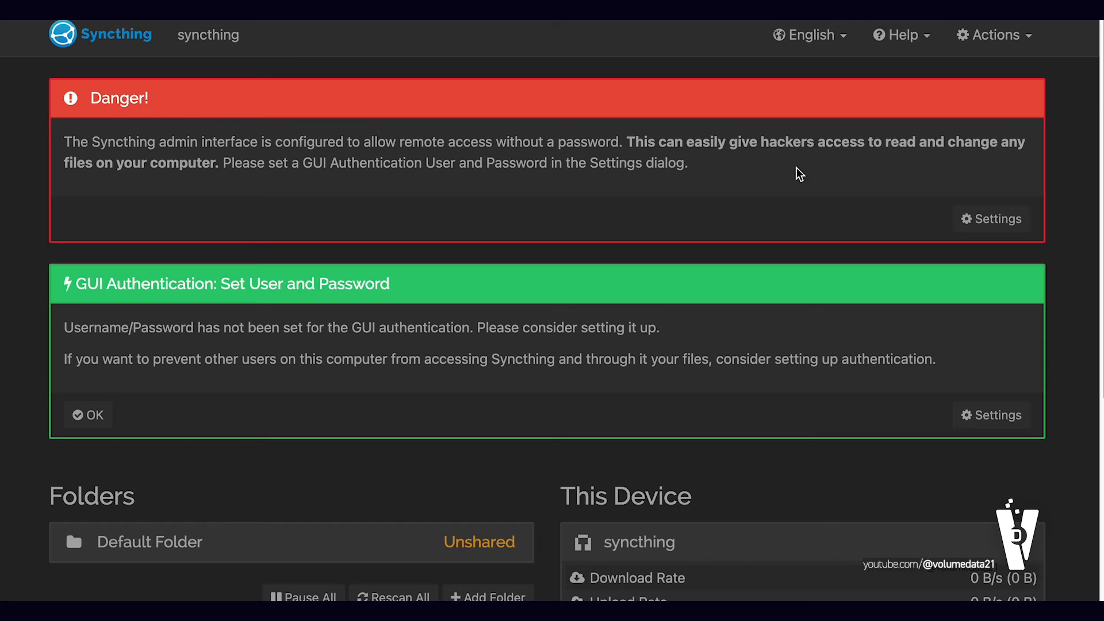
pyautogui.moveTo(754, 186)
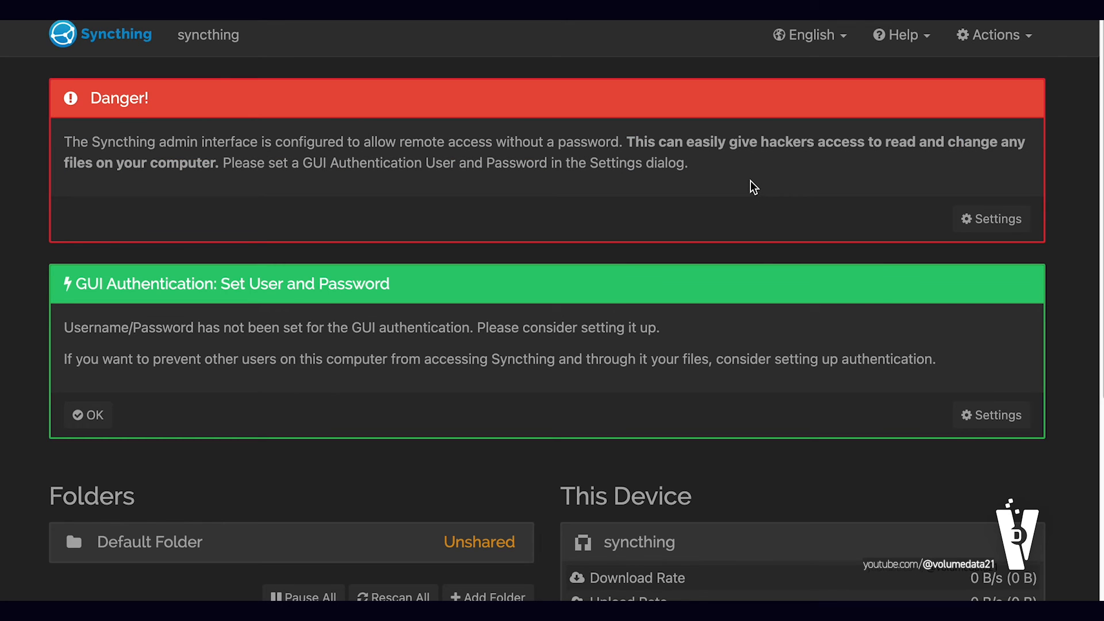
pyautogui.moveTo(746, 188)
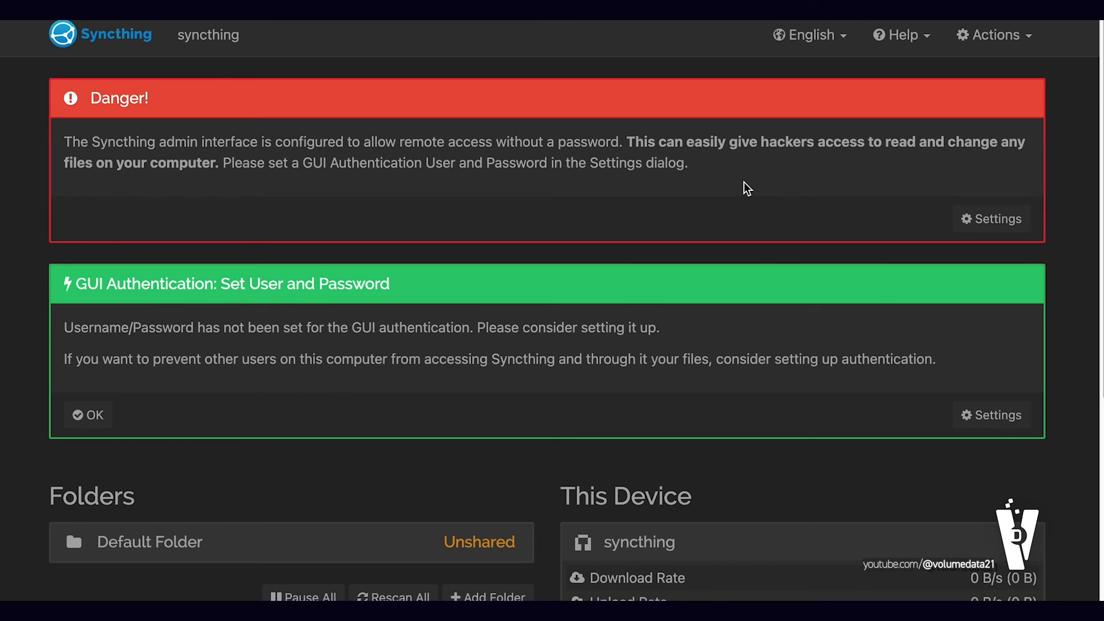
pyautogui.moveTo(1012, 202)
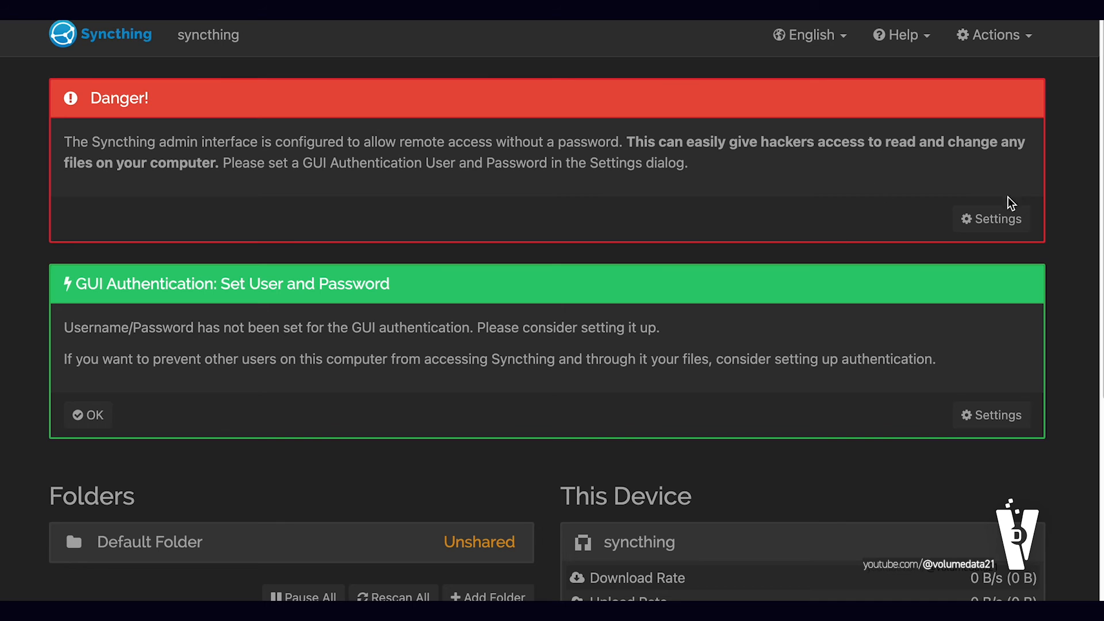
# Set GUI authentication user 'volumeda' with a password in Syncthing's GUI settings and save
pyautogui.click(990, 218)
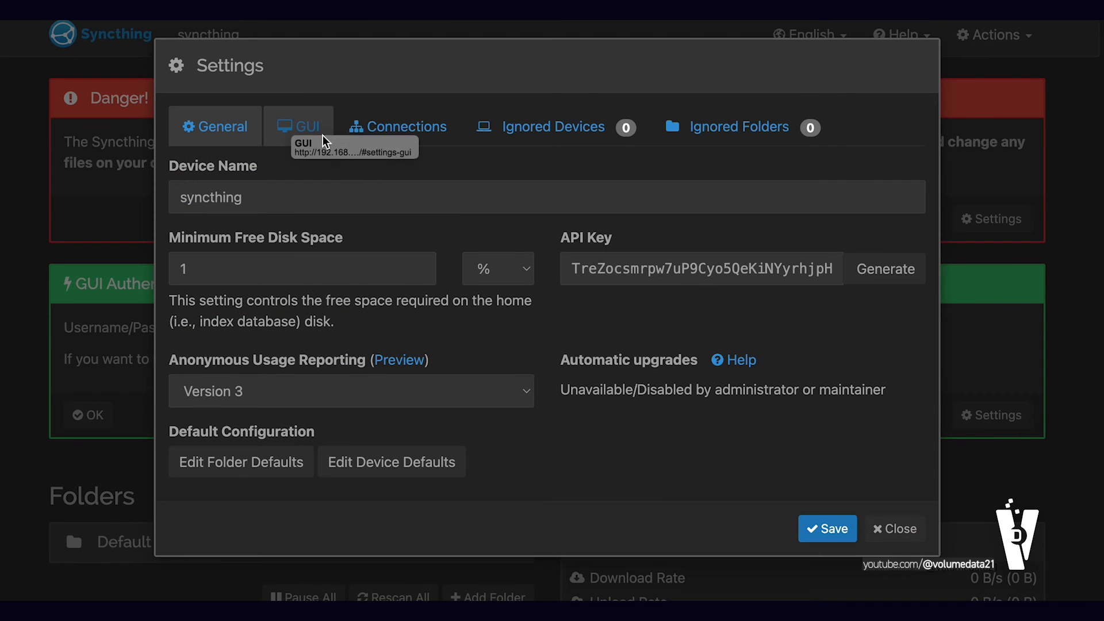
pyautogui.click(298, 126)
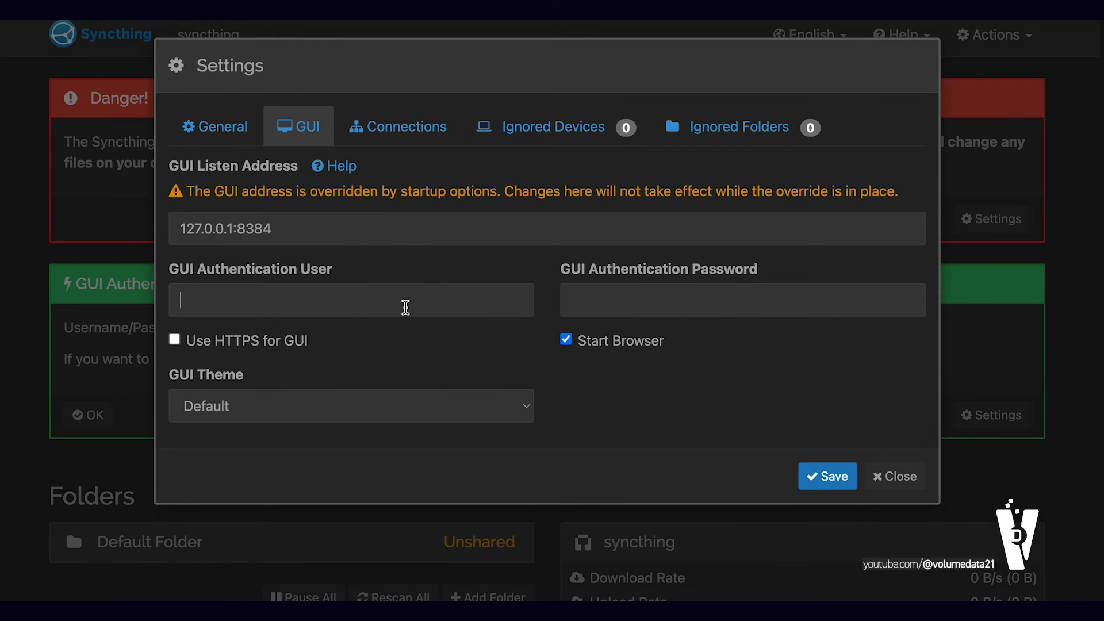
pyautogui.write('volumeda')
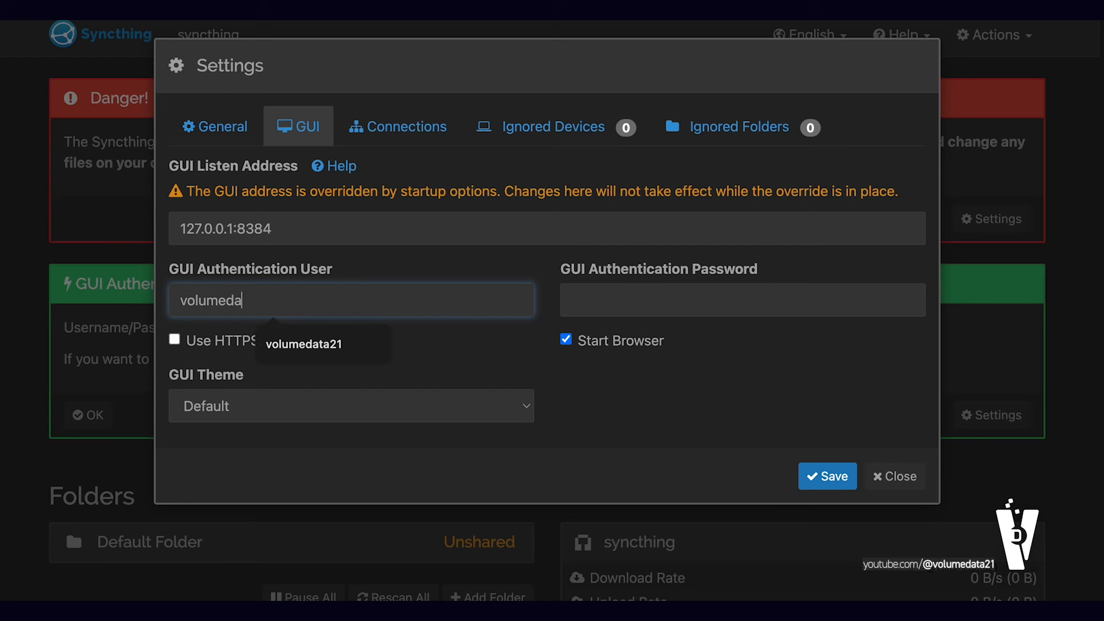
pyautogui.write('•••••')
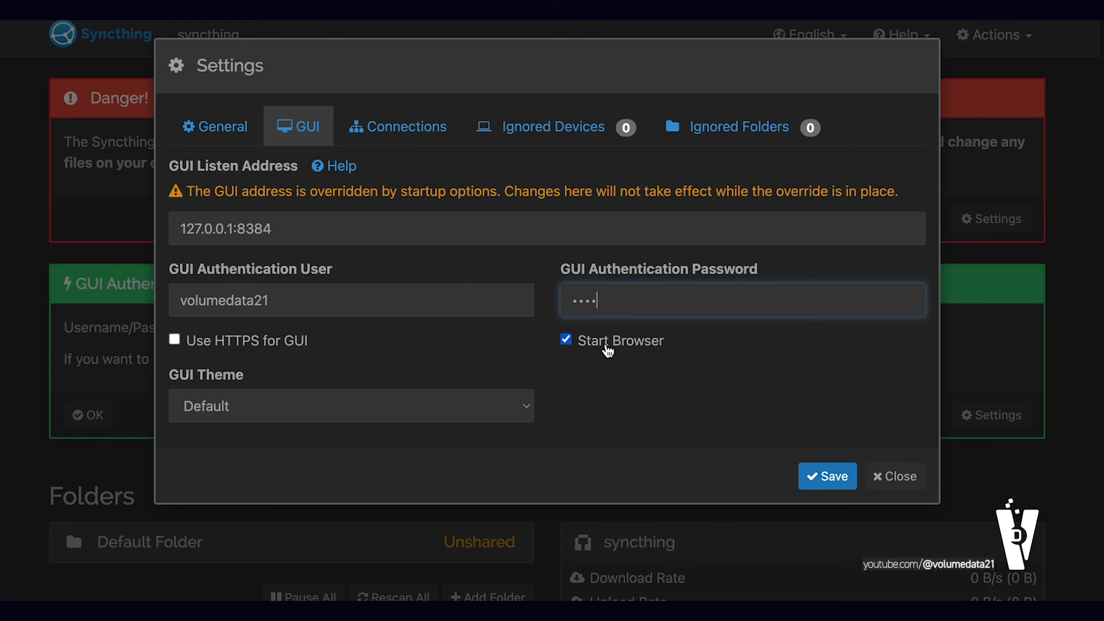
pyautogui.click(827, 476)
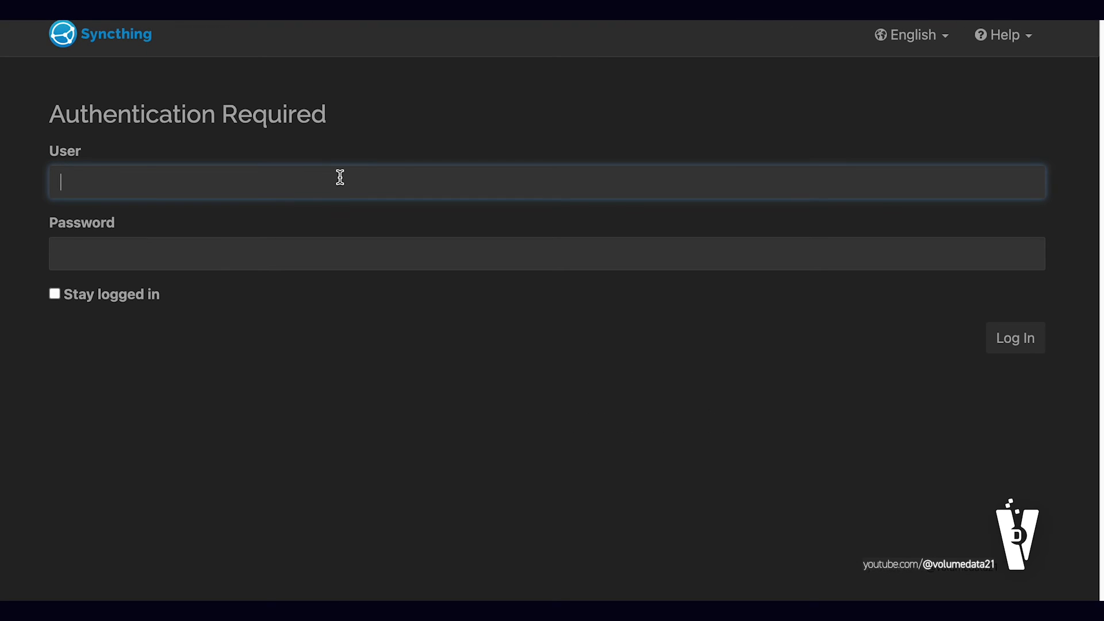
# Log in with the new GUI credentials and land on the Syncthing dashboard
pyautogui.write('volumedata21')
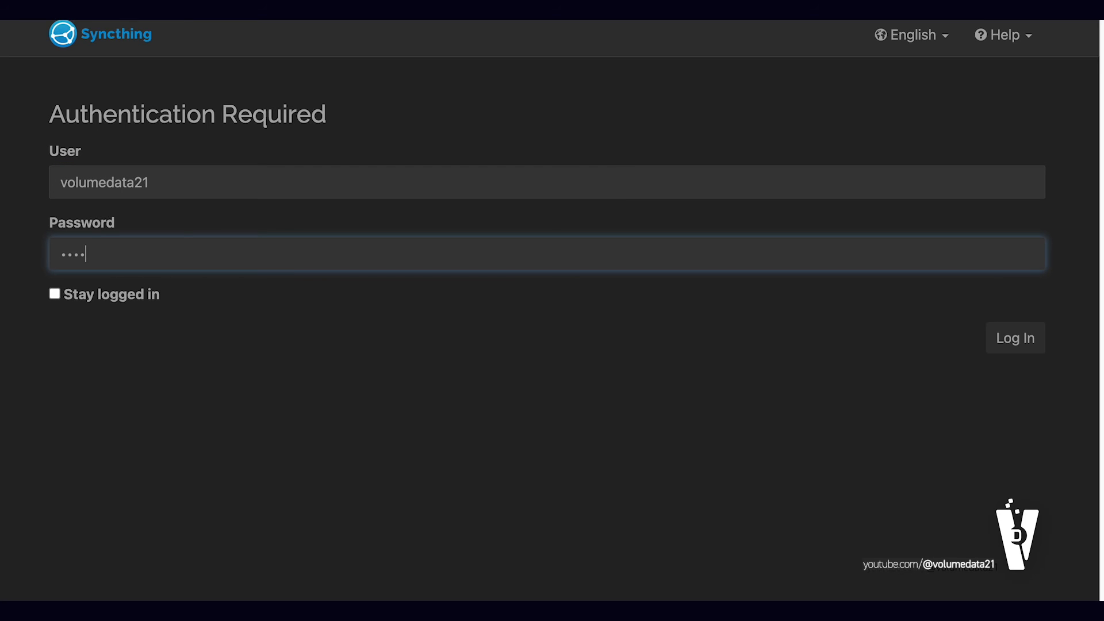
pyautogui.moveTo(173, 313)
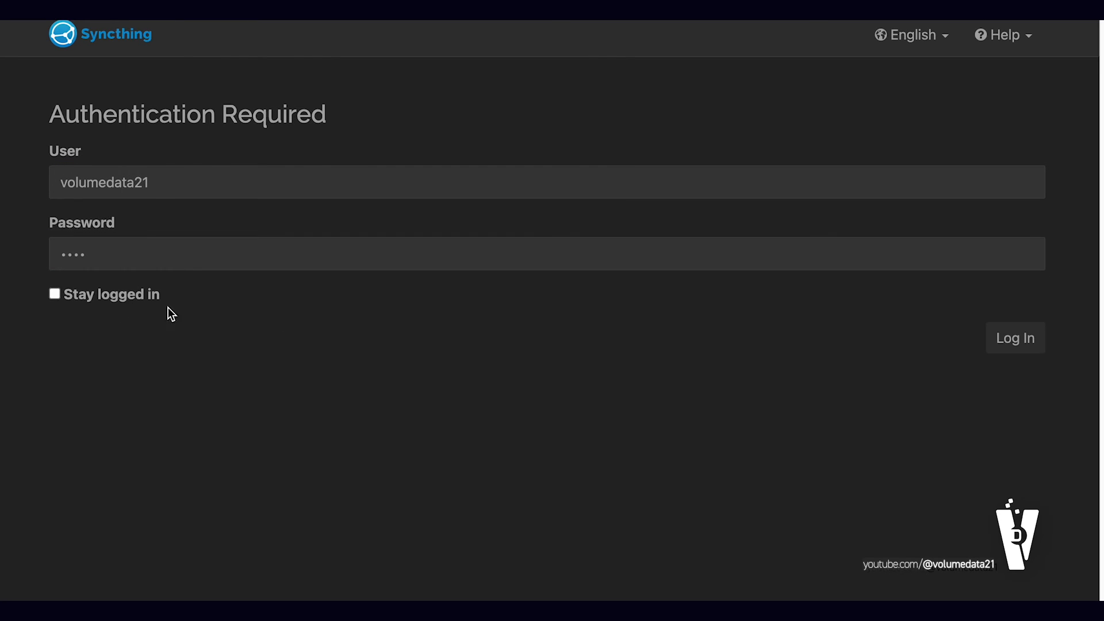
pyautogui.click(1014, 338)
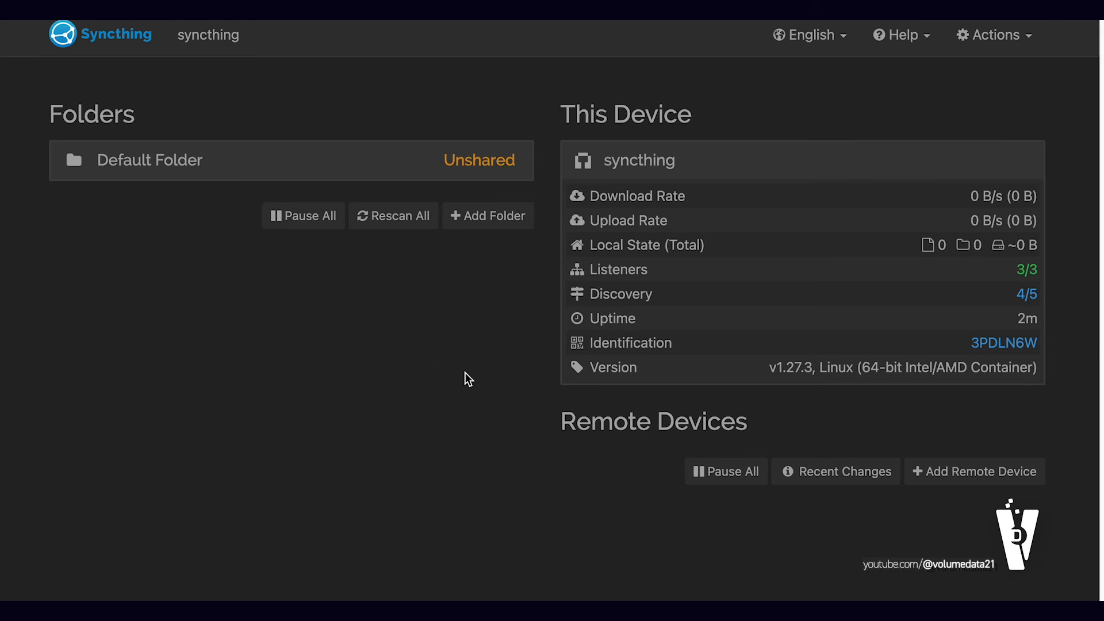
pyautogui.moveTo(446, 362)
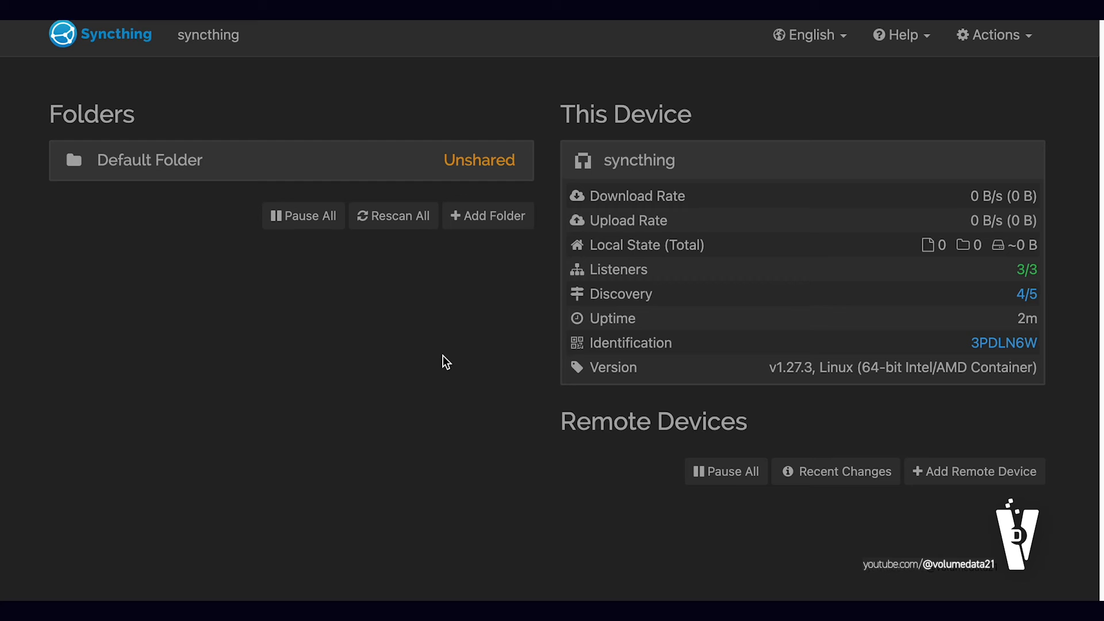
# Start a new synced folder with its path set to /shared-goodies from the suggestions
pyautogui.click(488, 215)
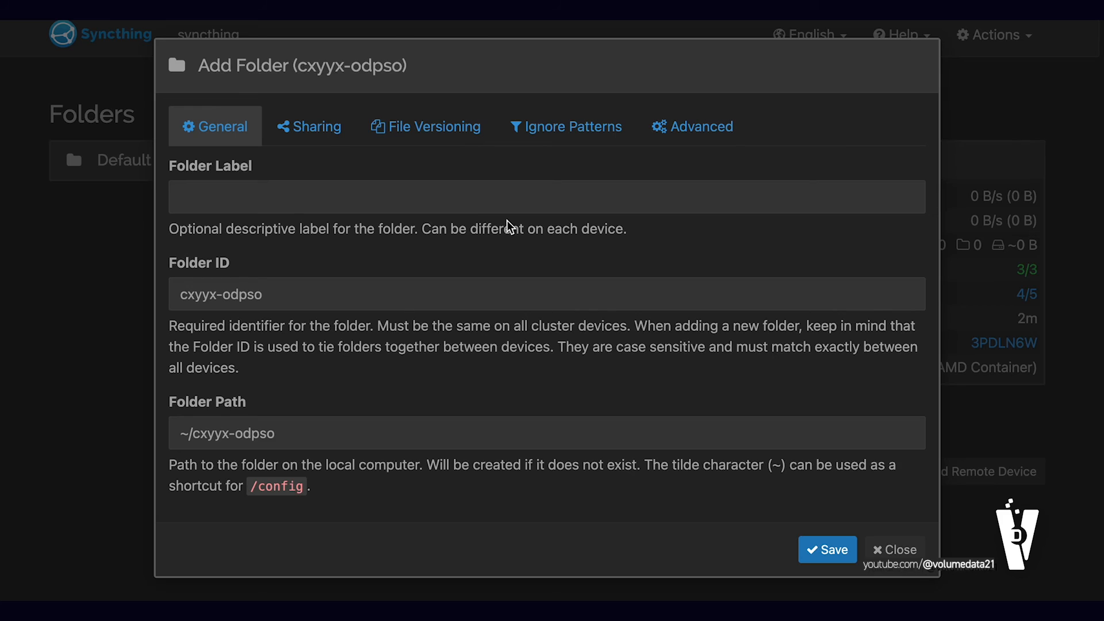
pyautogui.moveTo(254, 417)
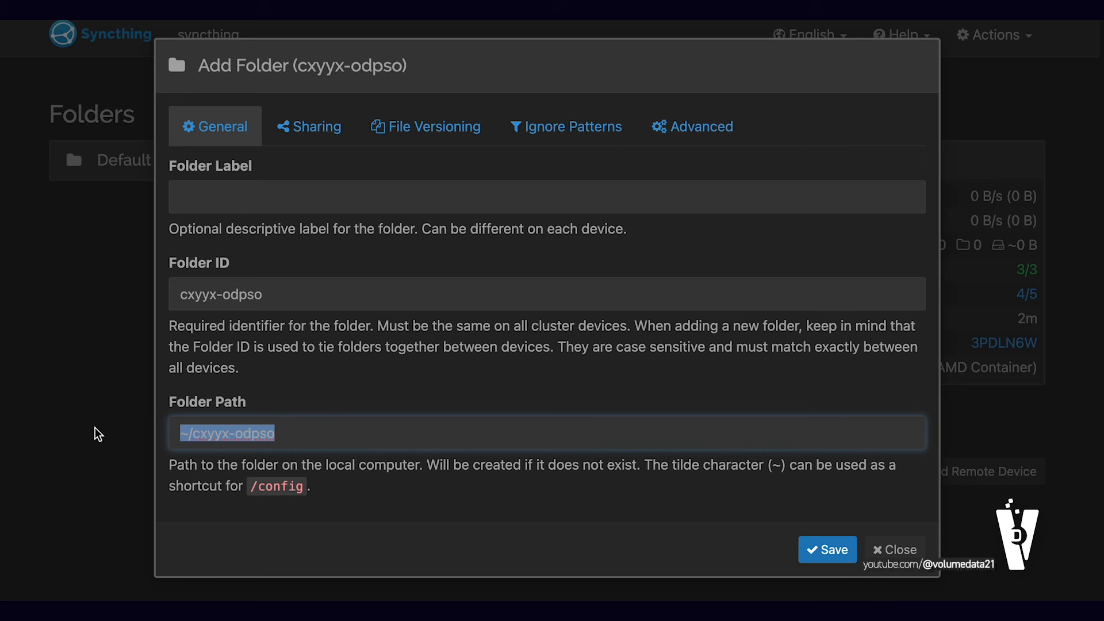
pyautogui.write('/')
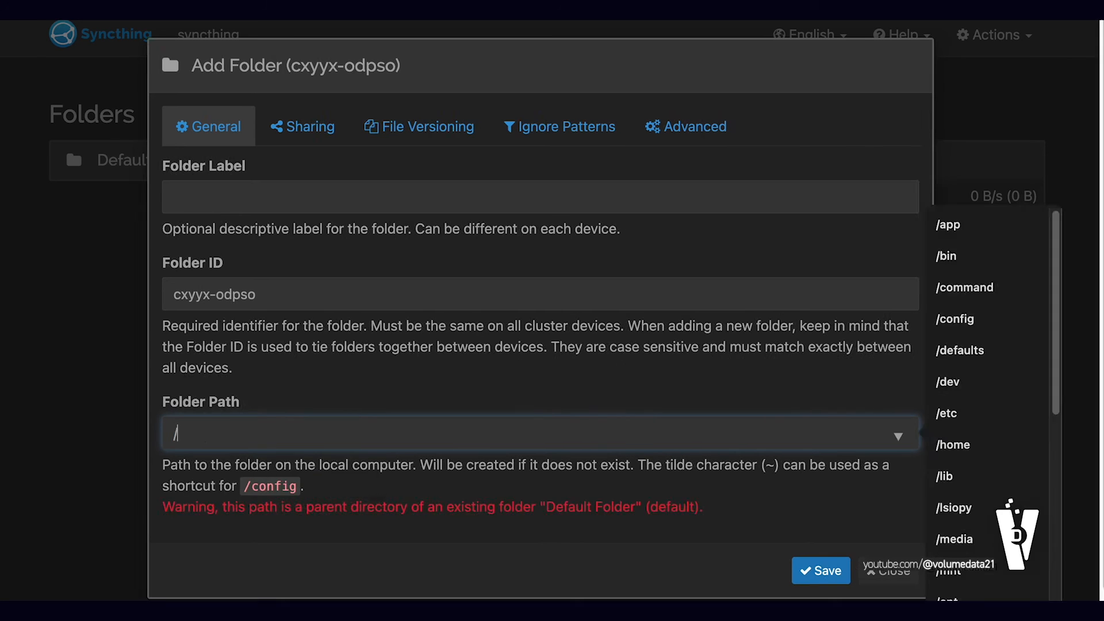
pyautogui.write('share')
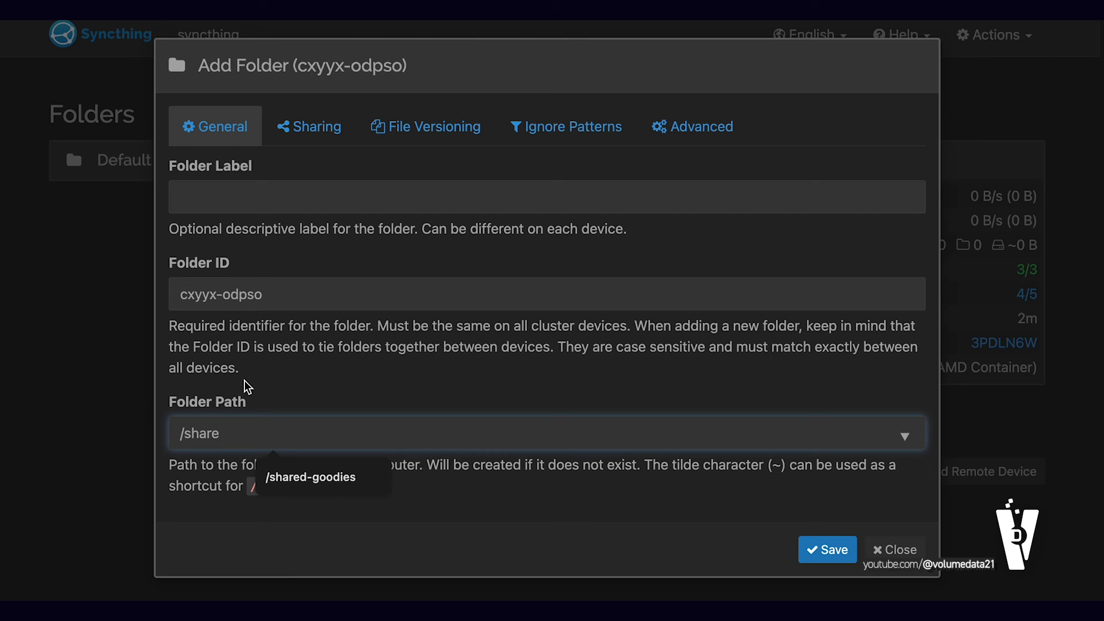
pyautogui.click(309, 476)
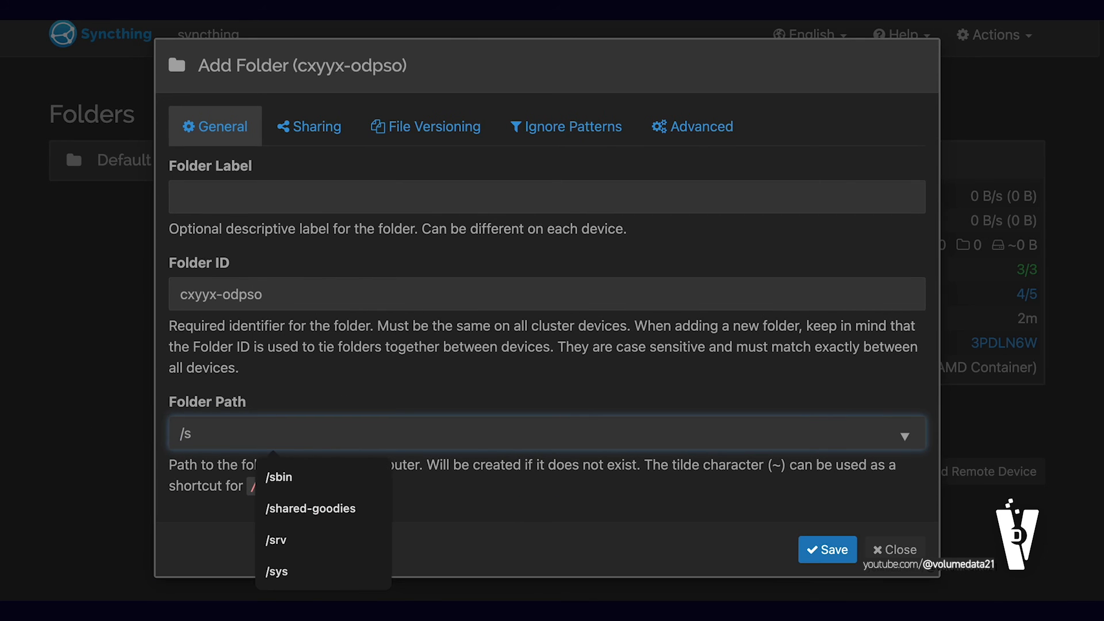
pyautogui.moveTo(344, 500)
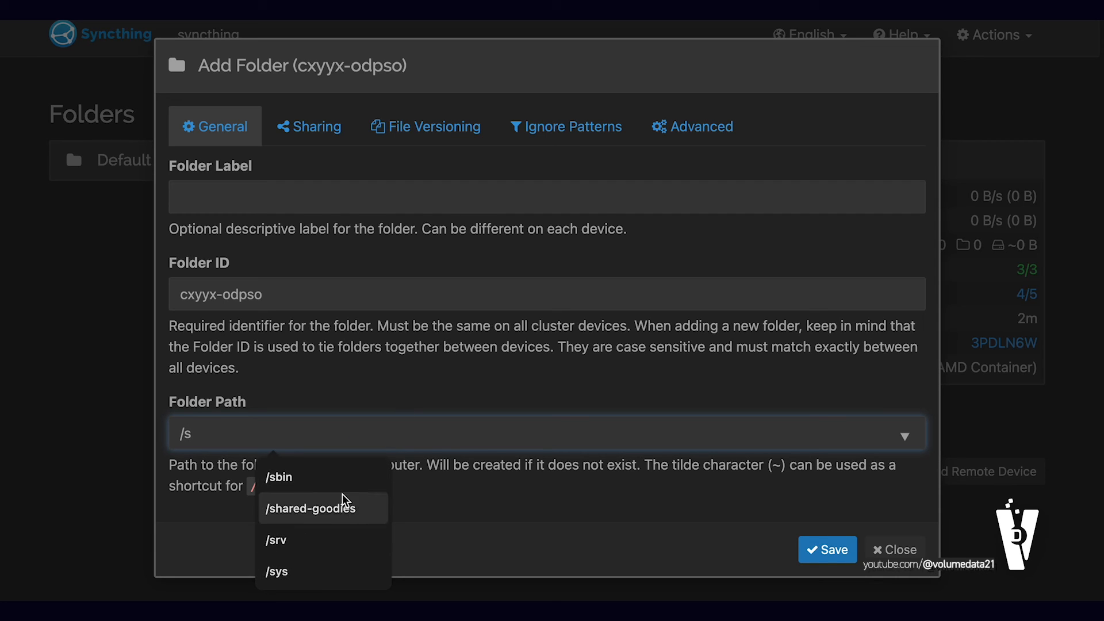
pyautogui.moveTo(346, 480)
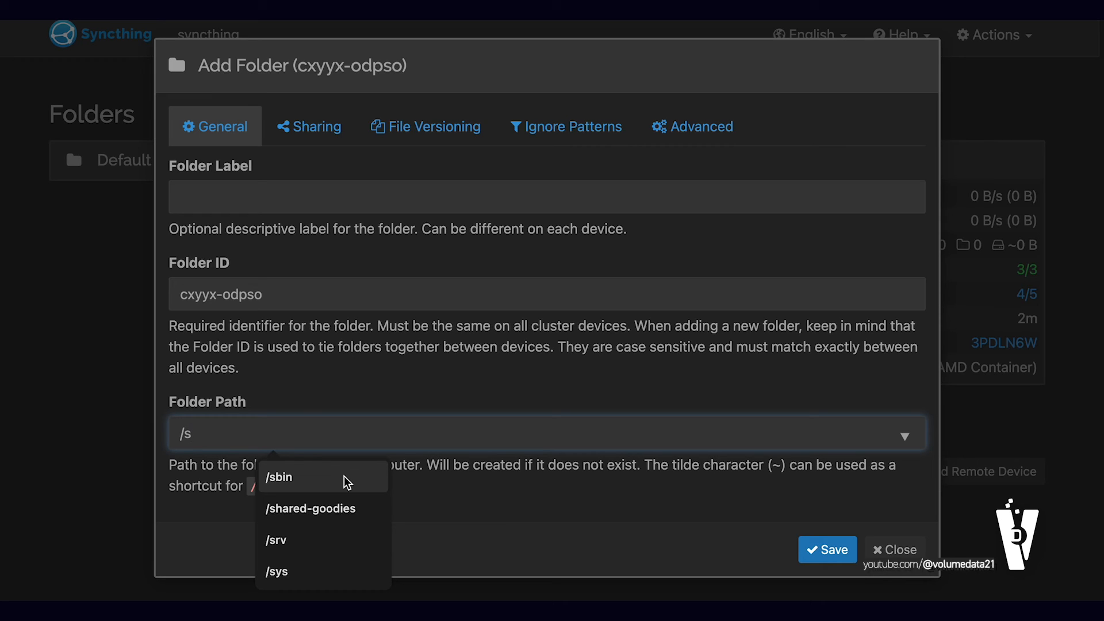
pyautogui.moveTo(341, 511)
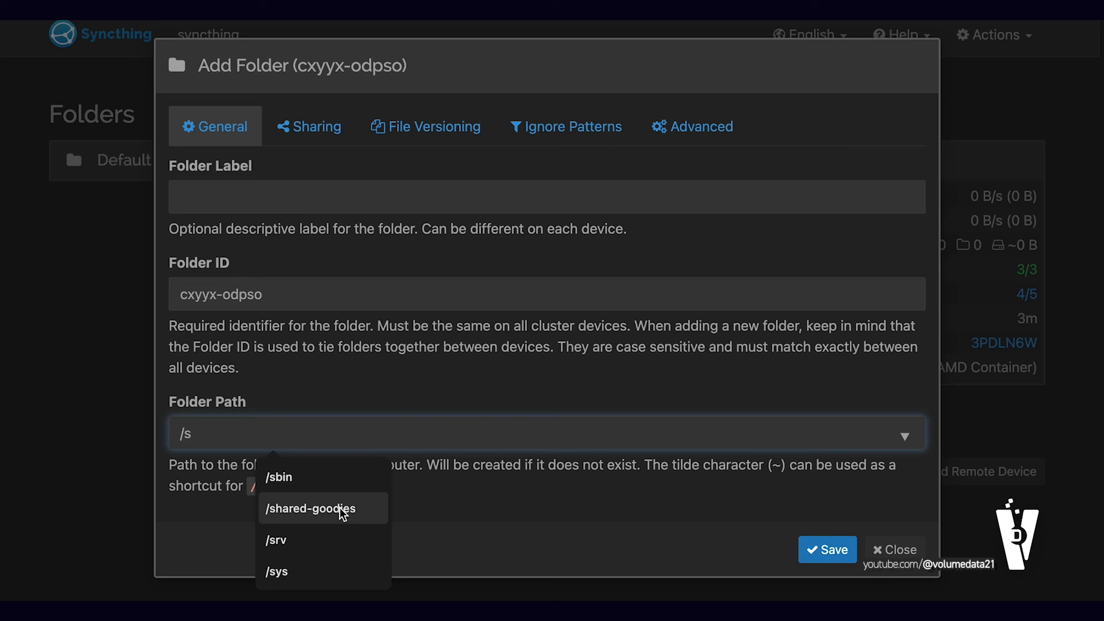
pyautogui.click(322, 508)
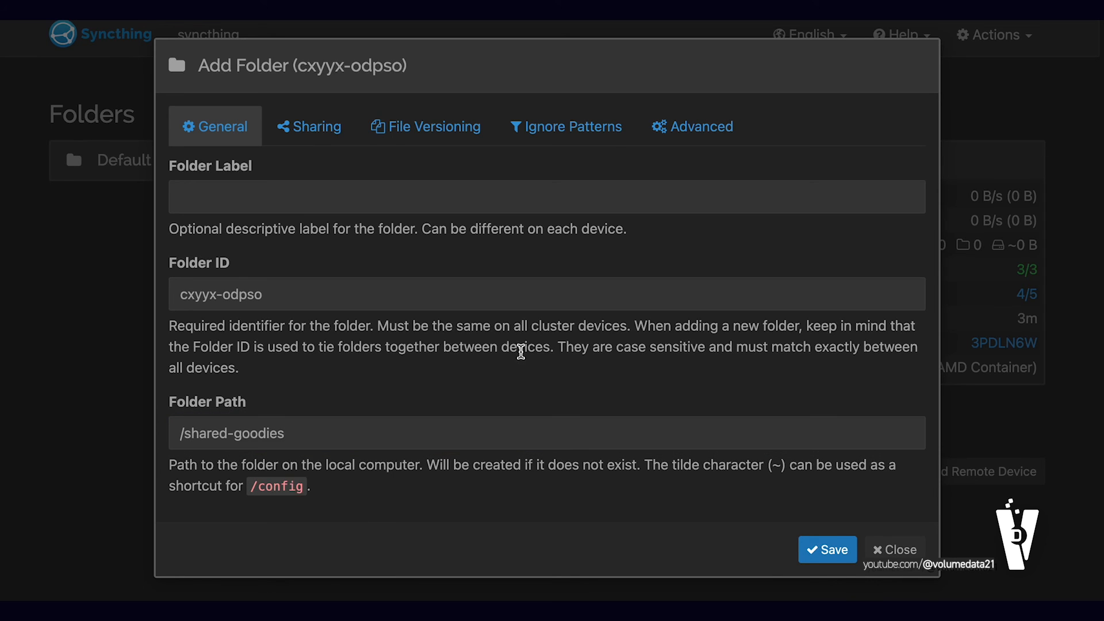
pyautogui.moveTo(405, 266)
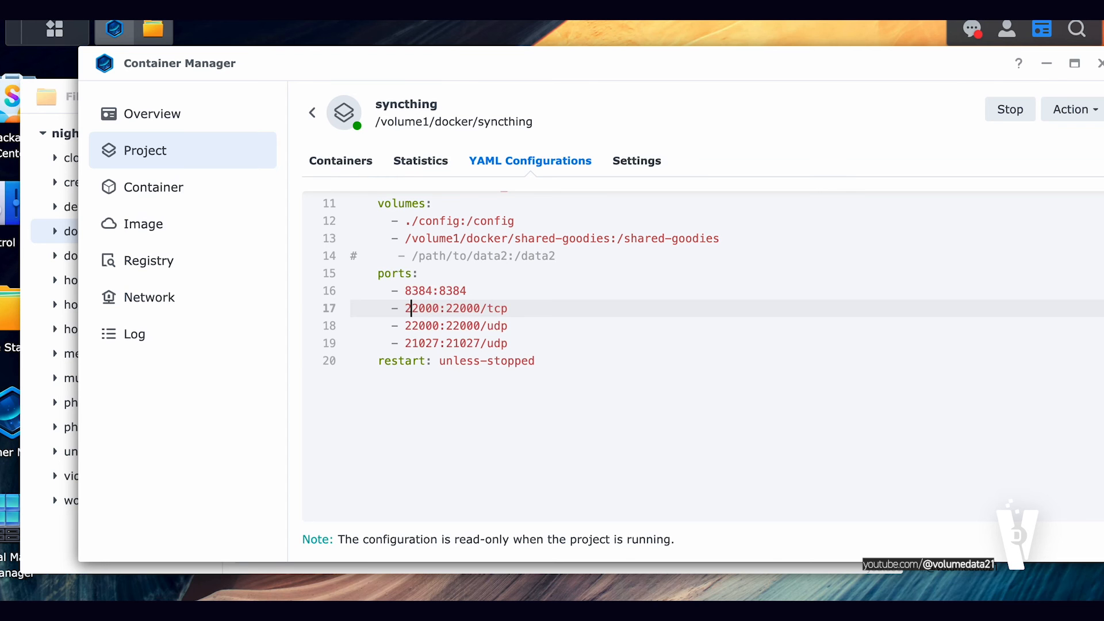
pyautogui.scroll(3)
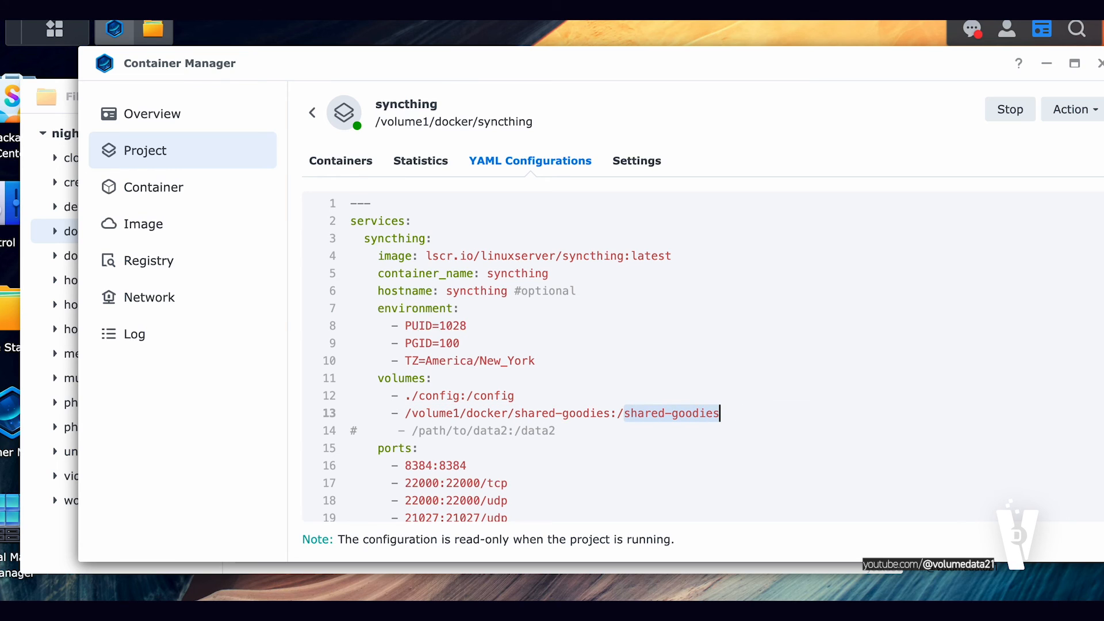
pyautogui.moveTo(655, 434)
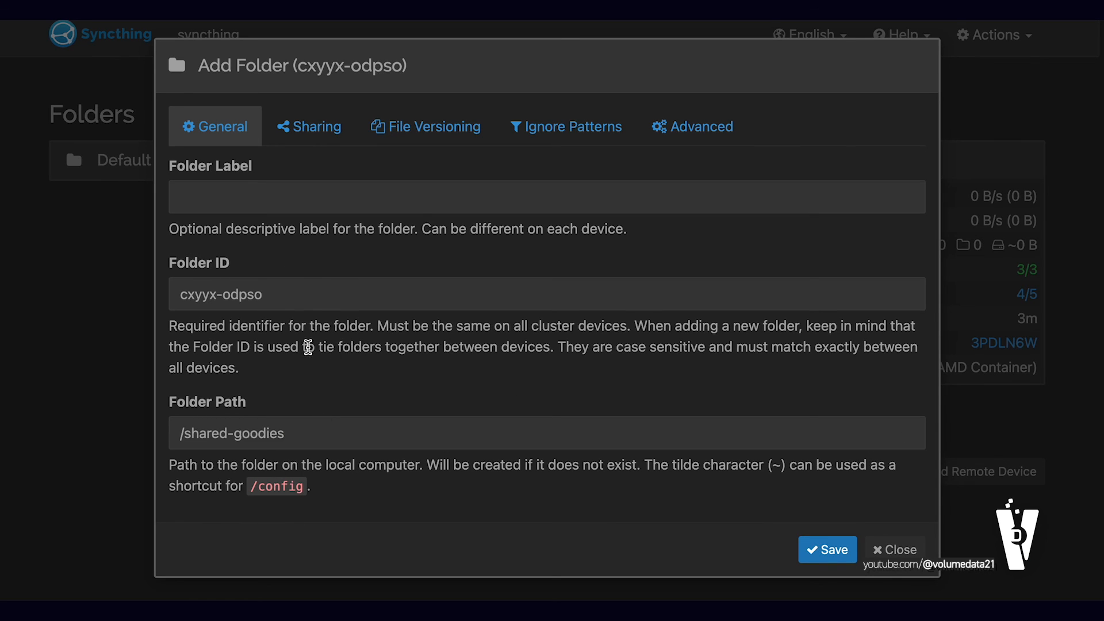
# Label and ID the folder as shared-goodies, review Sharing, and save it
pyautogui.write('shared-goodie')
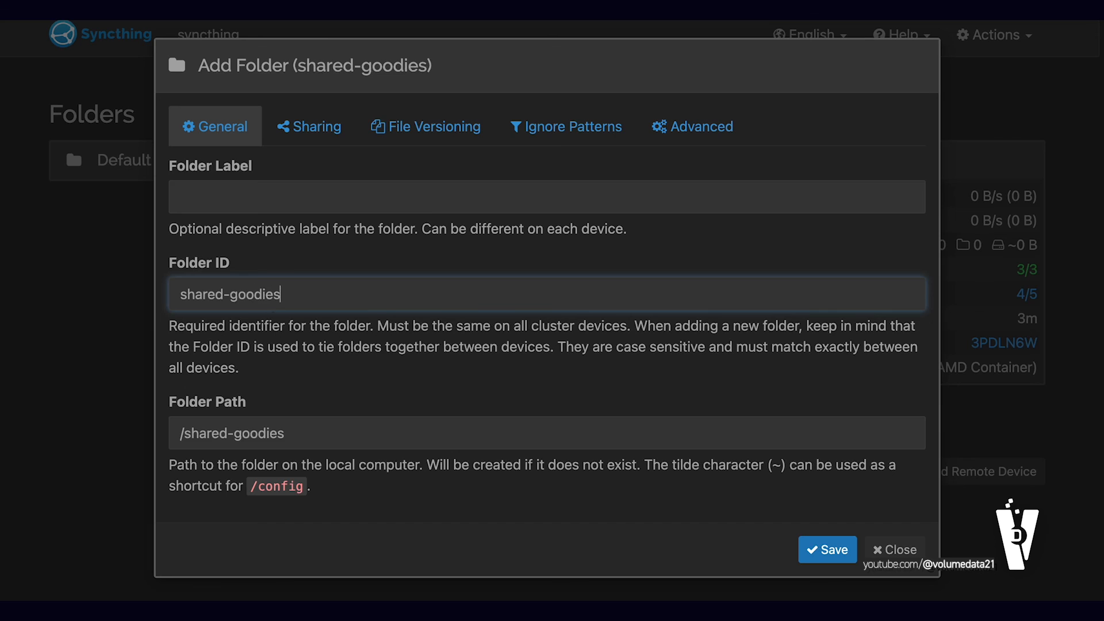
pyautogui.write('shared-goodies')
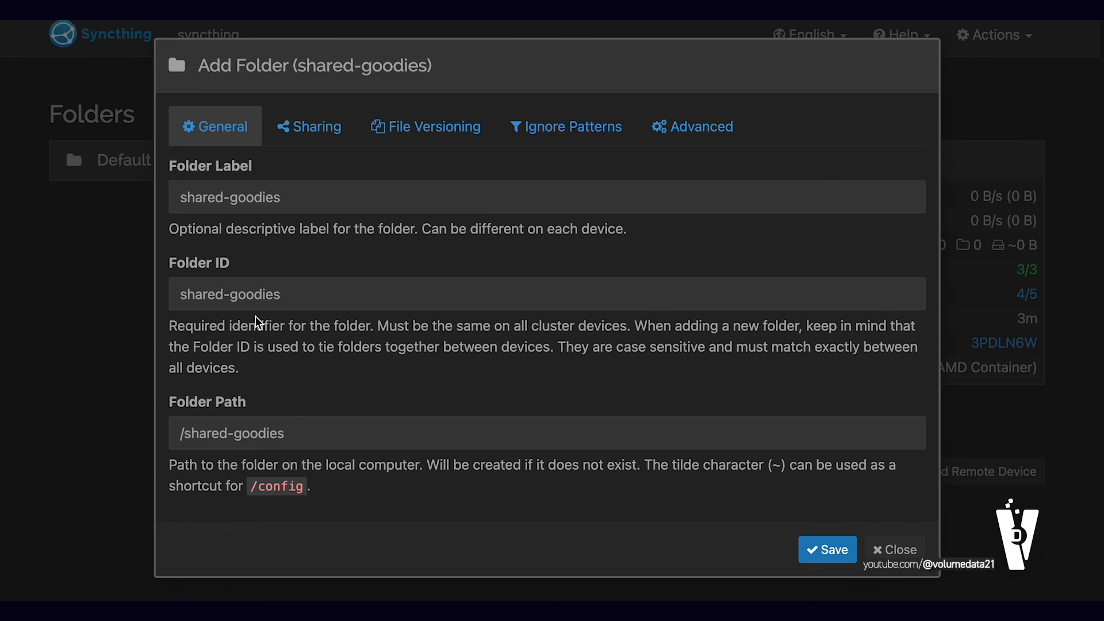
pyautogui.moveTo(337, 294)
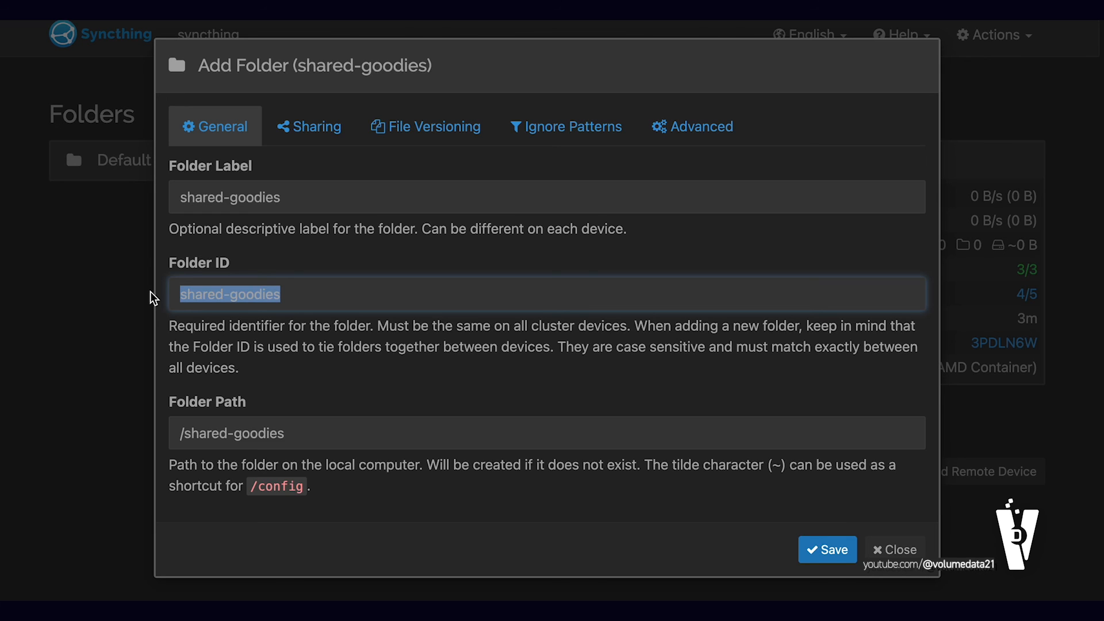
pyautogui.click(415, 293)
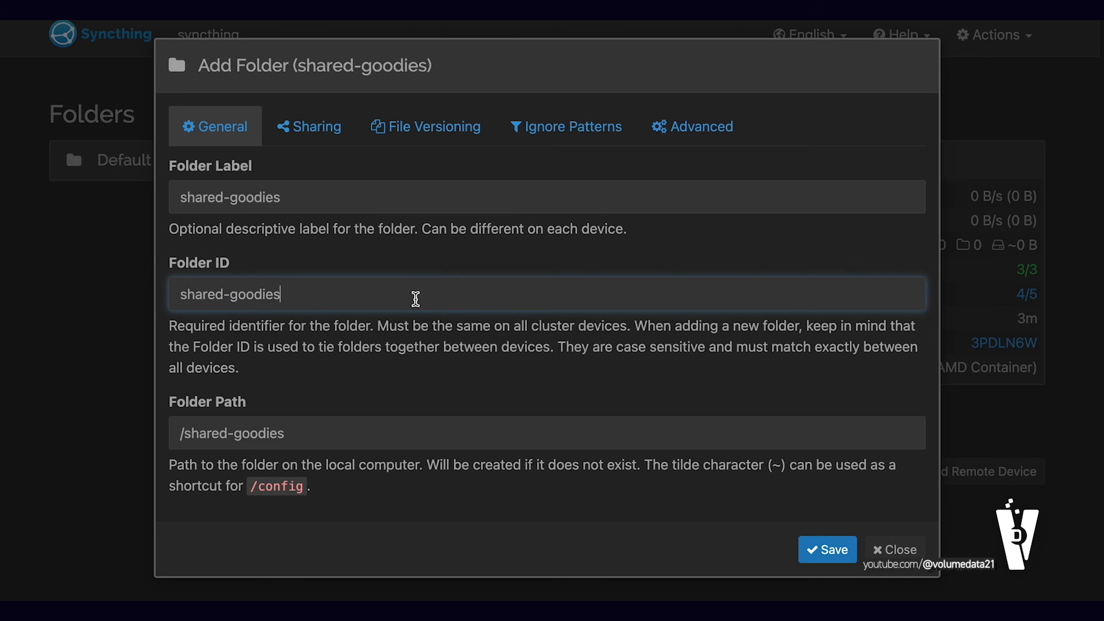
pyautogui.moveTo(371, 246)
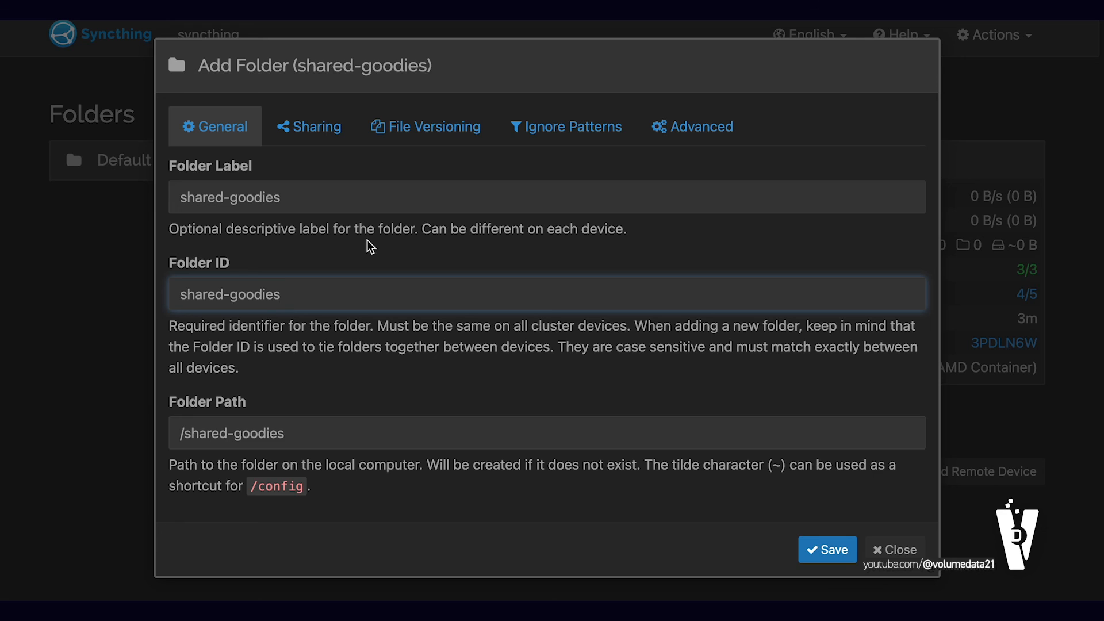
pyautogui.moveTo(309, 127)
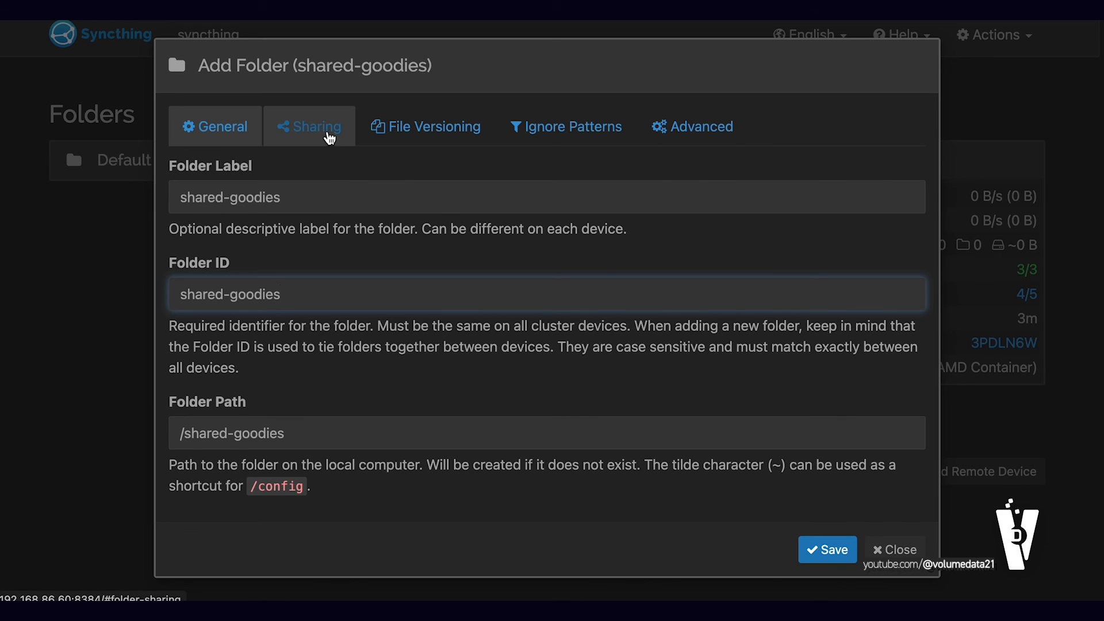
pyautogui.click(308, 127)
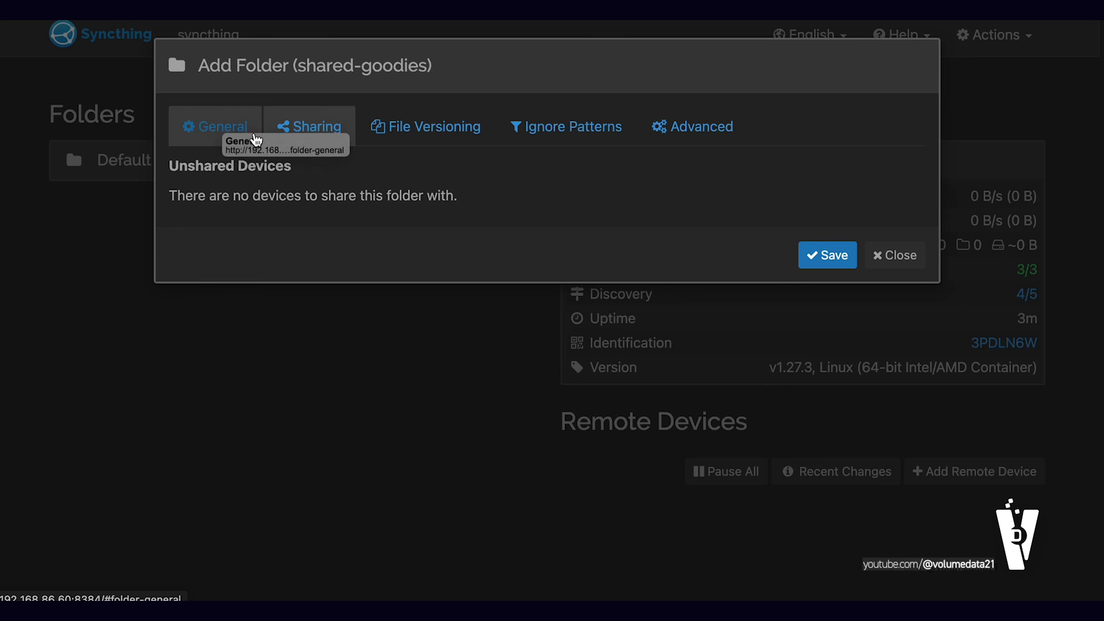
pyautogui.click(827, 255)
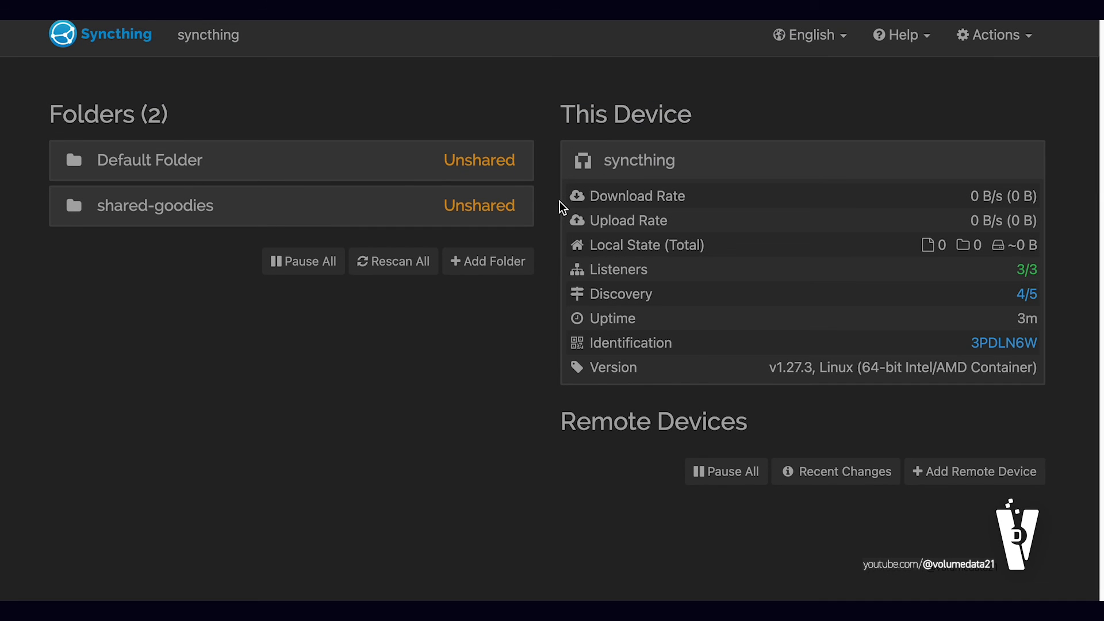
pyautogui.moveTo(974, 471)
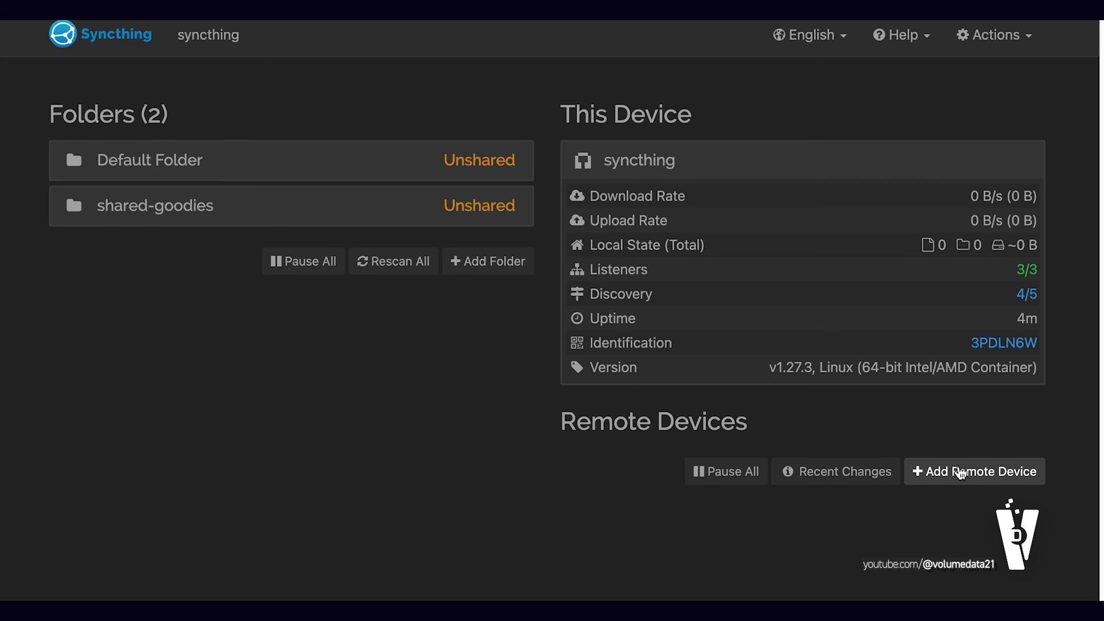
pyautogui.click(993, 35)
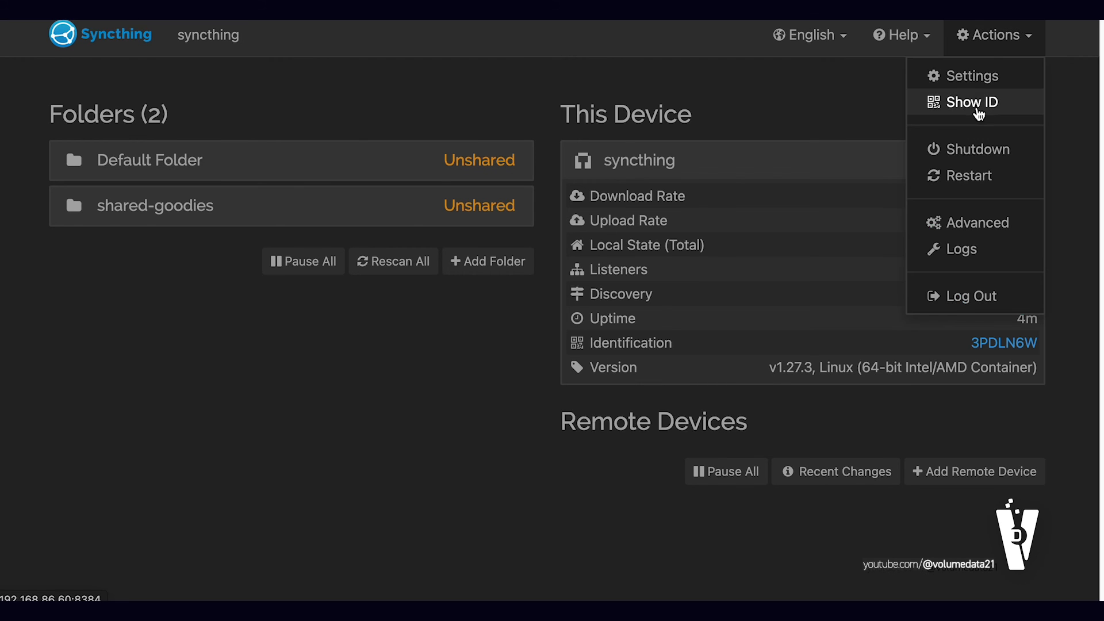
pyautogui.click(973, 101)
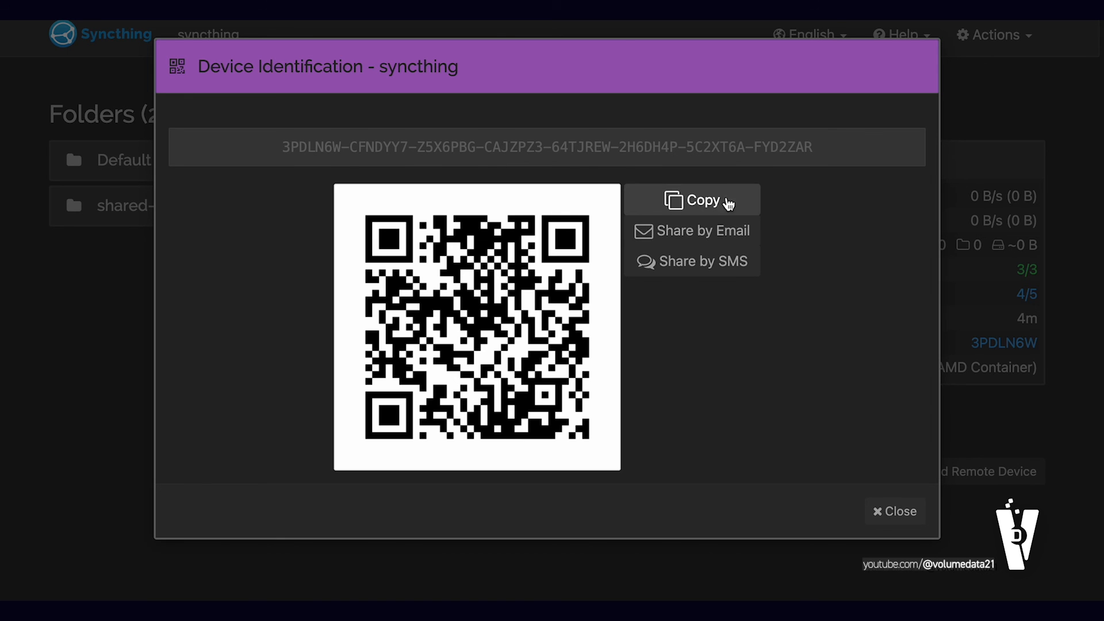
pyautogui.click(894, 511)
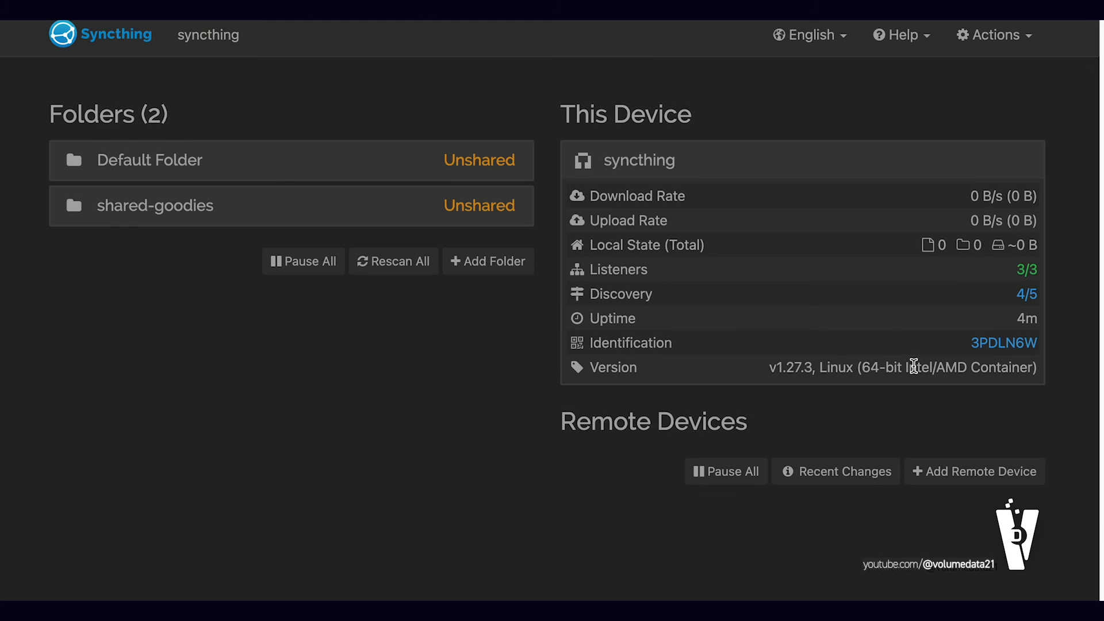
pyautogui.moveTo(974, 471)
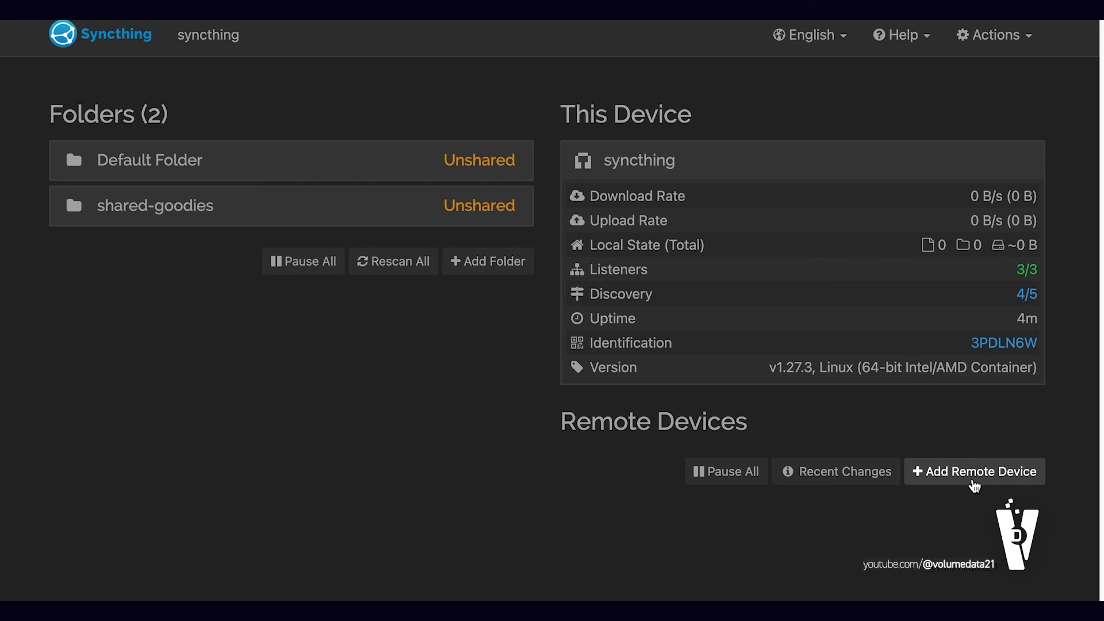
pyautogui.moveTo(829, 157)
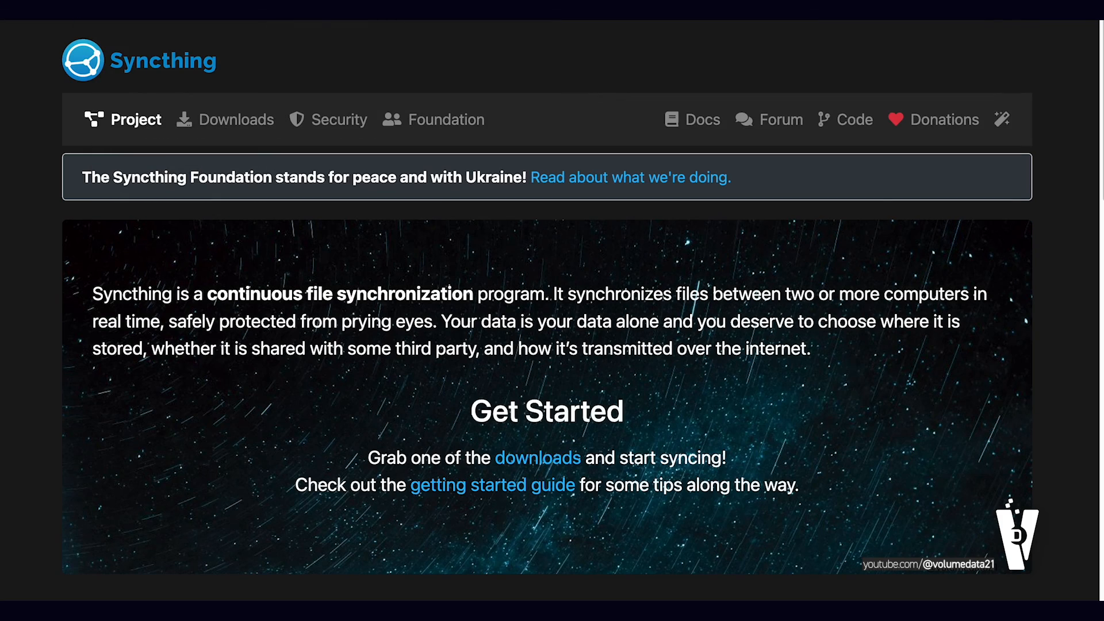
pyautogui.scroll(-3)
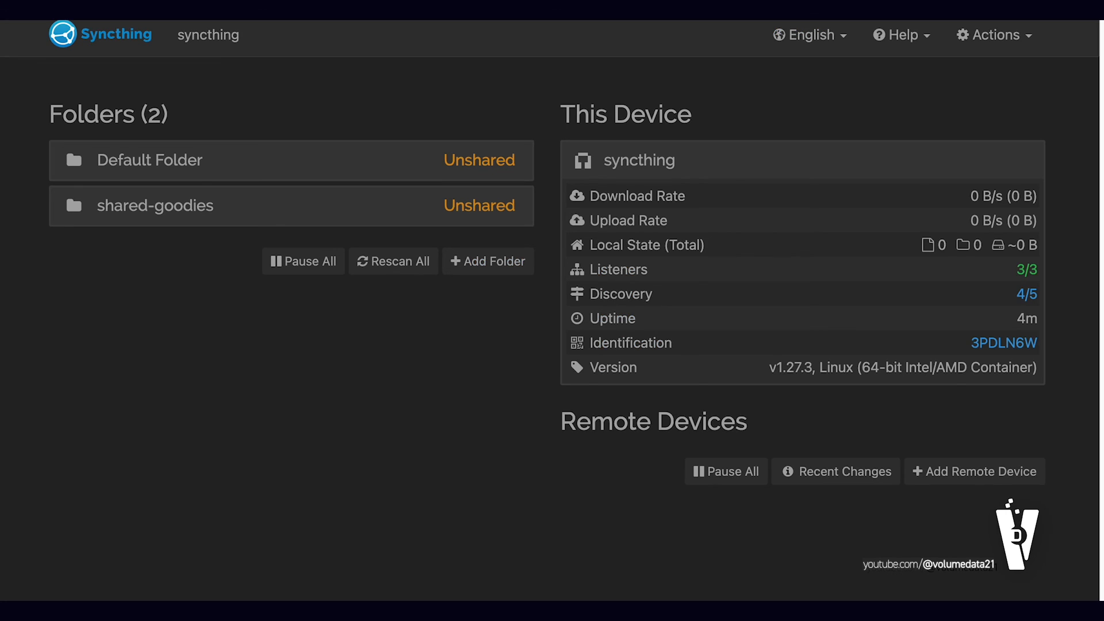
pyautogui.moveTo(542, 123)
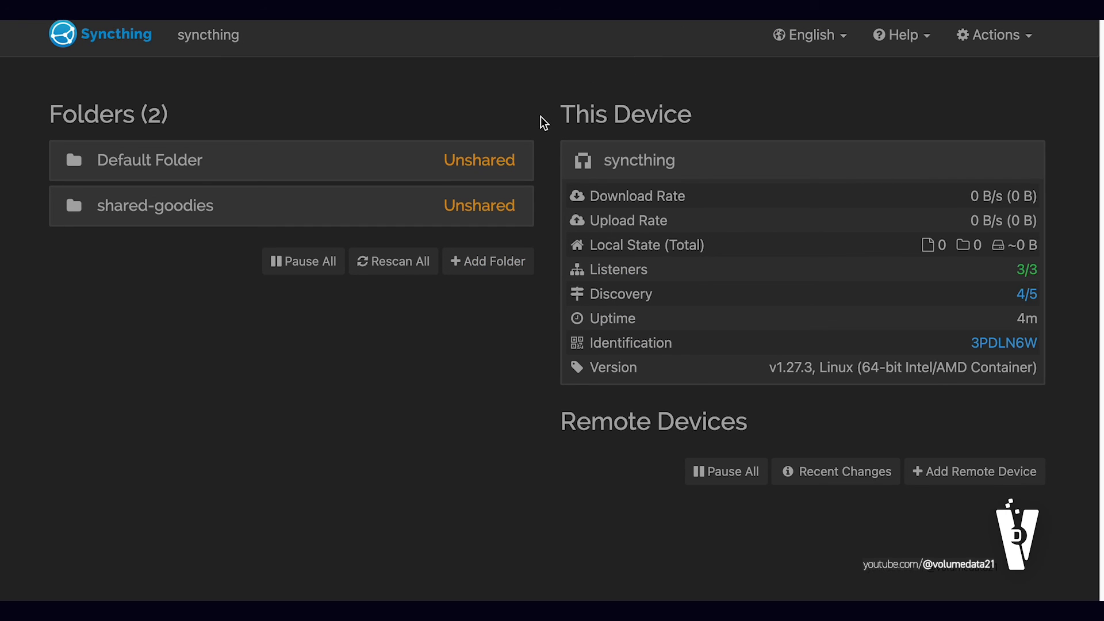
pyautogui.moveTo(595, 102)
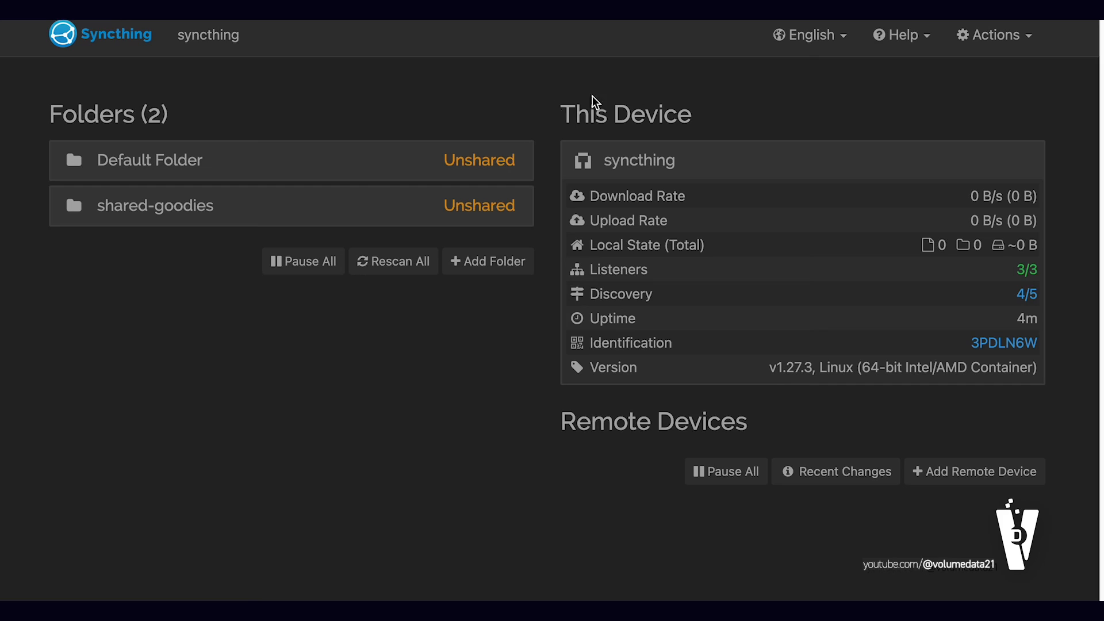